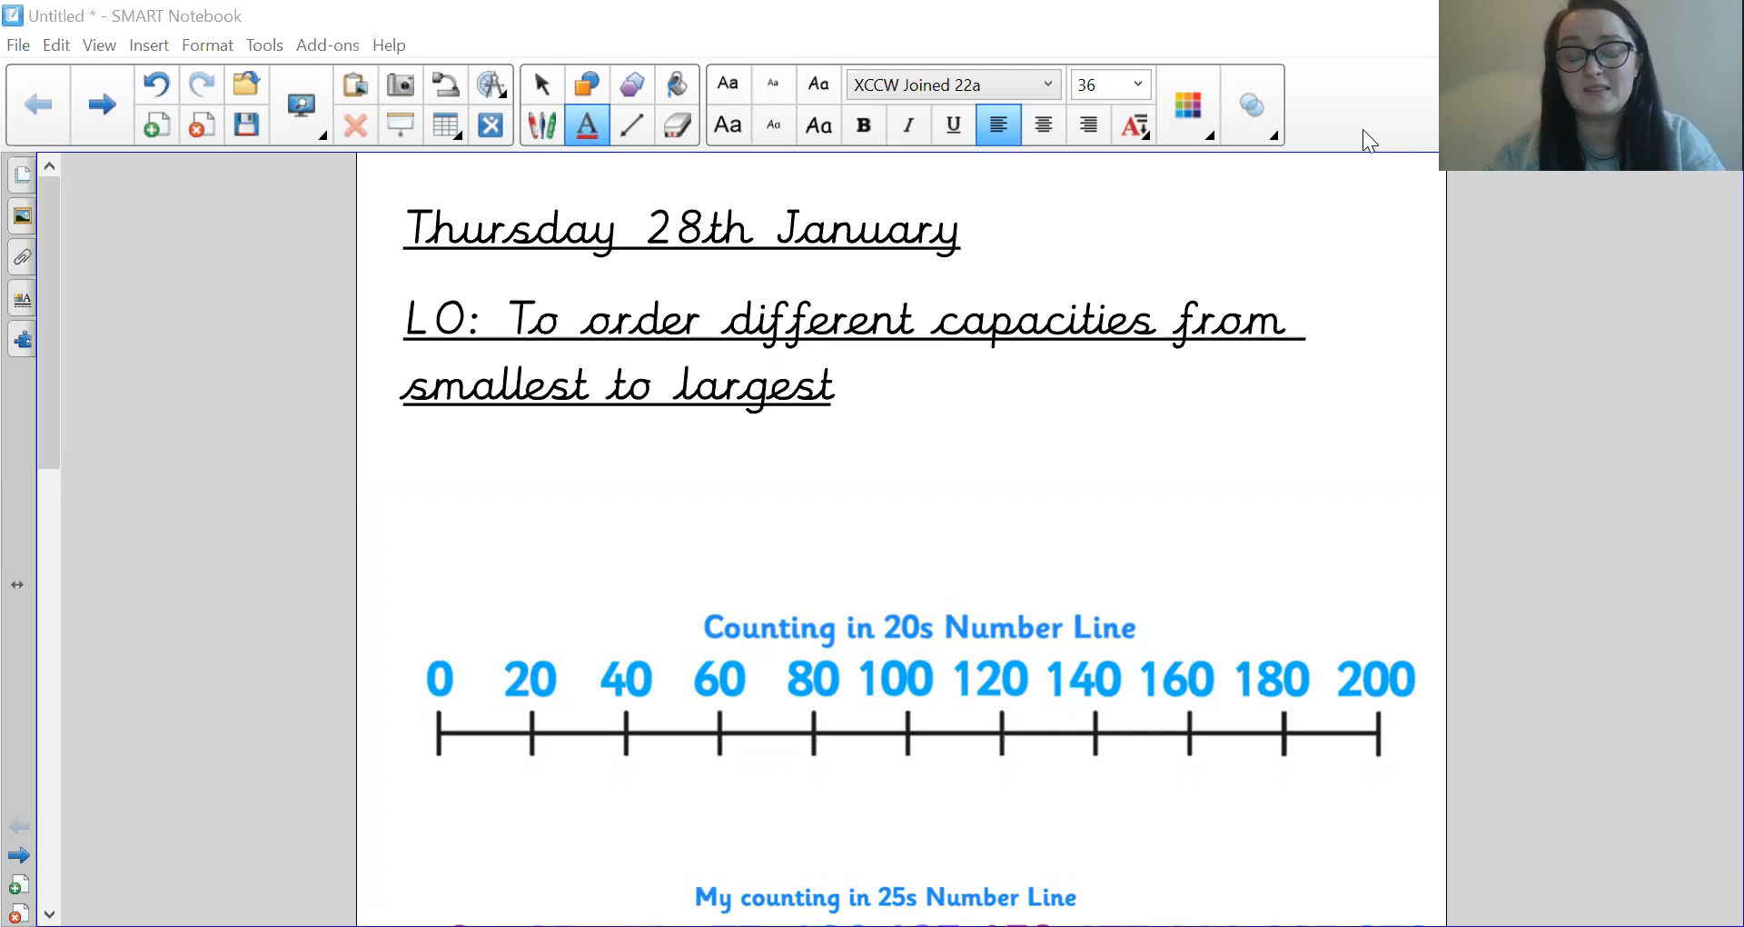
mouse_move(1297, 389)
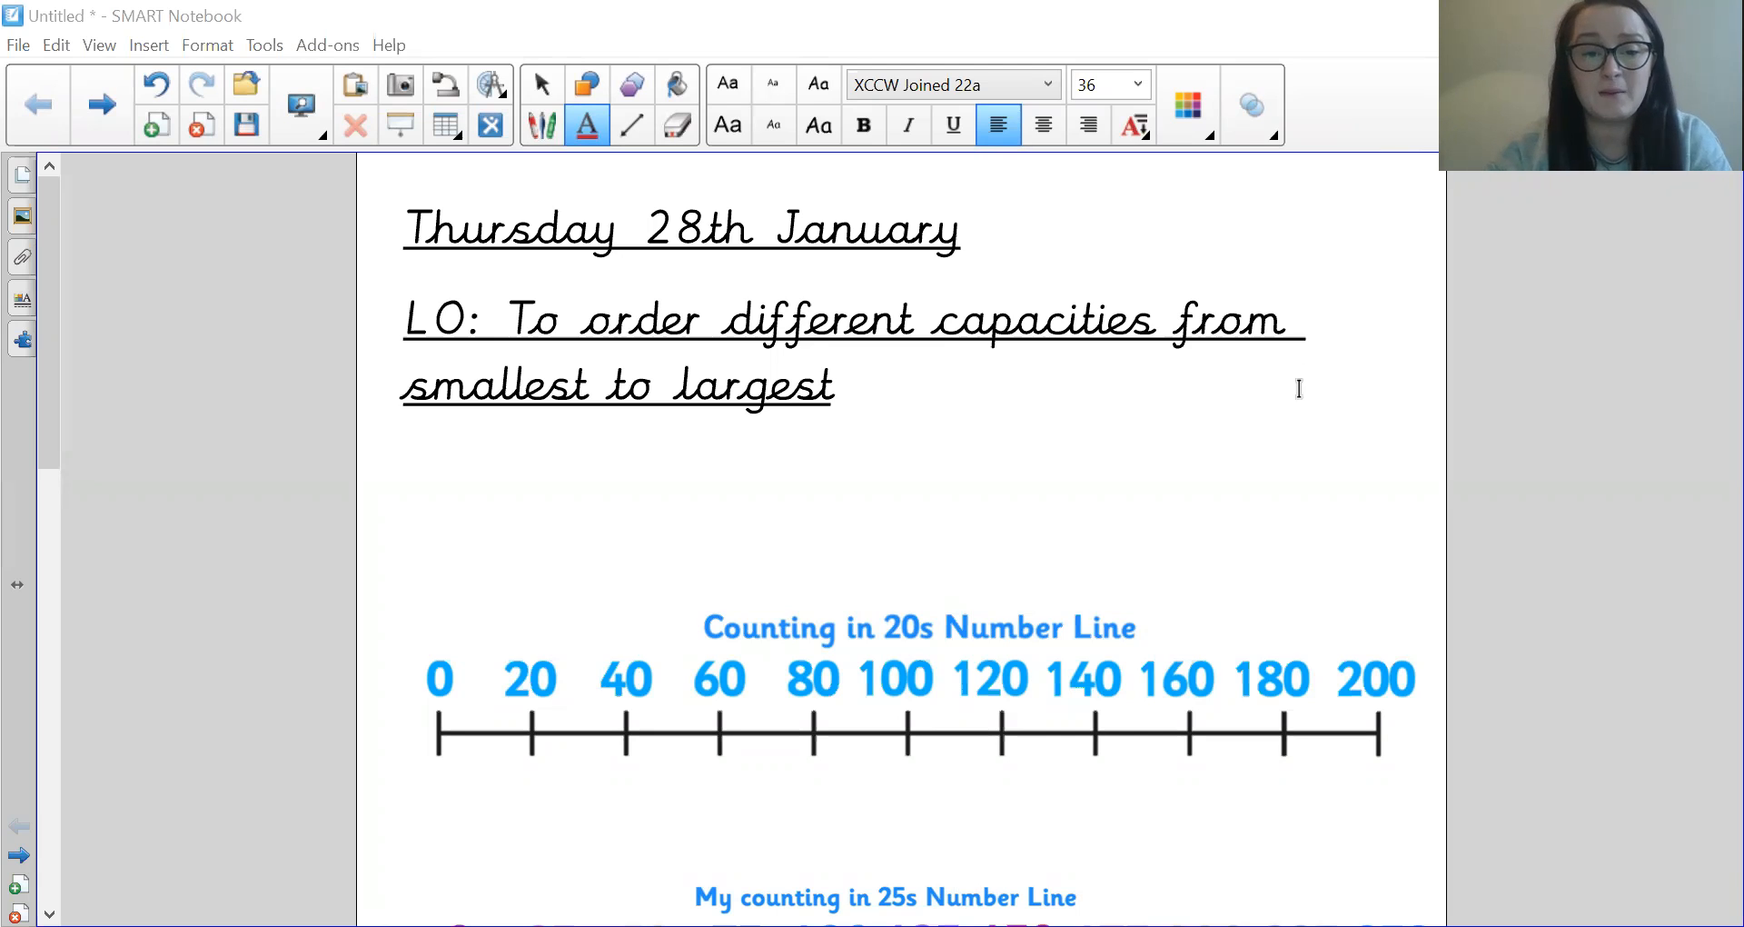
mouse_move(451, 691)
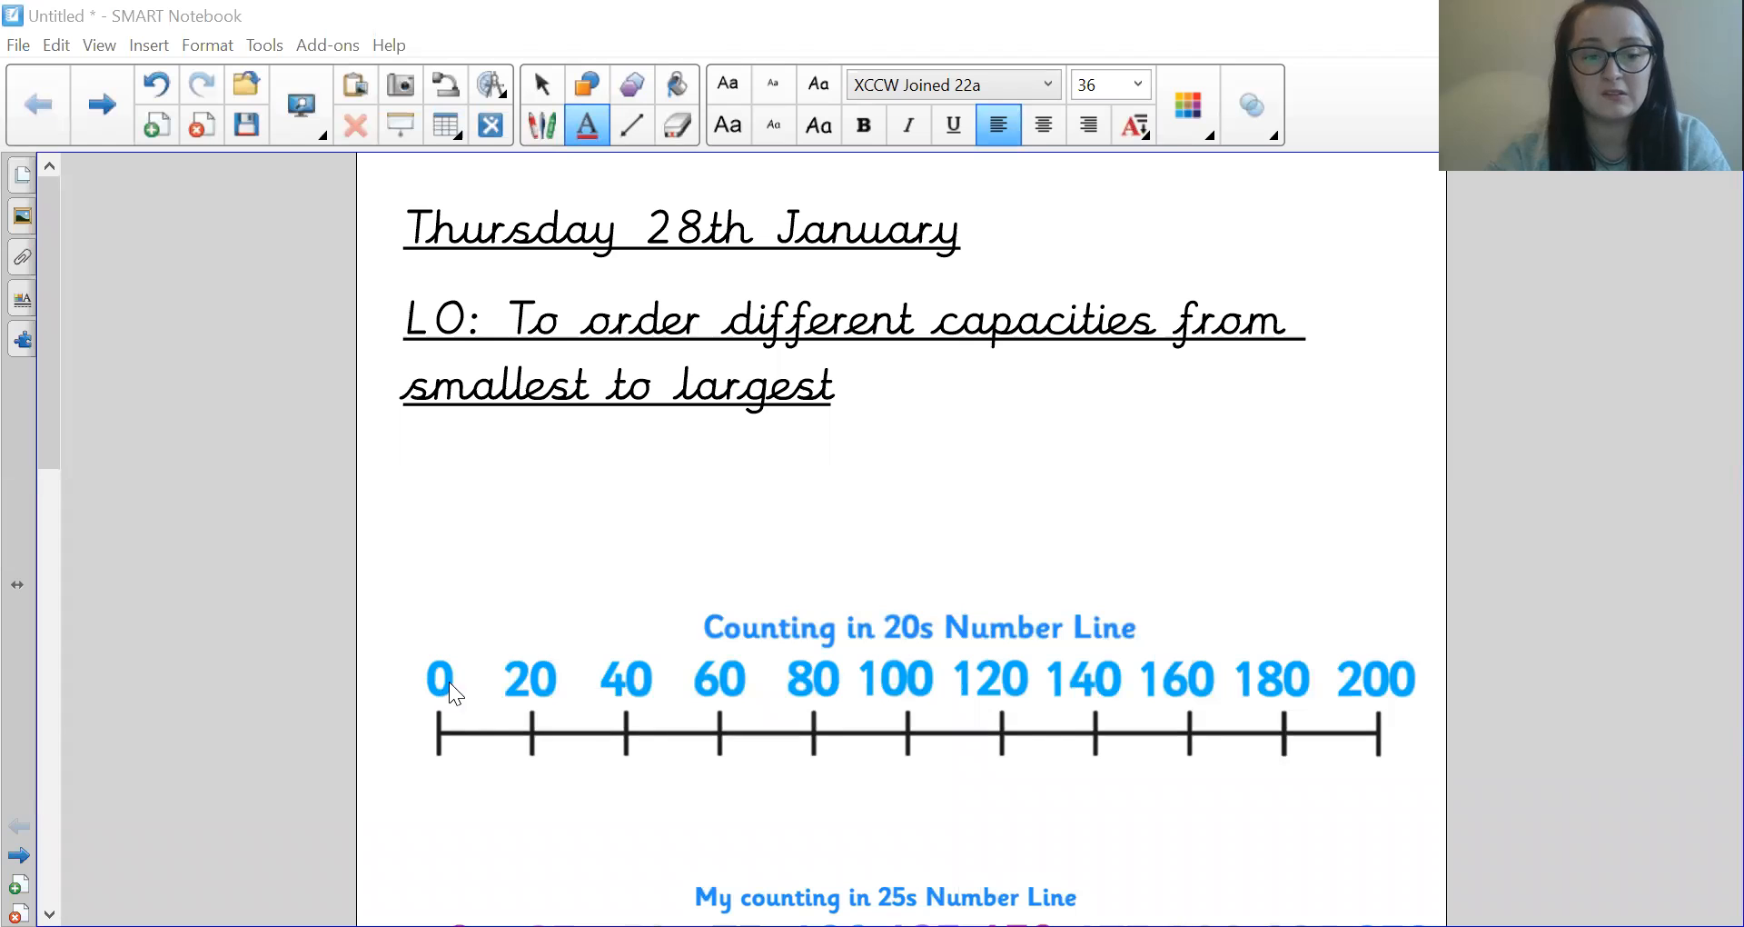
mouse_move(648, 701)
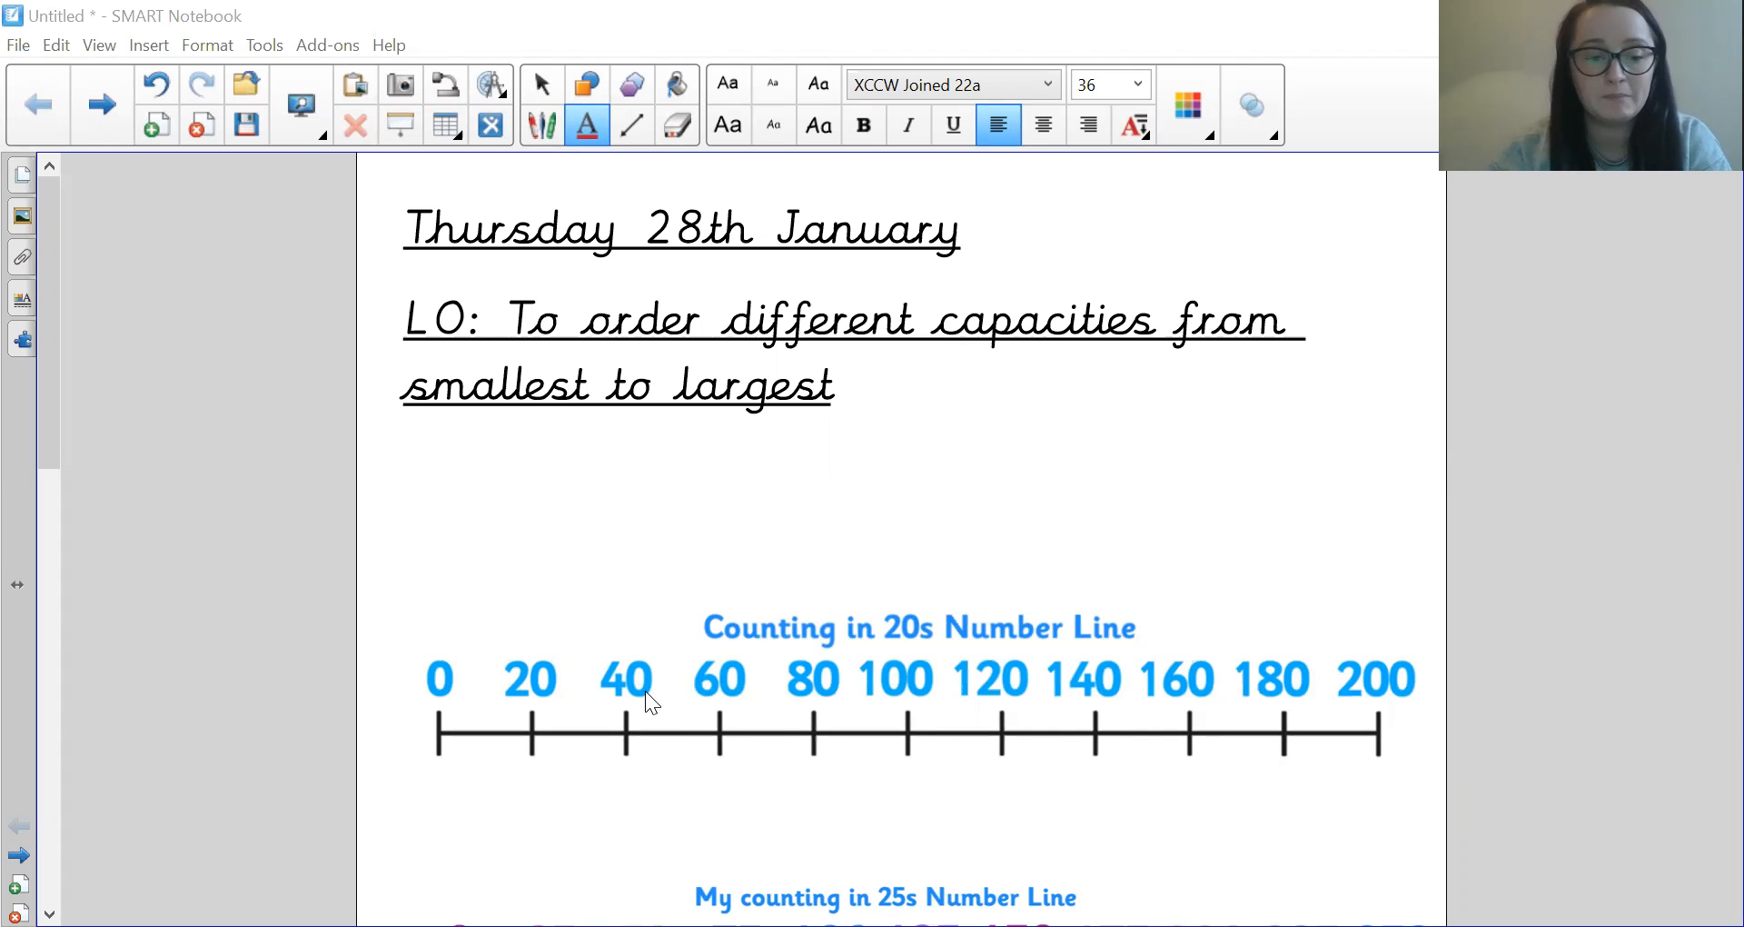
mouse_move(621, 754)
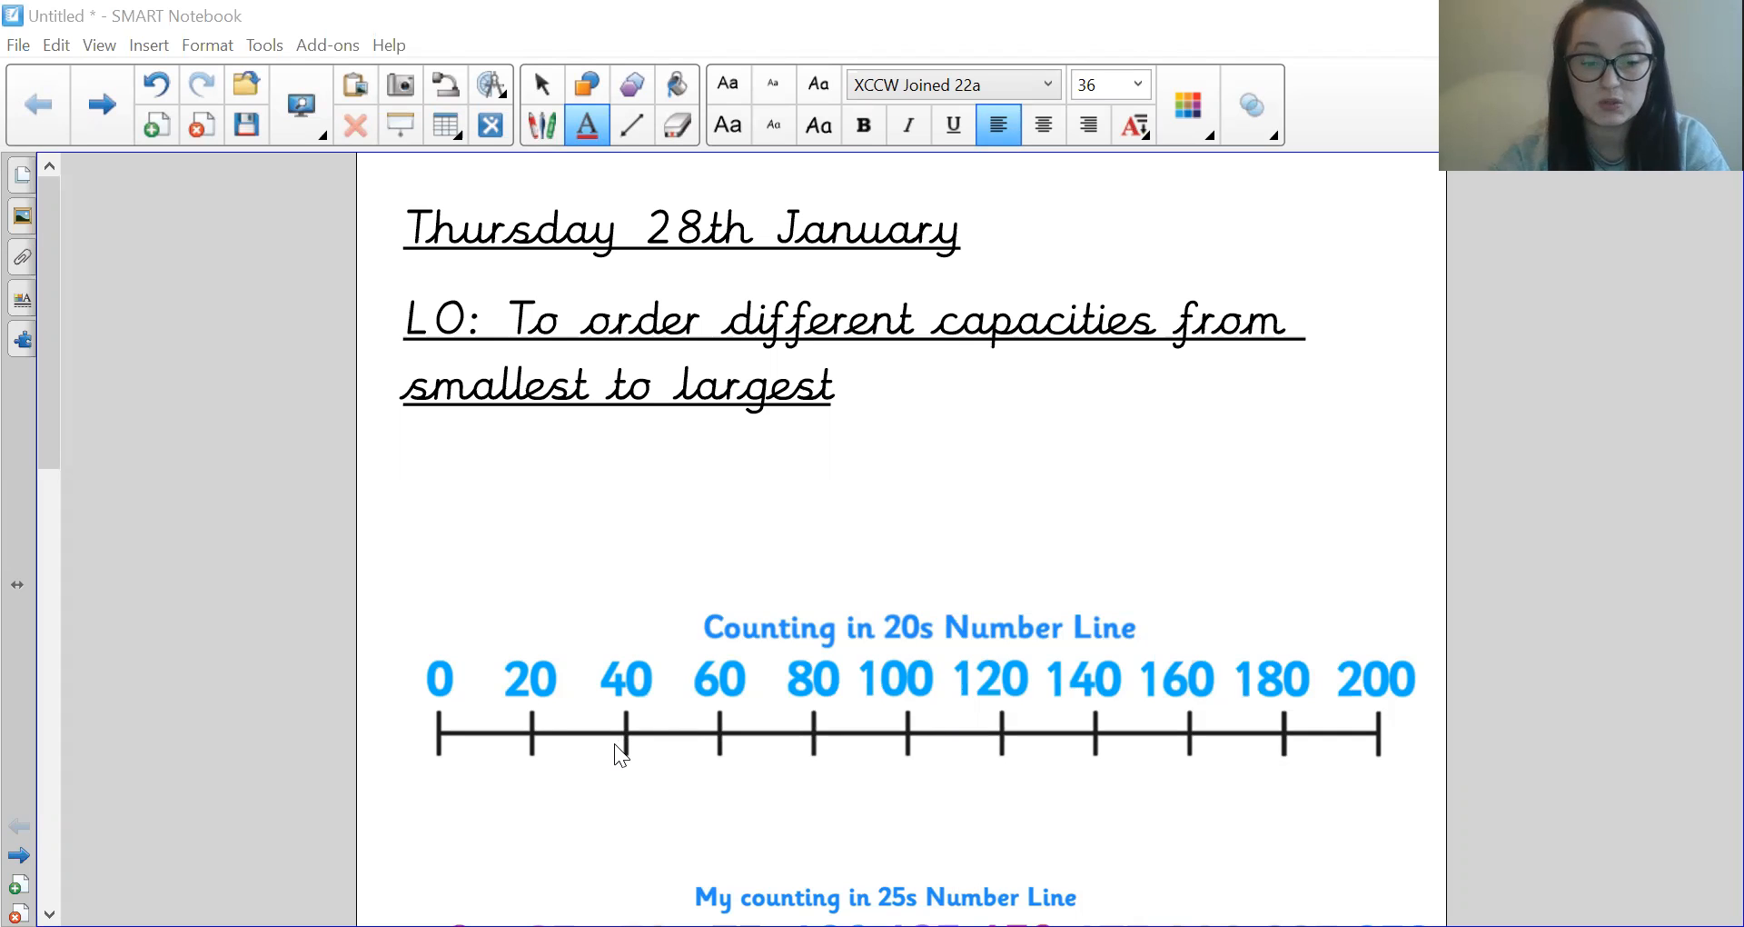
mouse_move(608, 755)
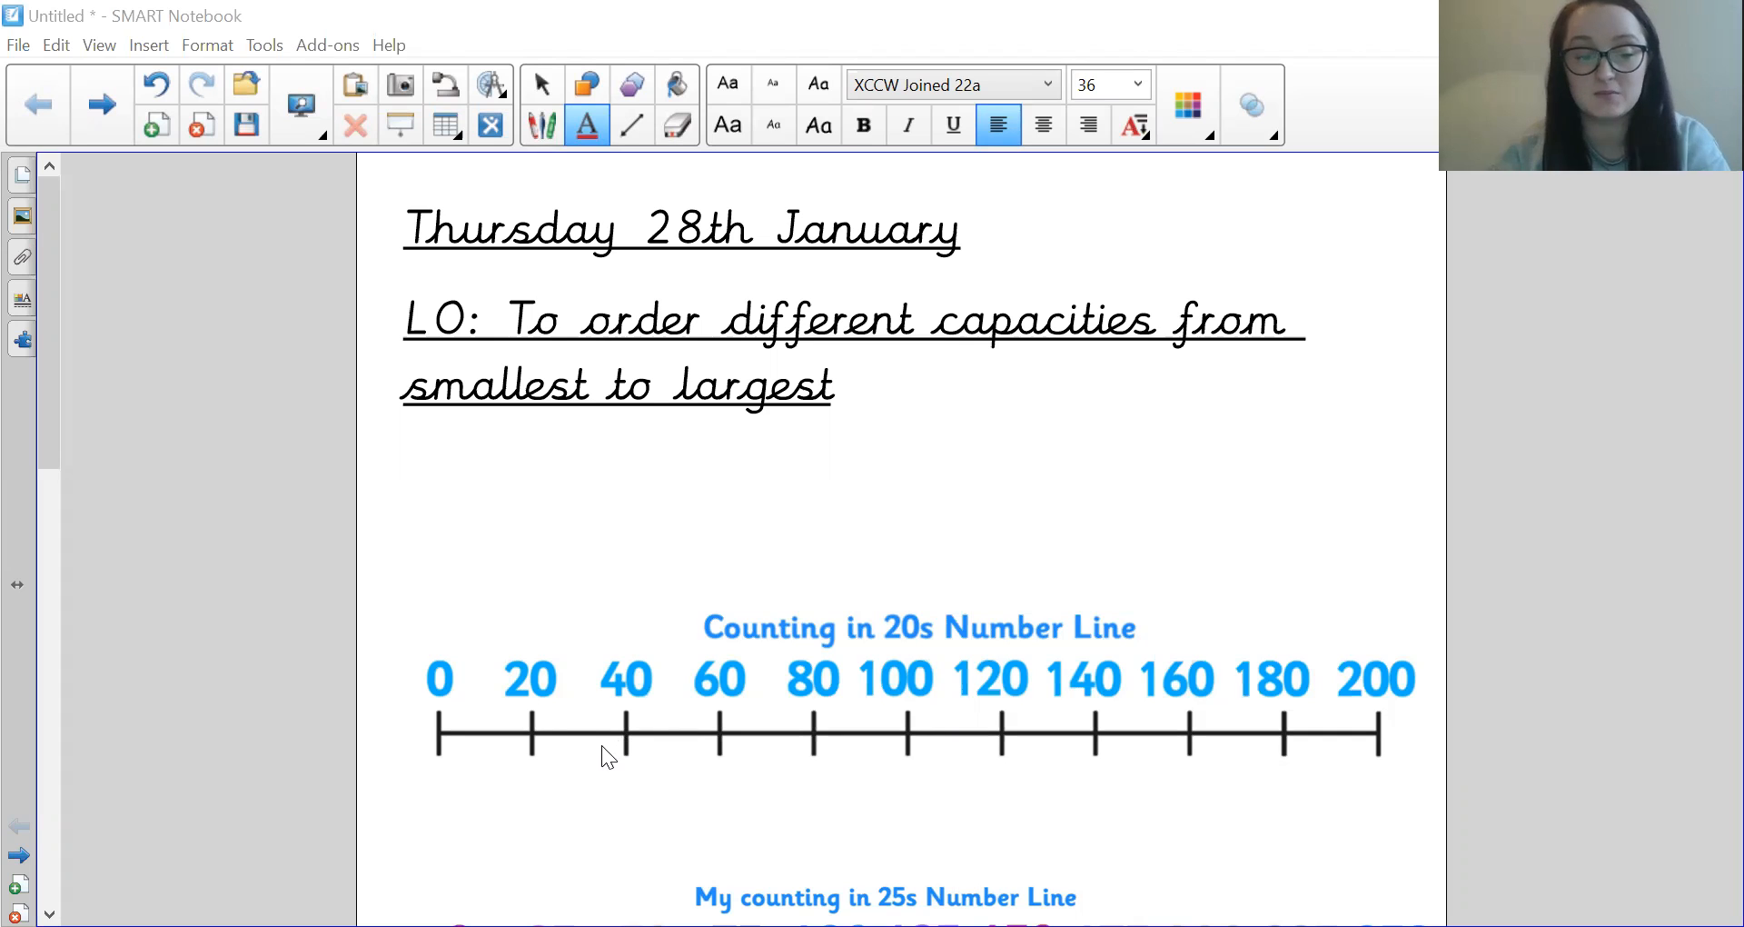
mouse_move(612, 701)
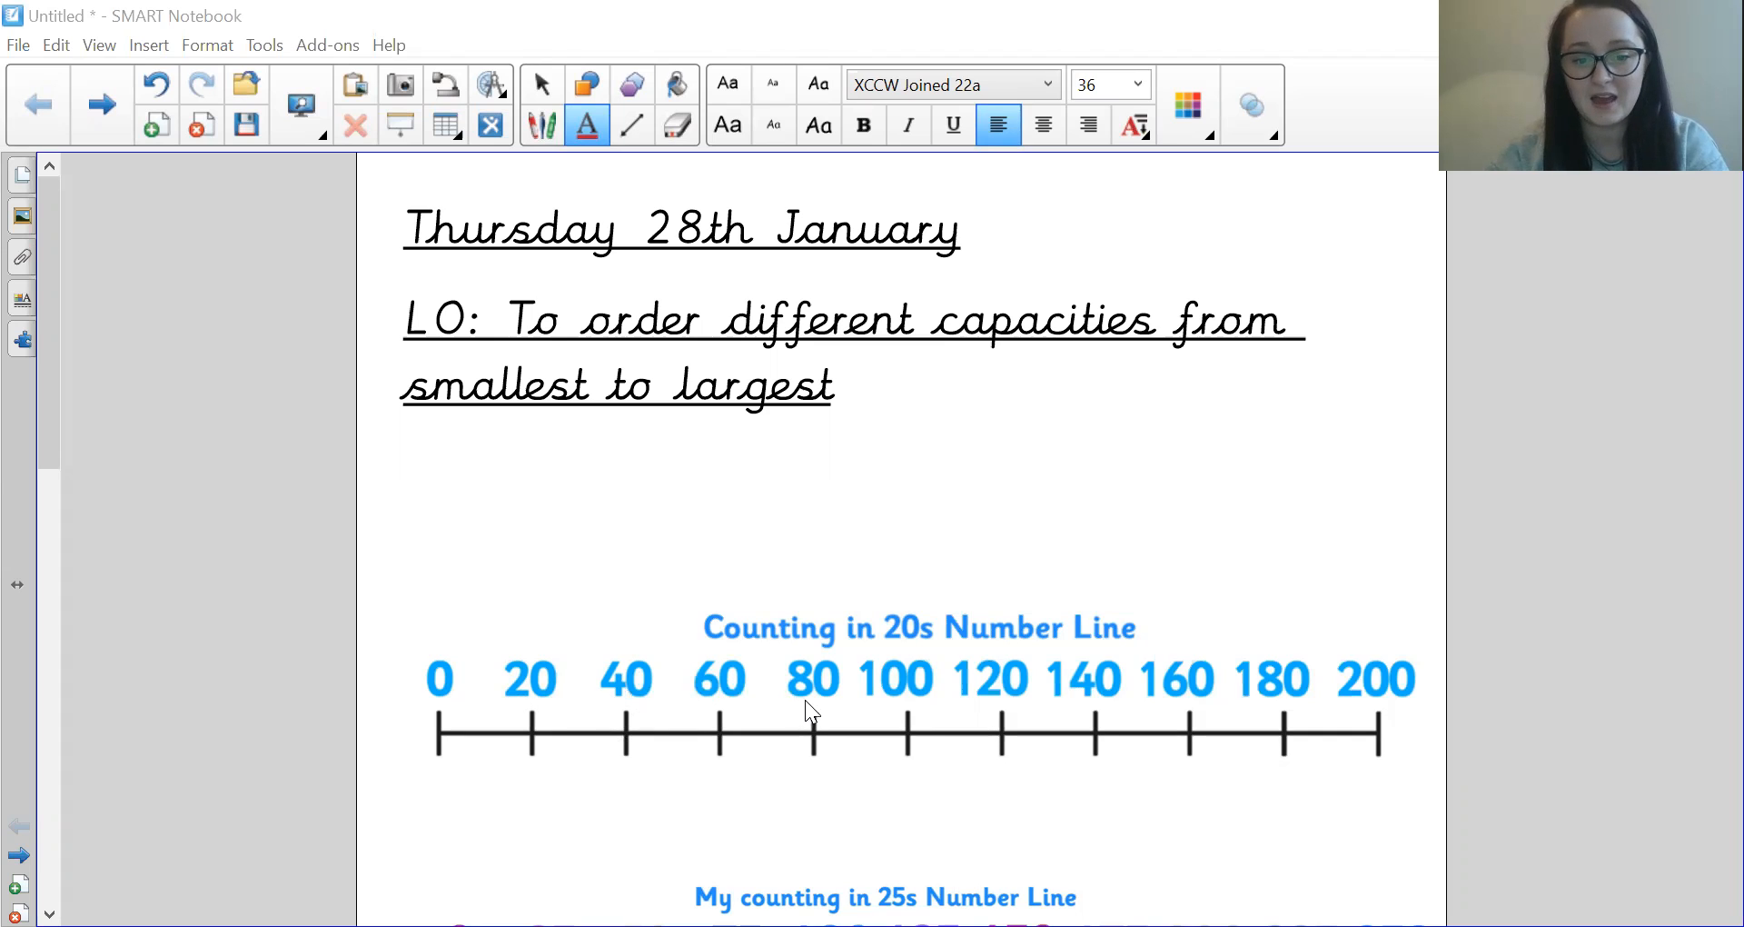
mouse_move(990, 715)
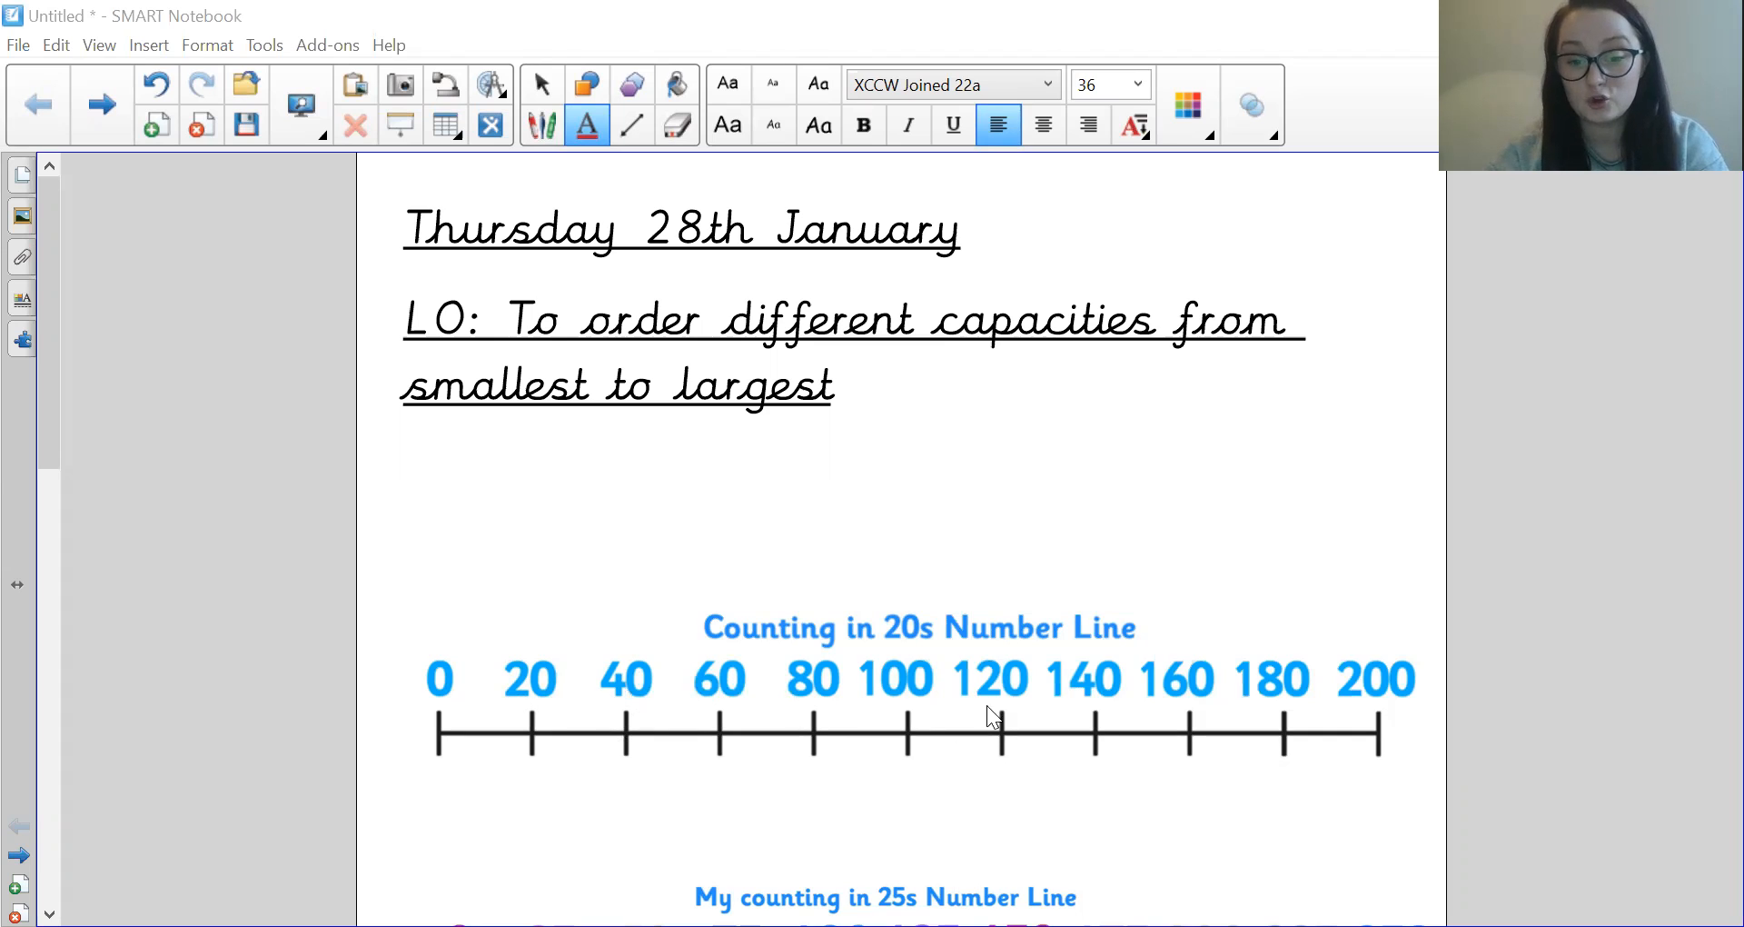
mouse_move(1190, 718)
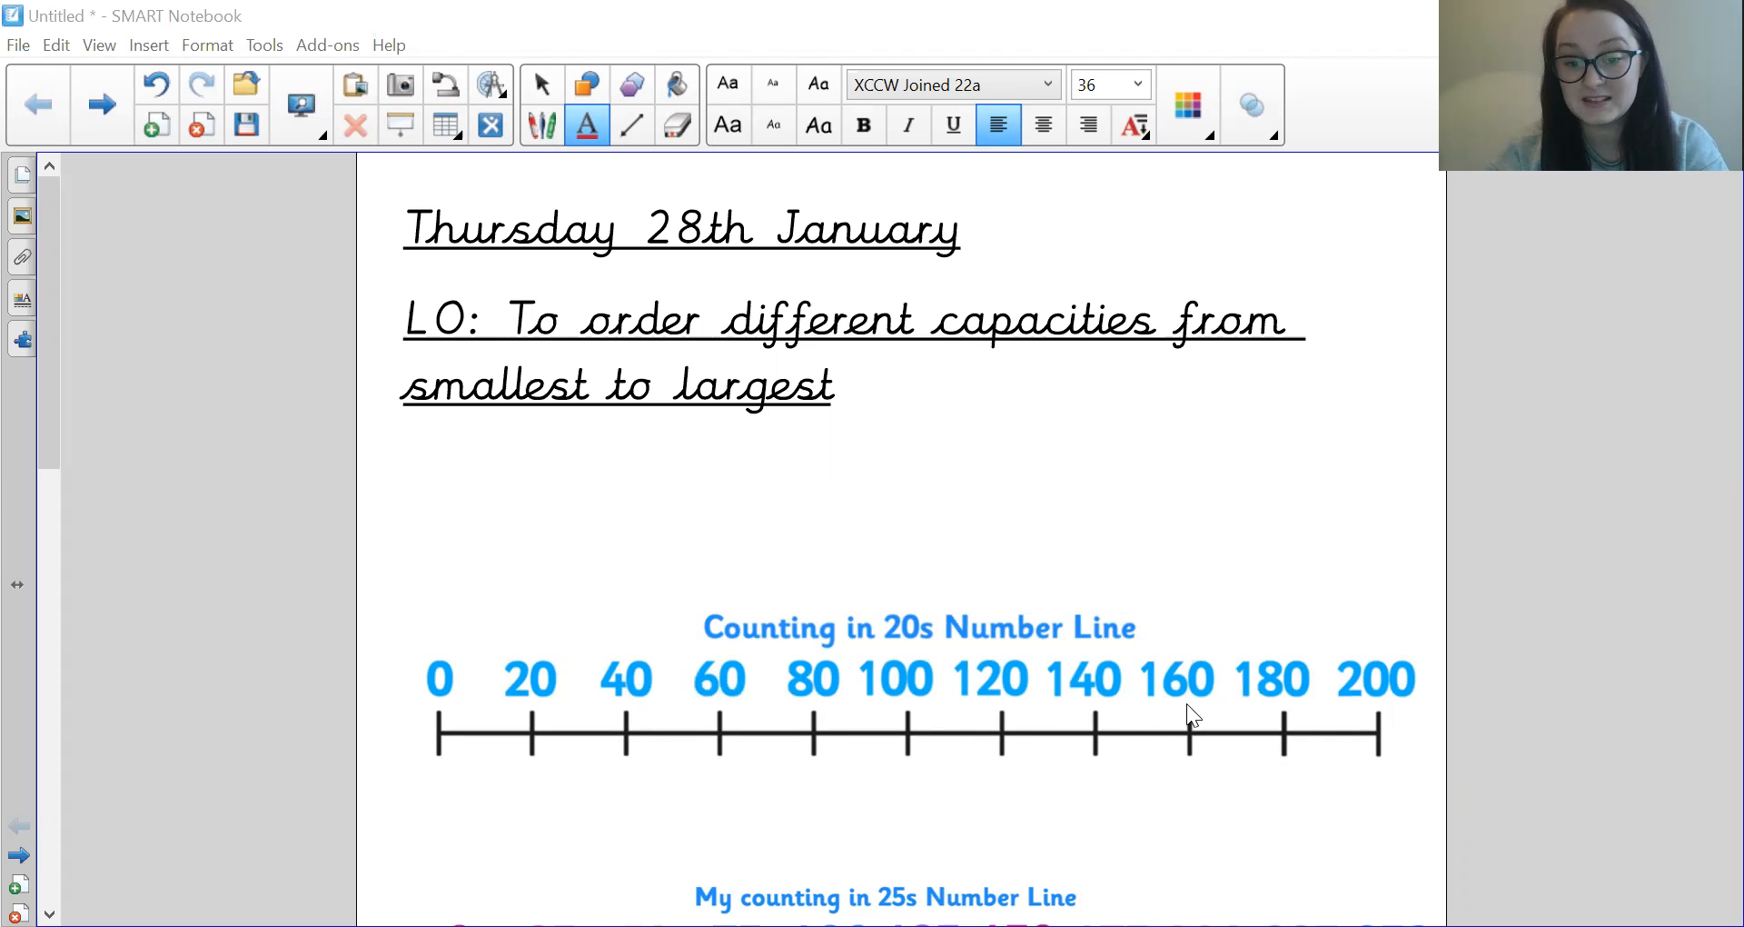
mouse_move(889, 603)
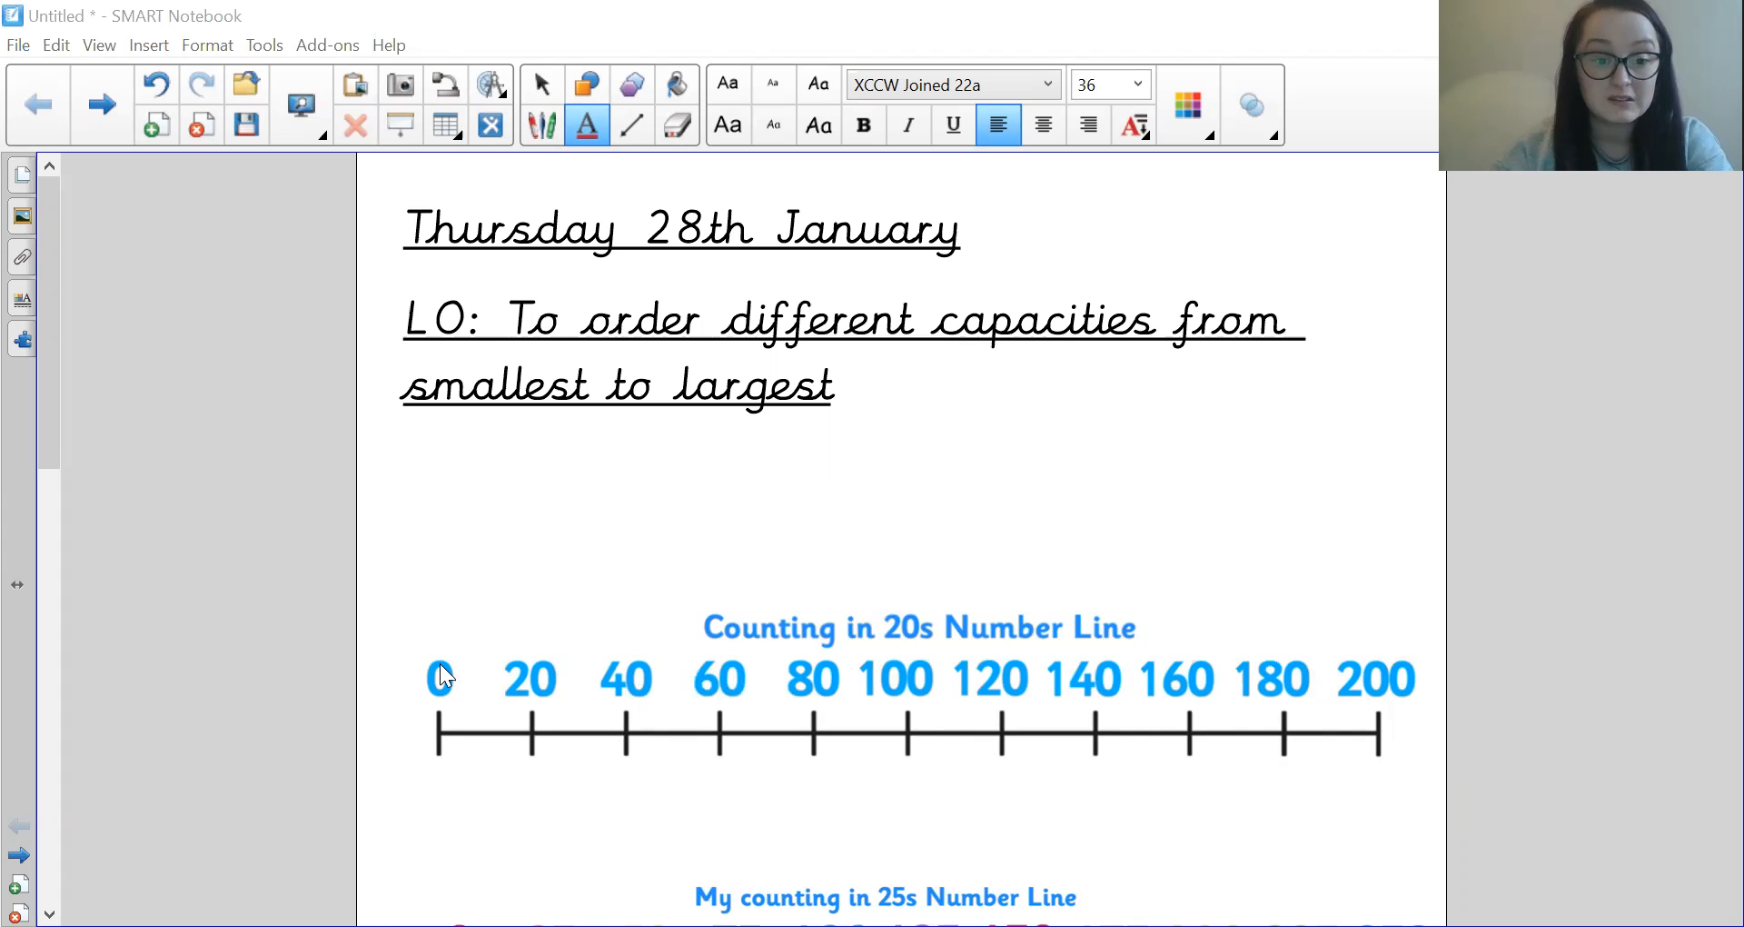
mouse_move(616, 602)
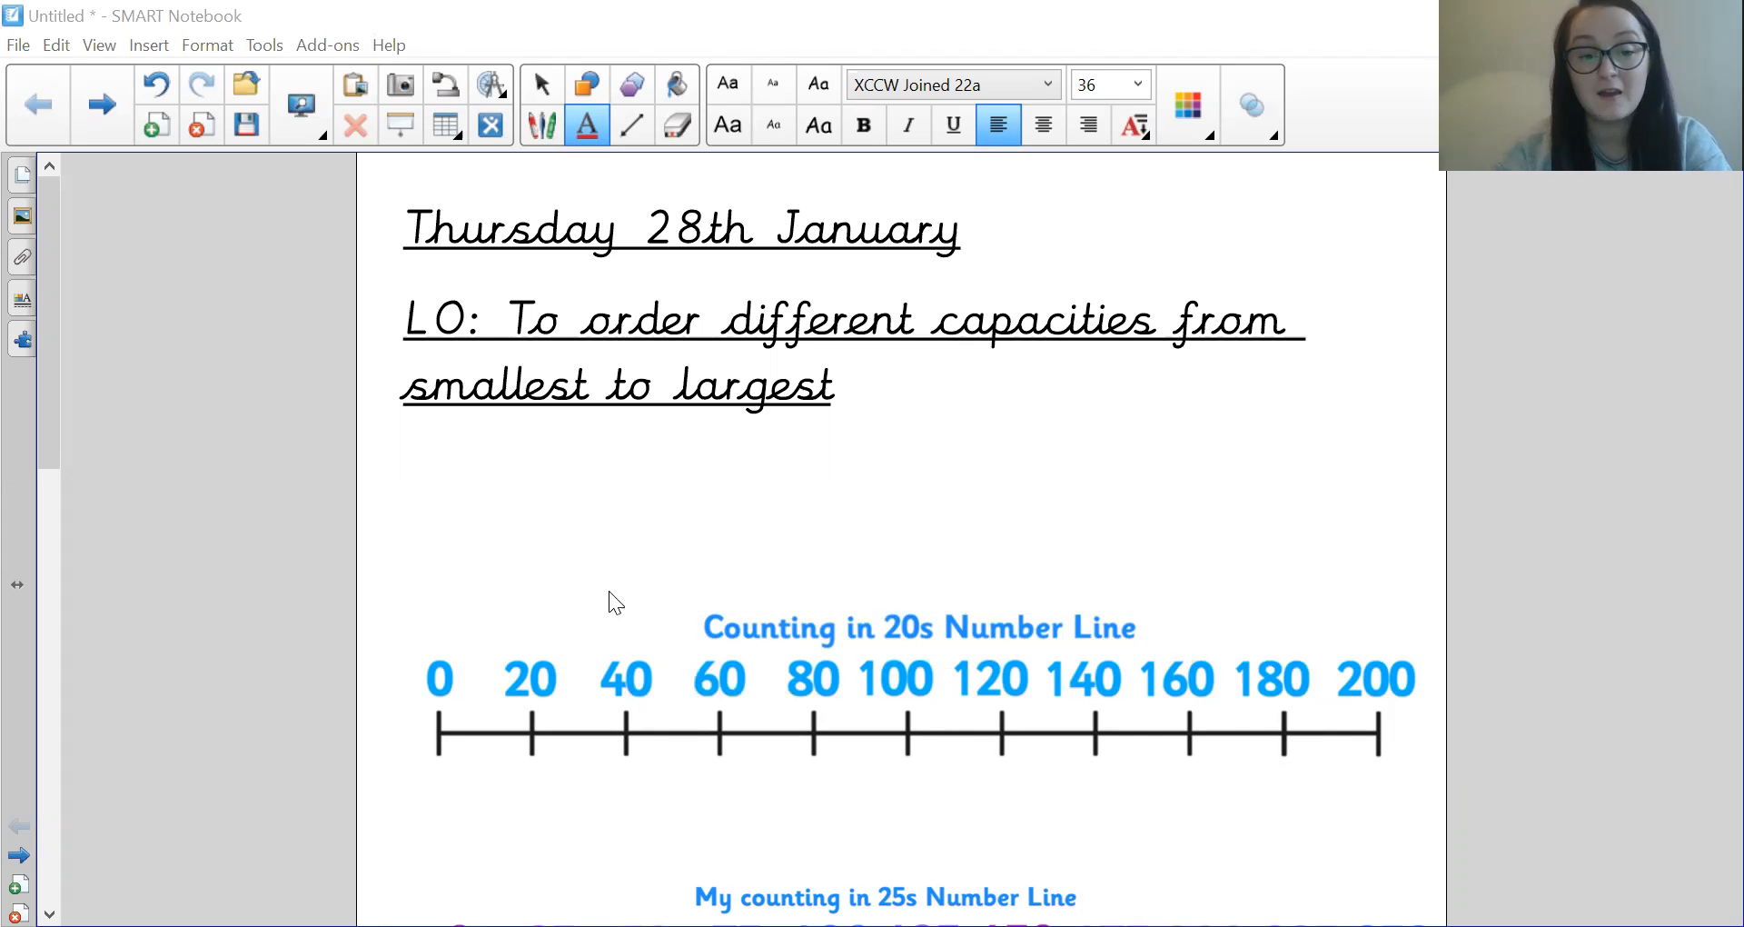
mouse_move(718, 676)
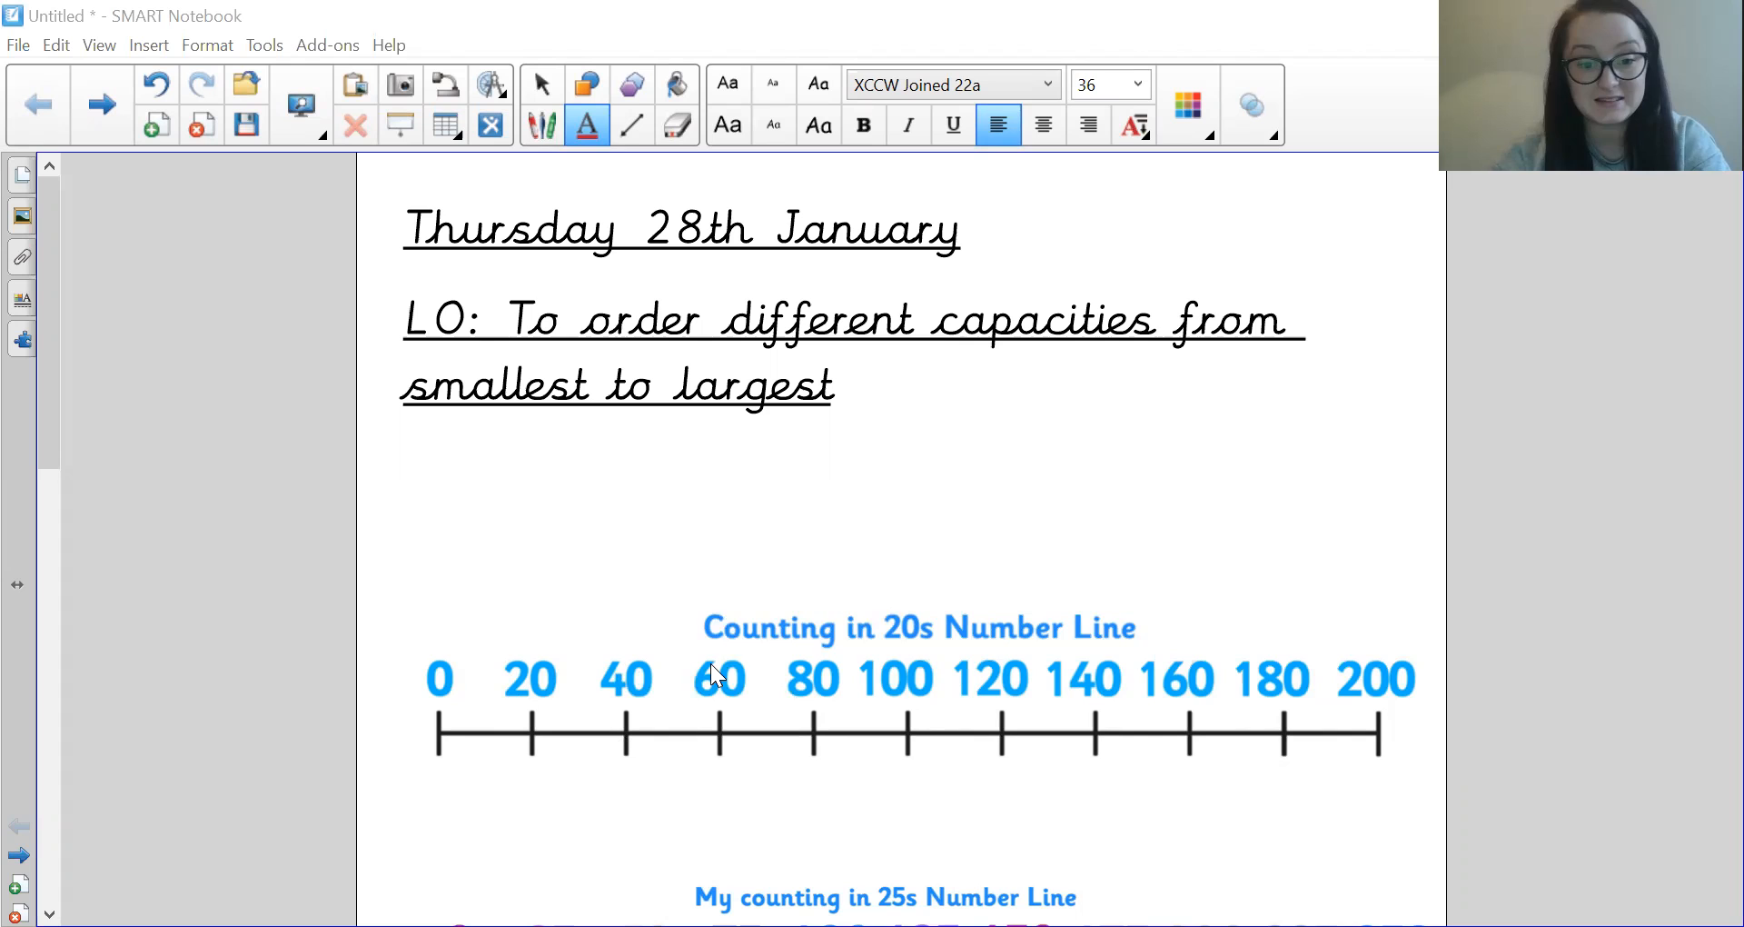
mouse_move(907, 676)
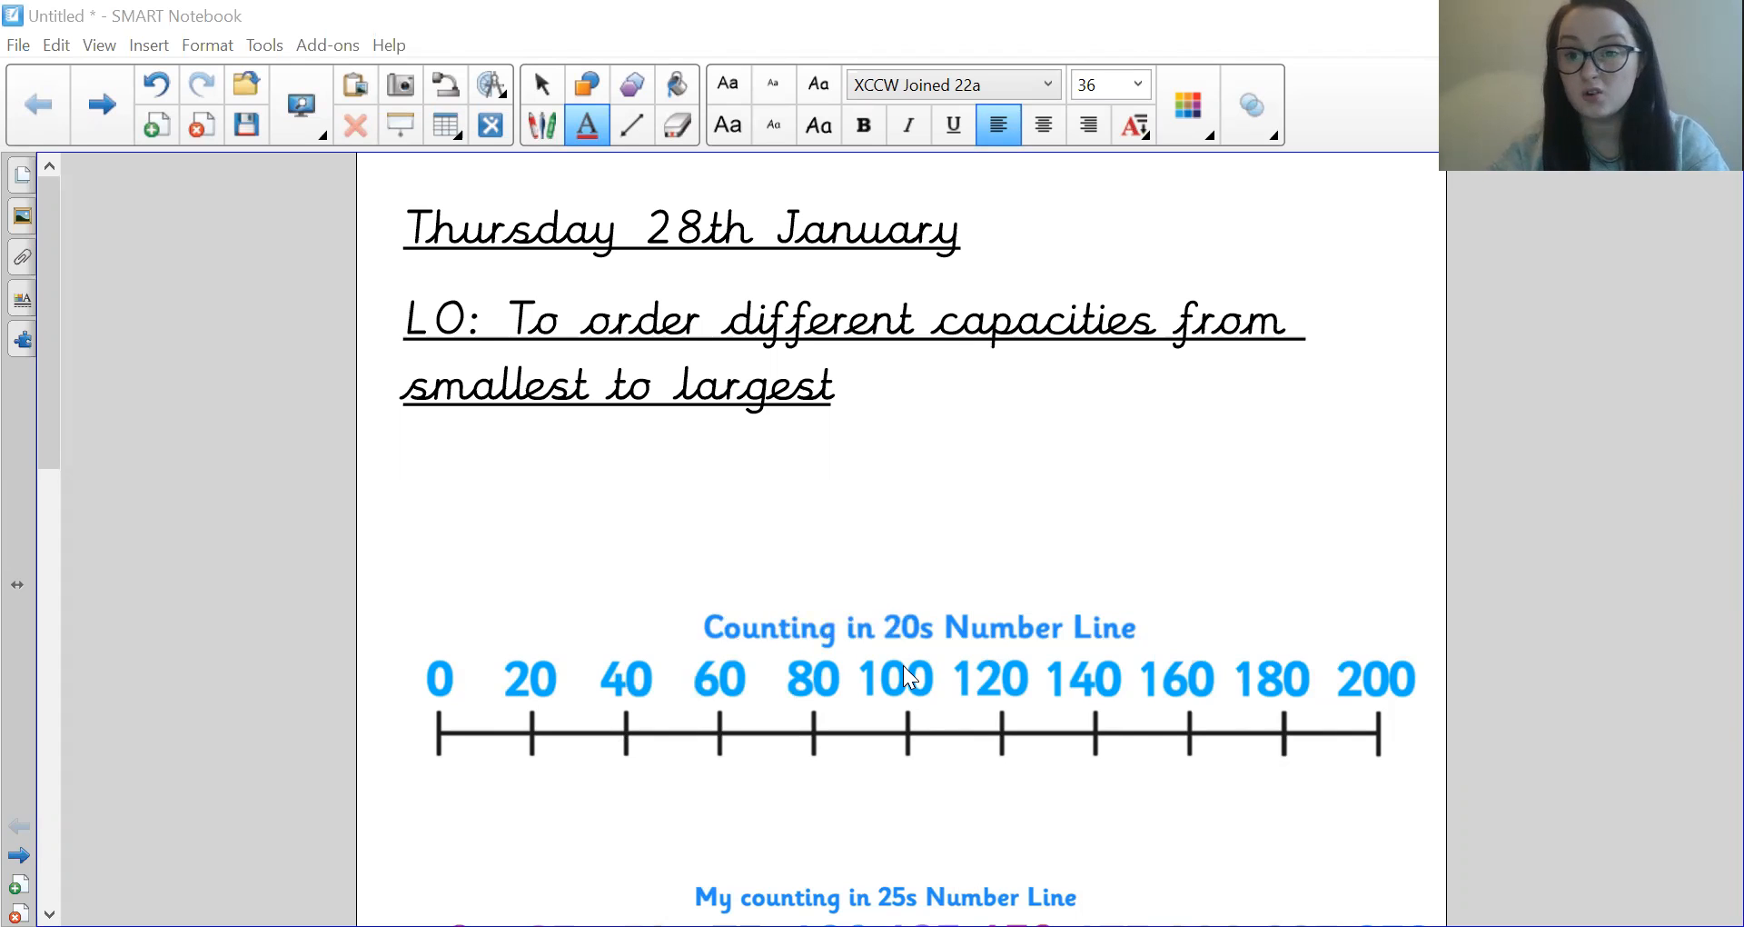
mouse_move(1007, 631)
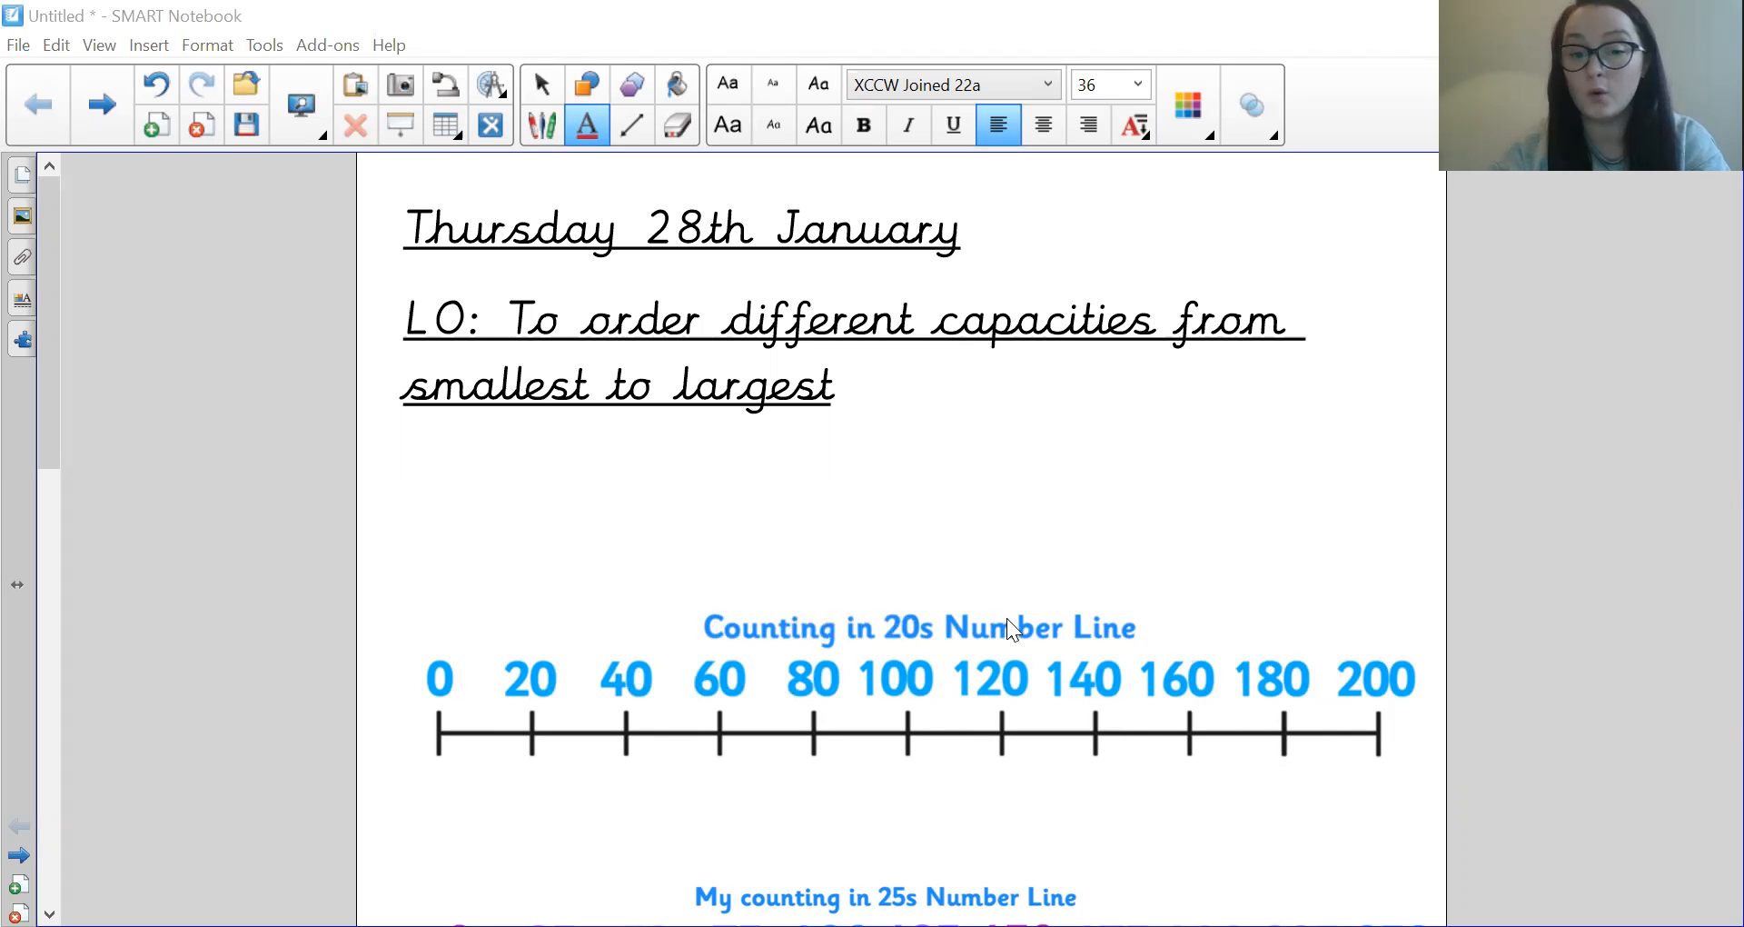
mouse_move(1090, 685)
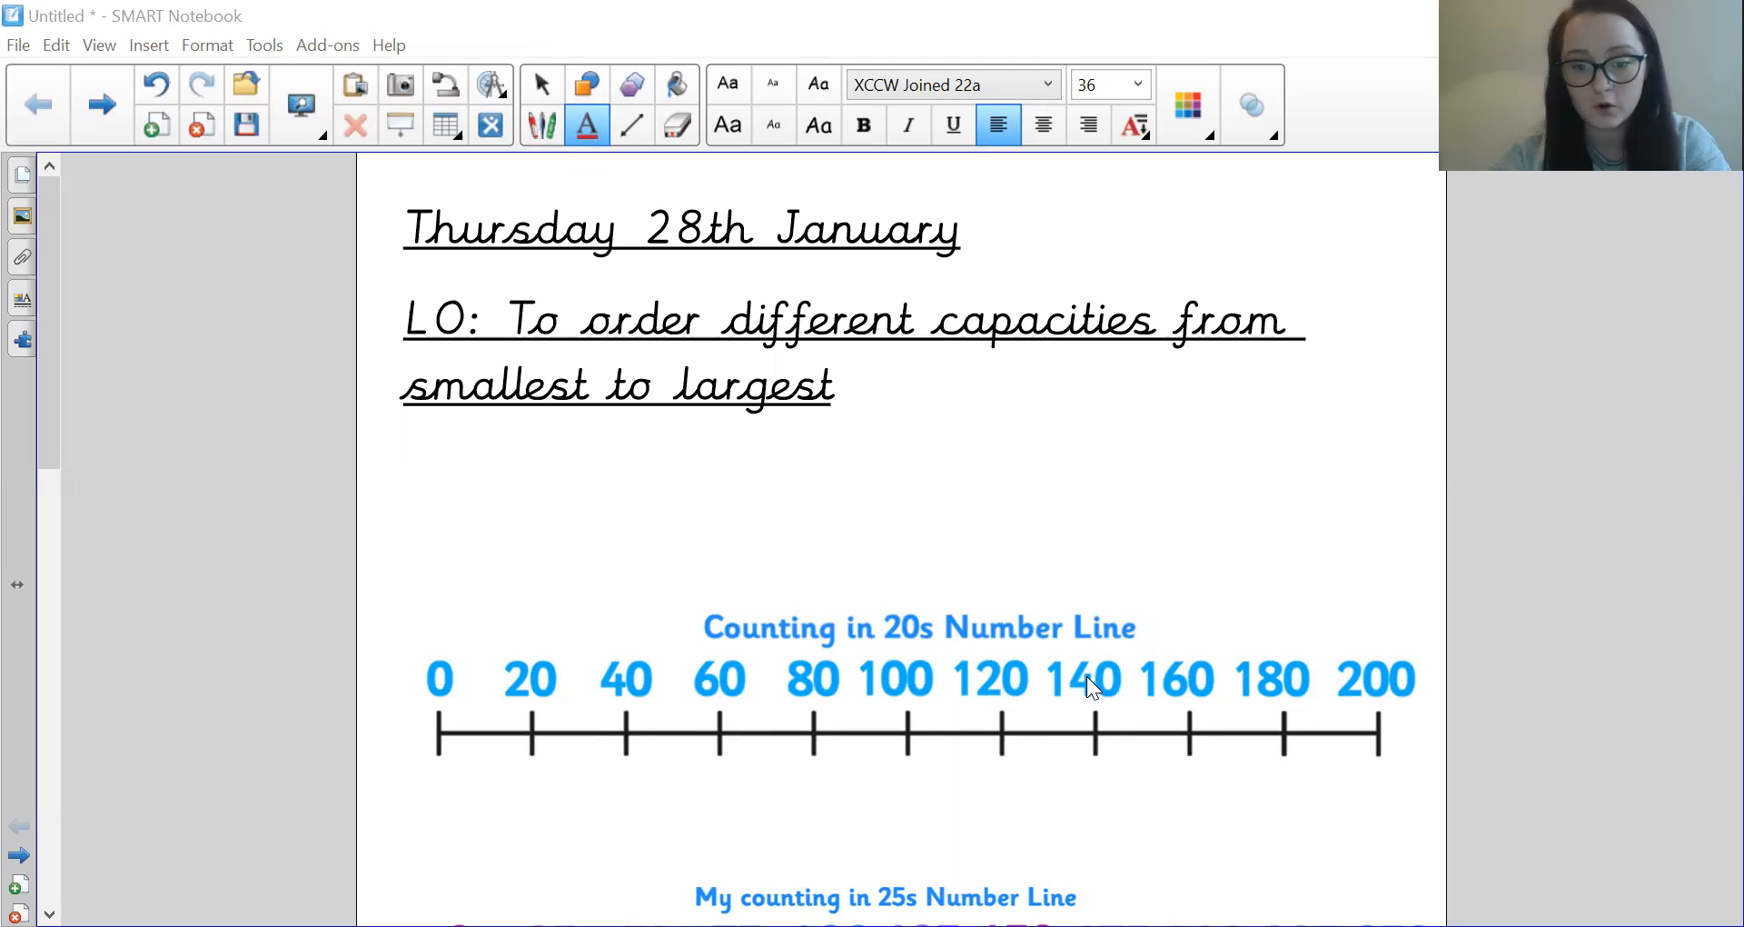
mouse_move(1279, 677)
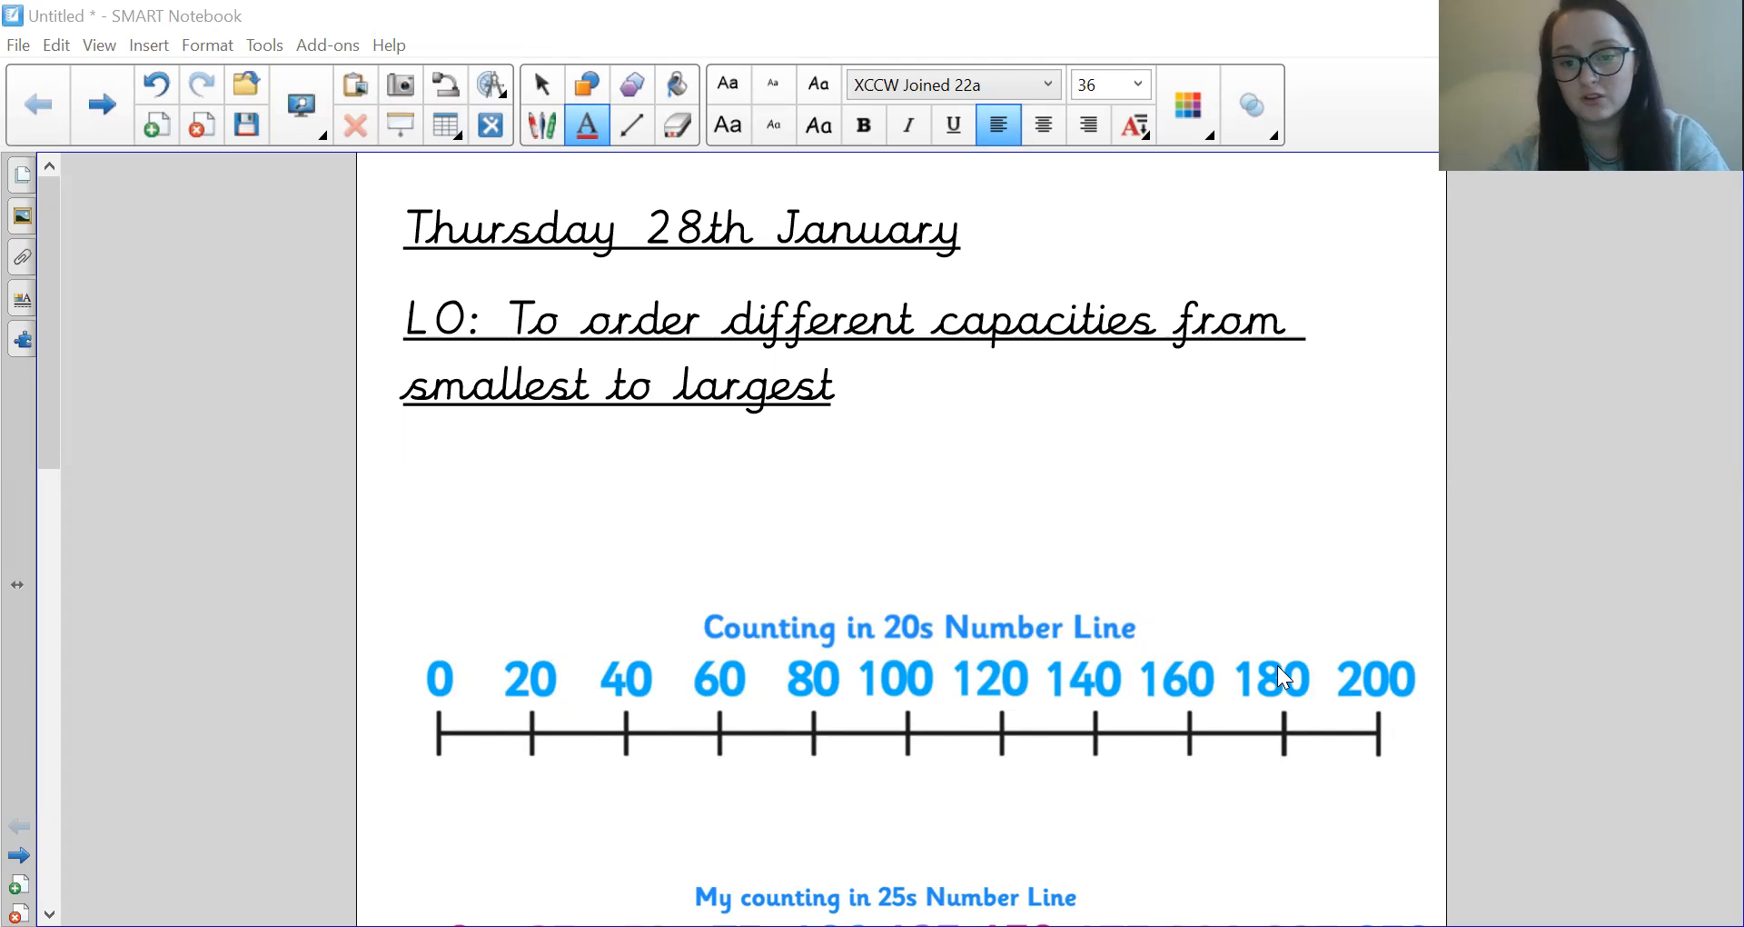
mouse_move(1384, 687)
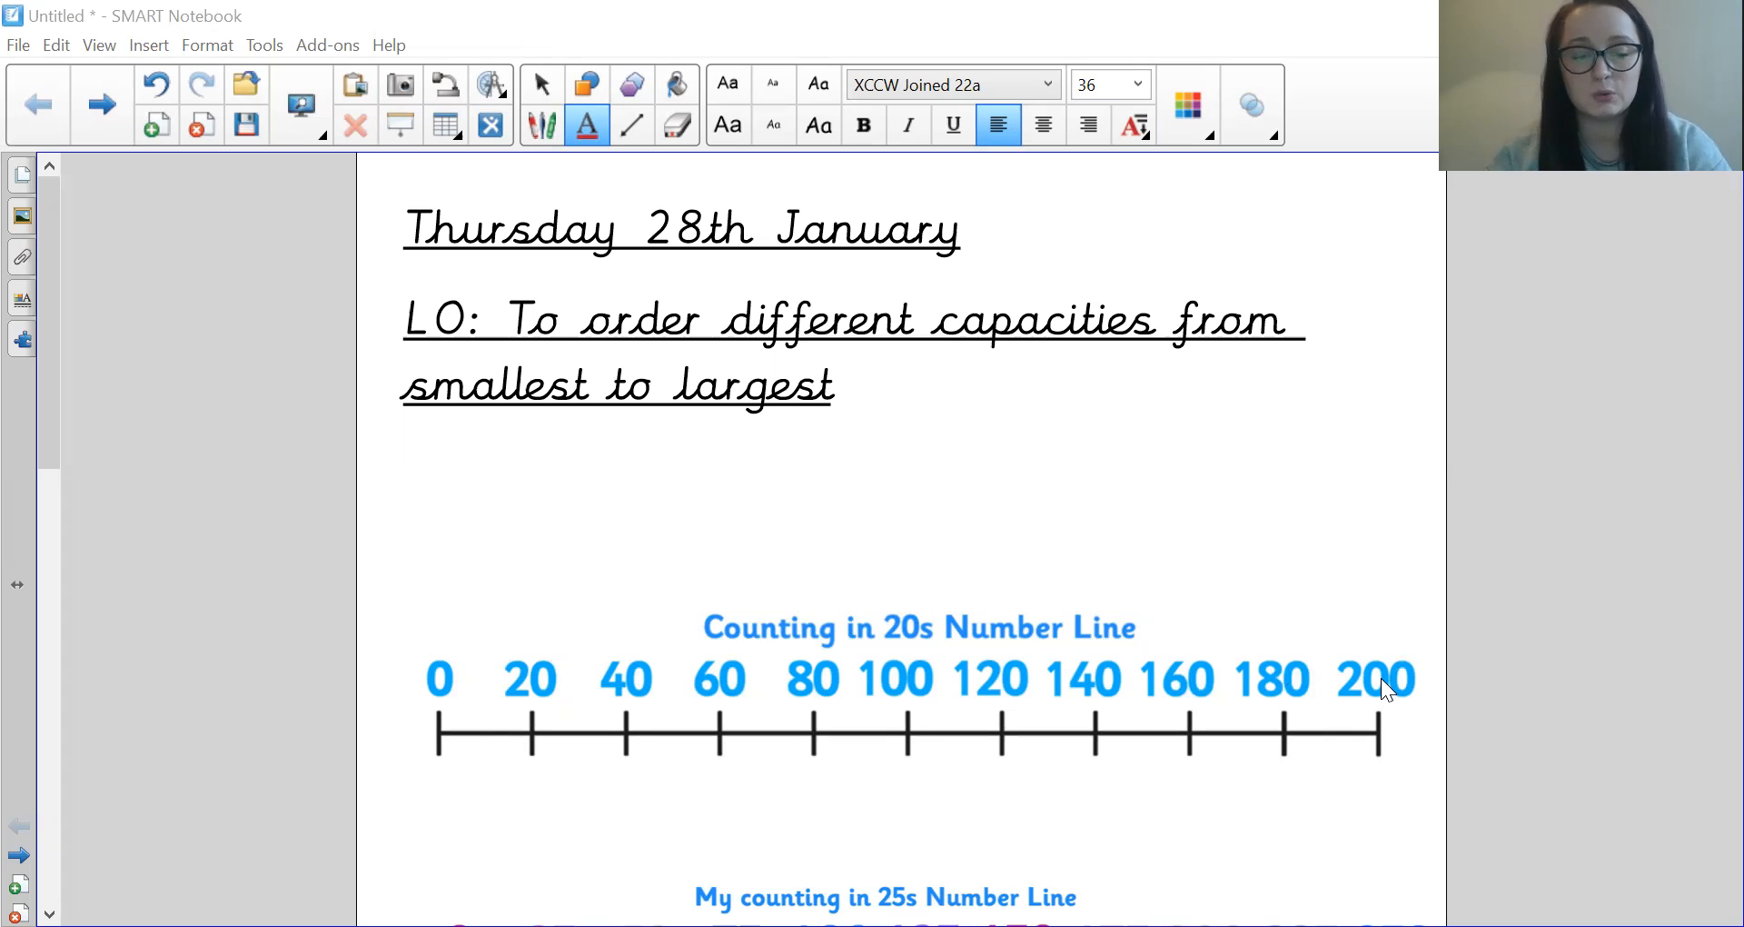
mouse_move(62, 375)
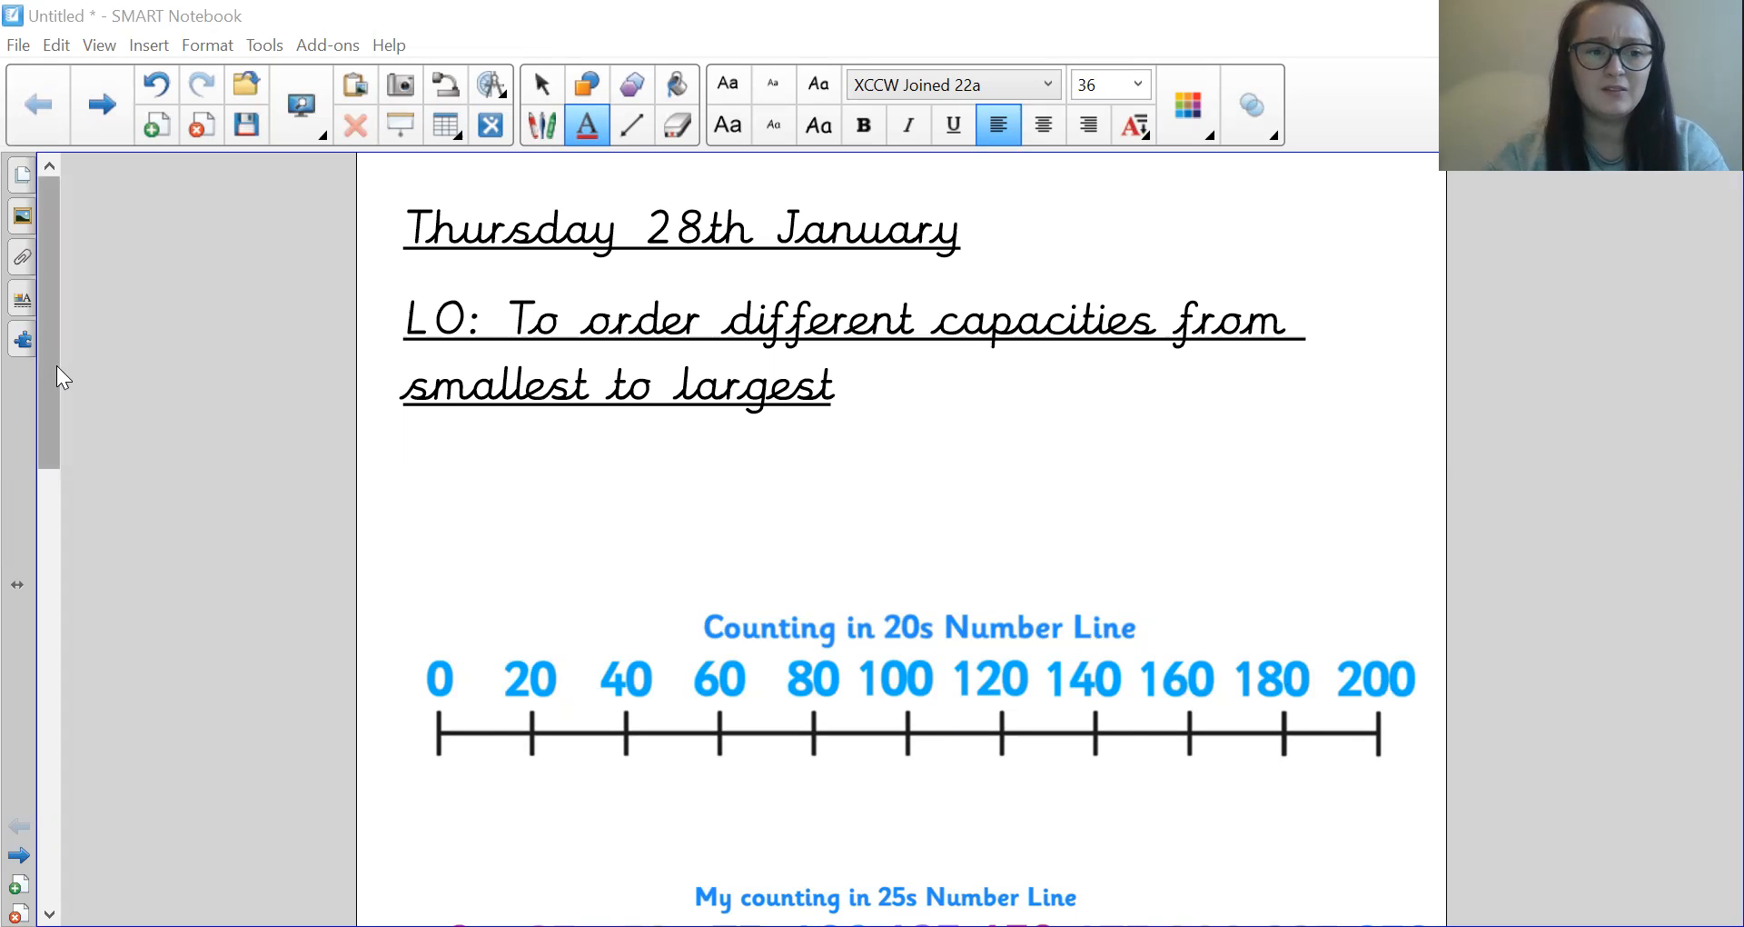
Step: Scroll down the page past the 25s number line to the bottle photos below
scroll(down, 3)
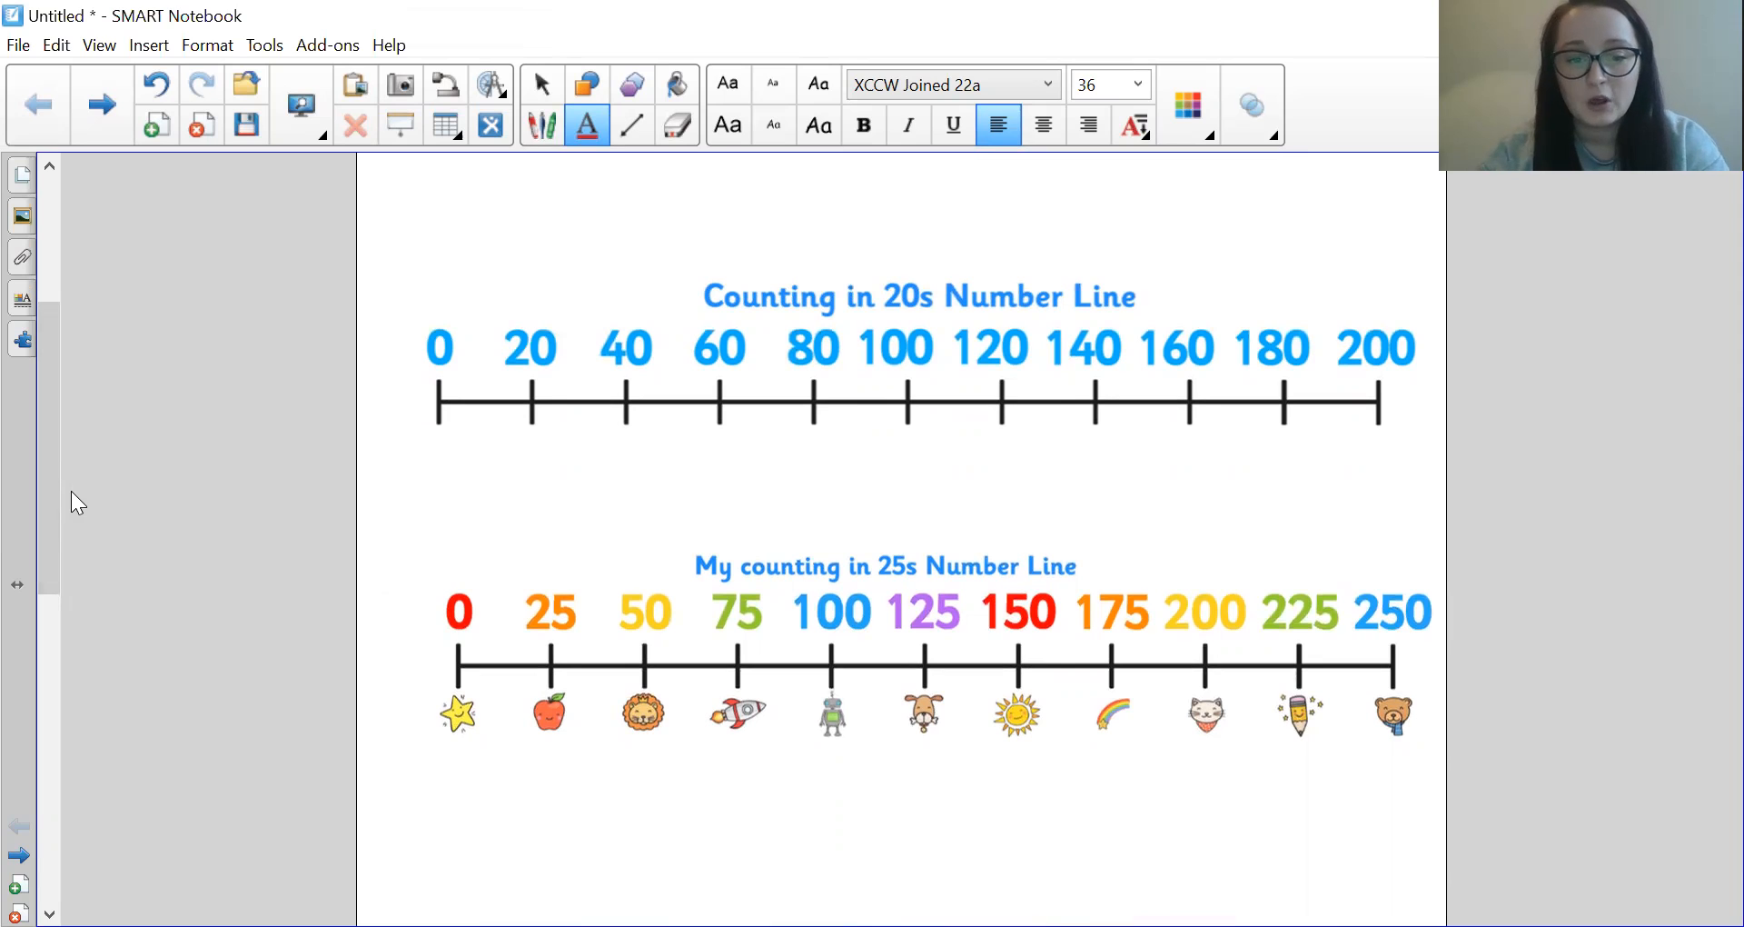
mouse_move(811, 654)
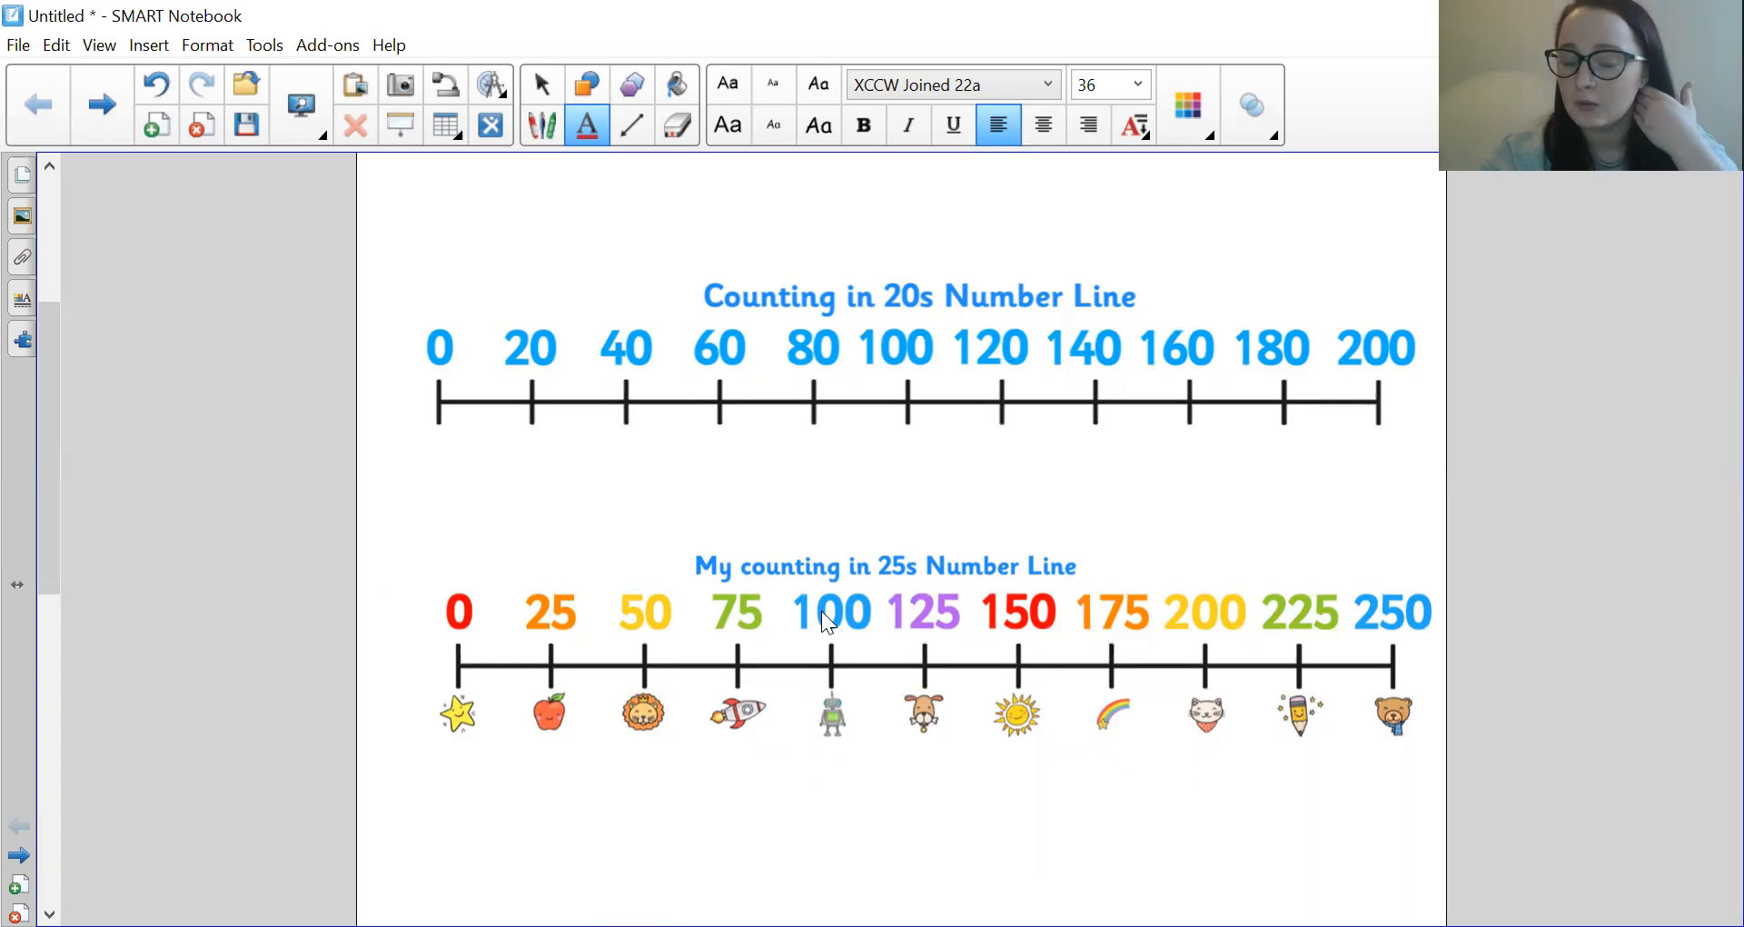
mouse_move(843, 634)
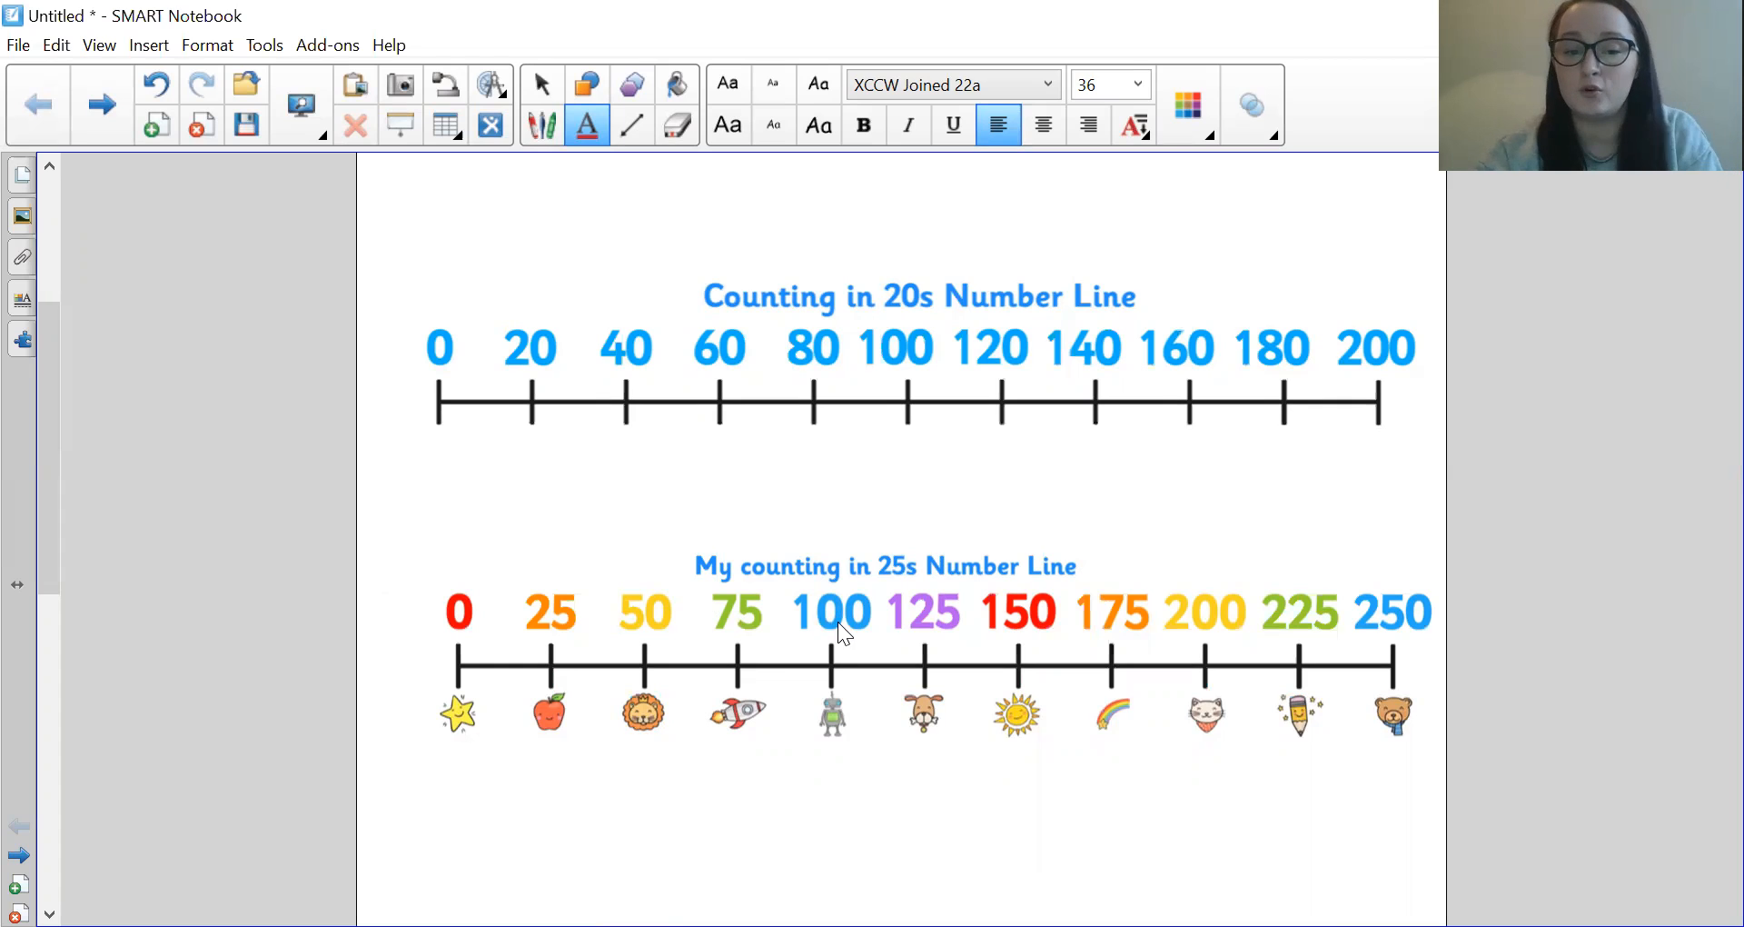
mouse_move(555, 629)
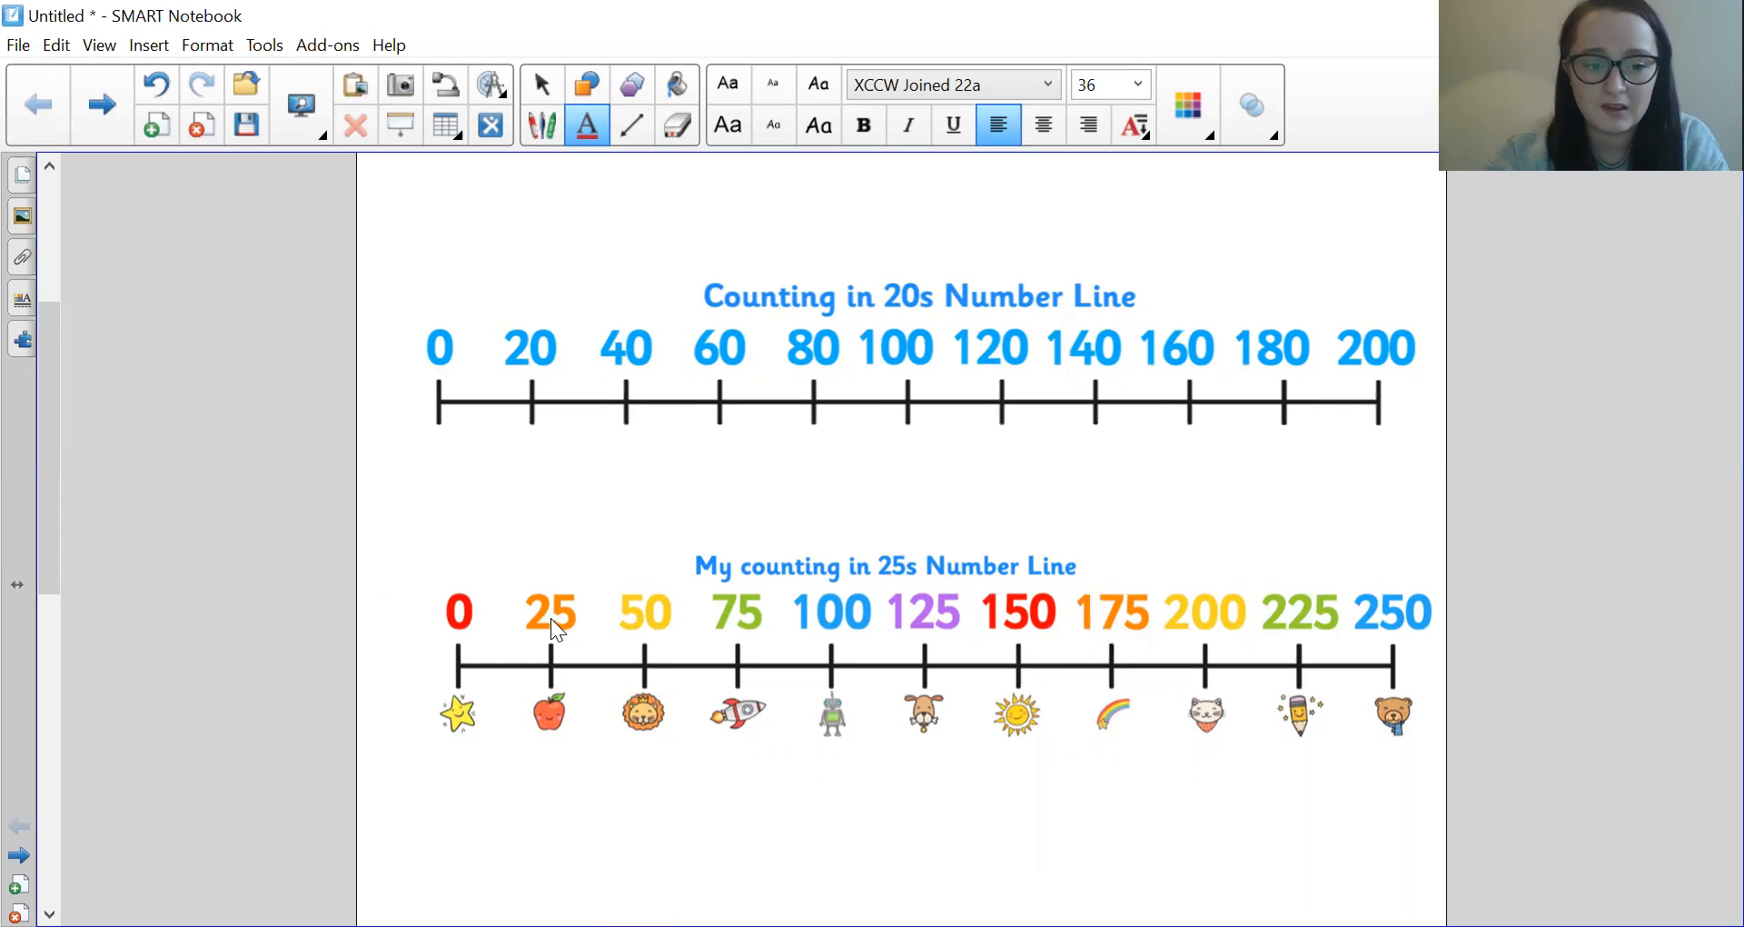
mouse_move(832, 632)
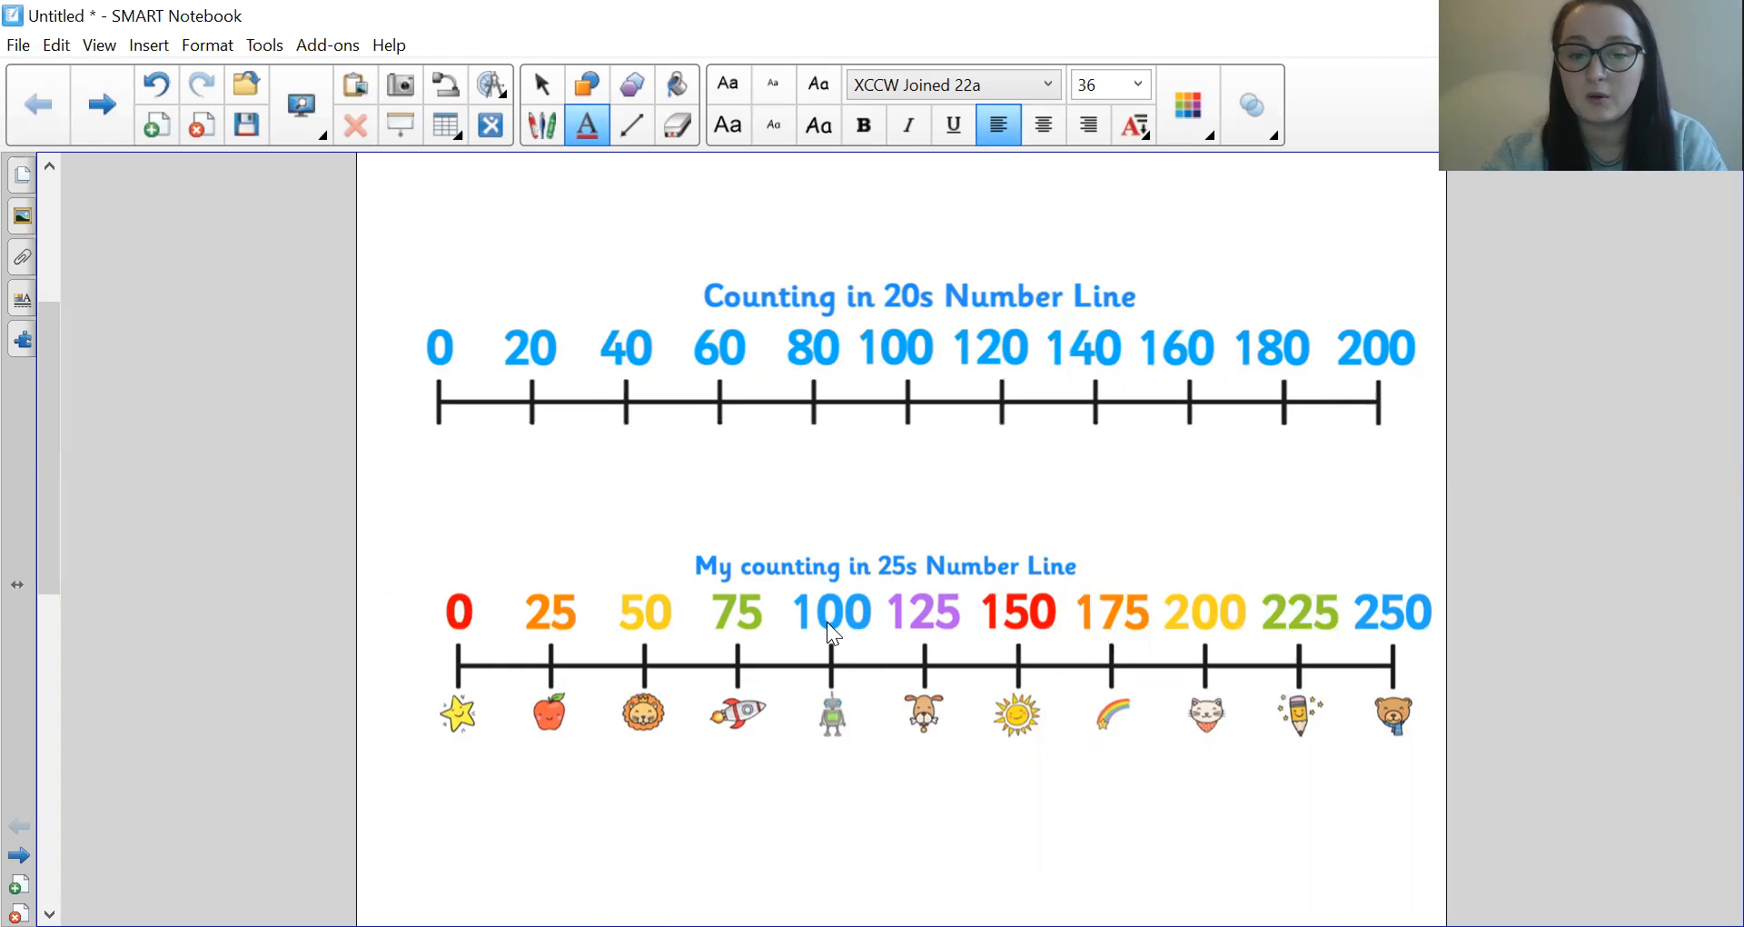
mouse_move(739, 637)
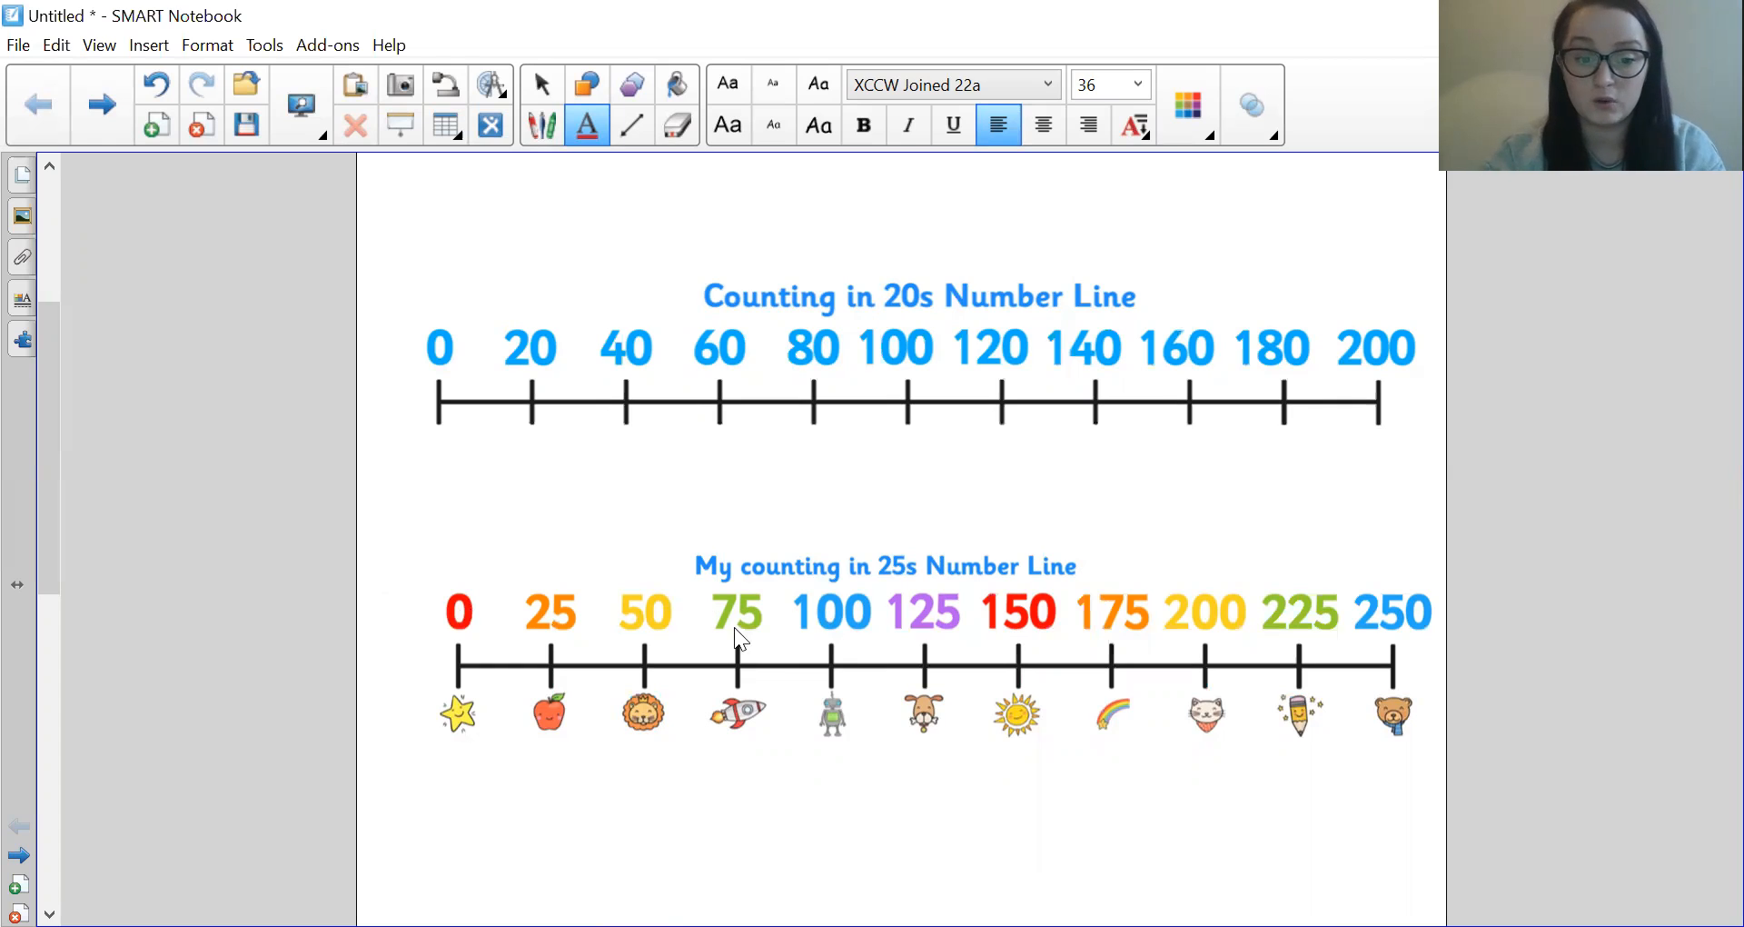
mouse_move(1037, 654)
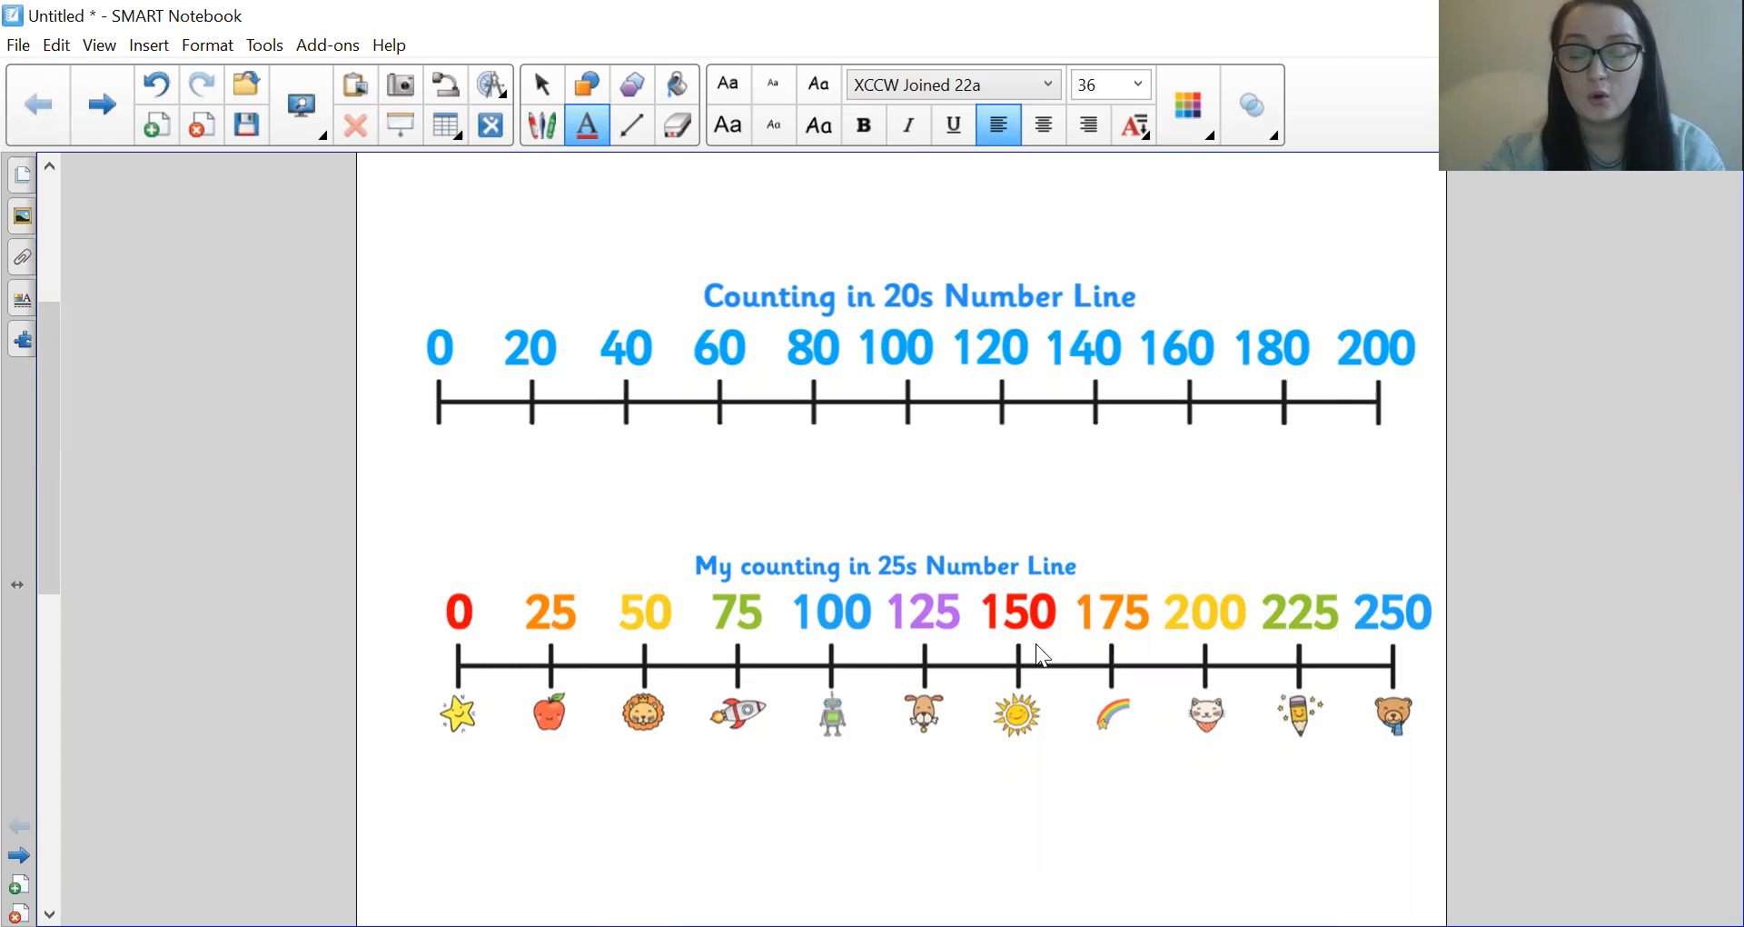
mouse_move(1025, 676)
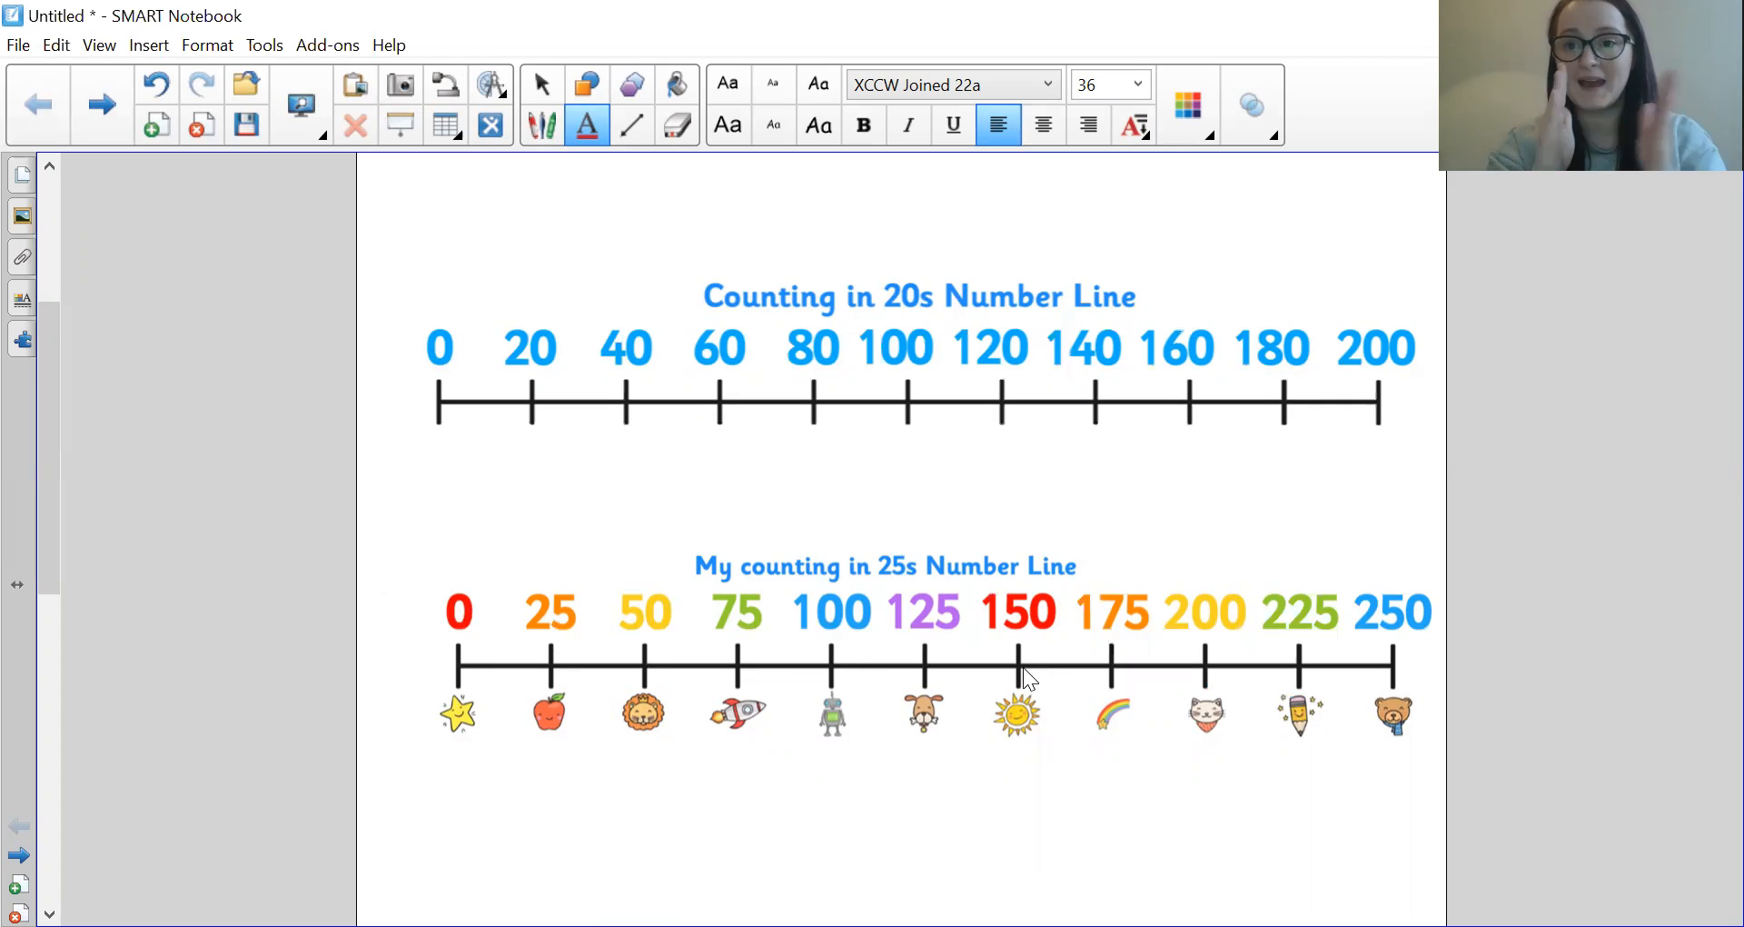
mouse_move(848, 618)
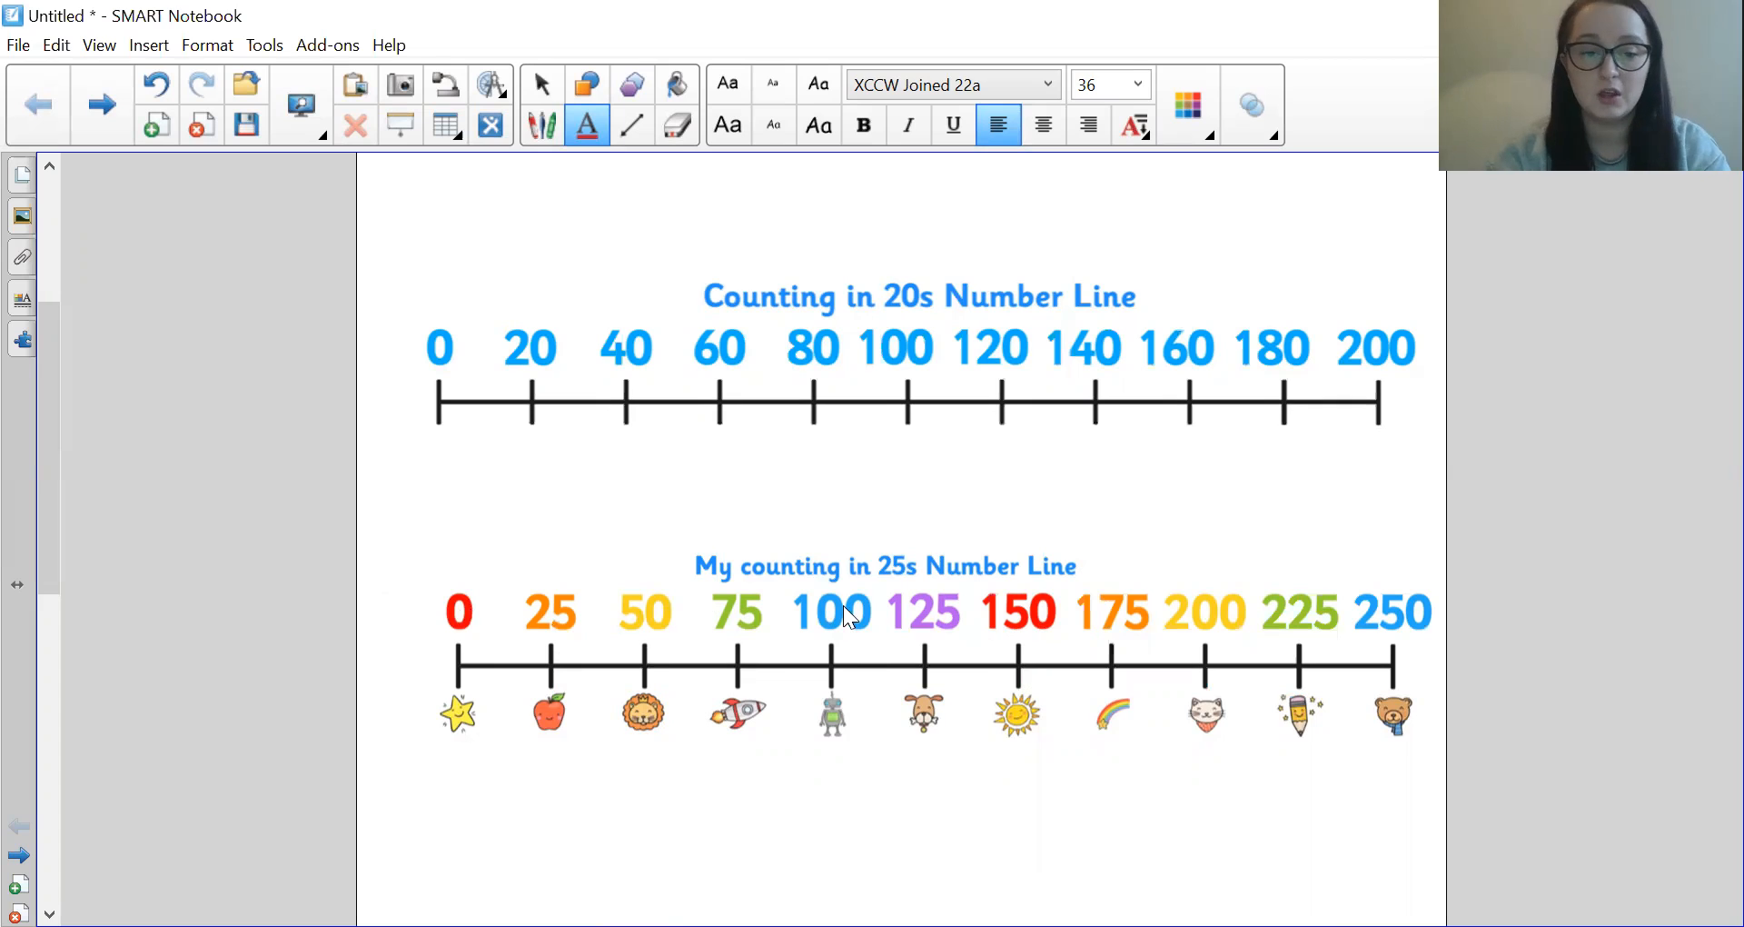
mouse_move(452, 630)
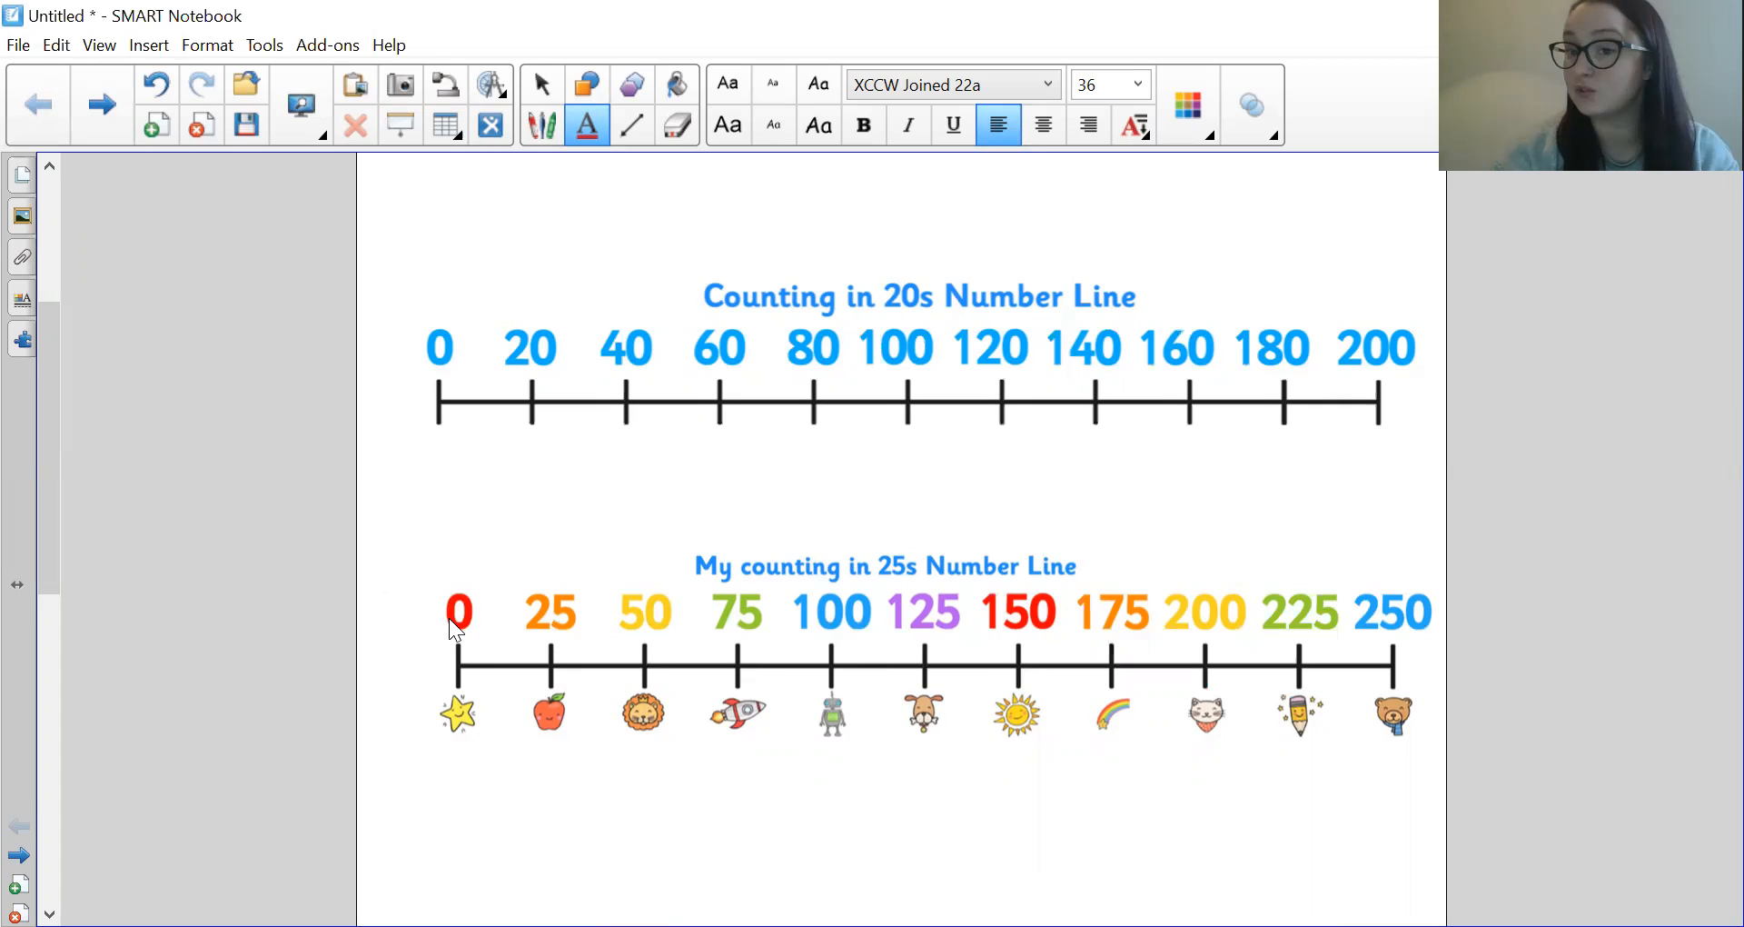
mouse_move(553, 641)
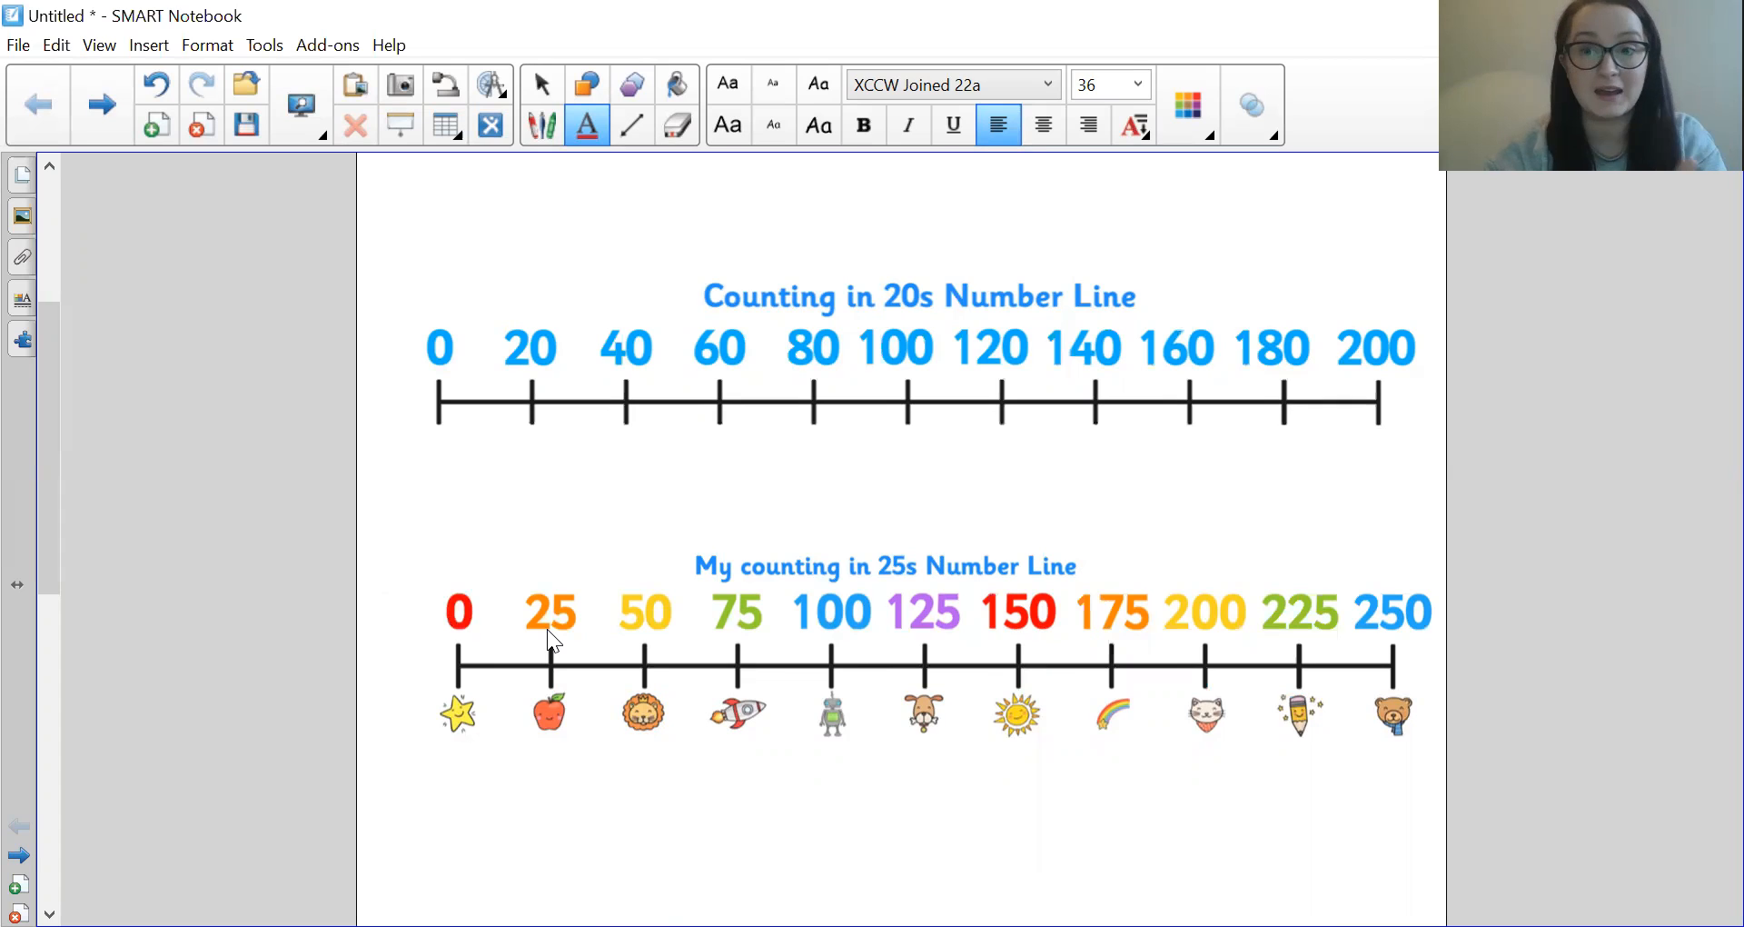
mouse_move(651, 621)
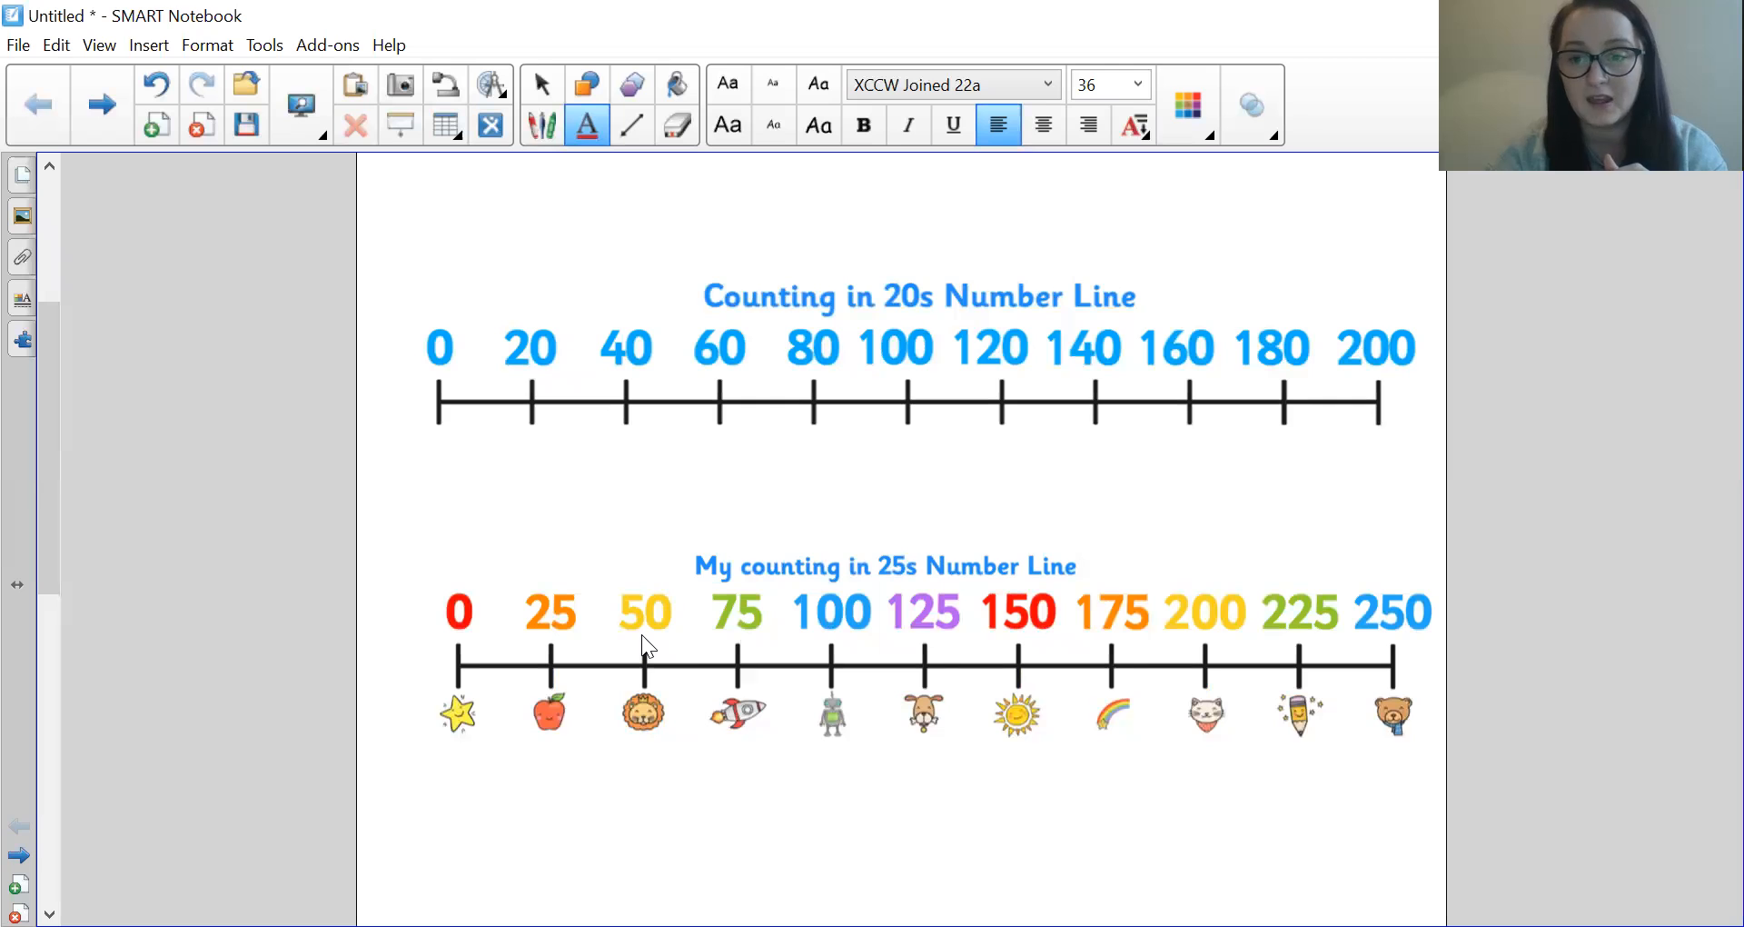
mouse_move(667, 578)
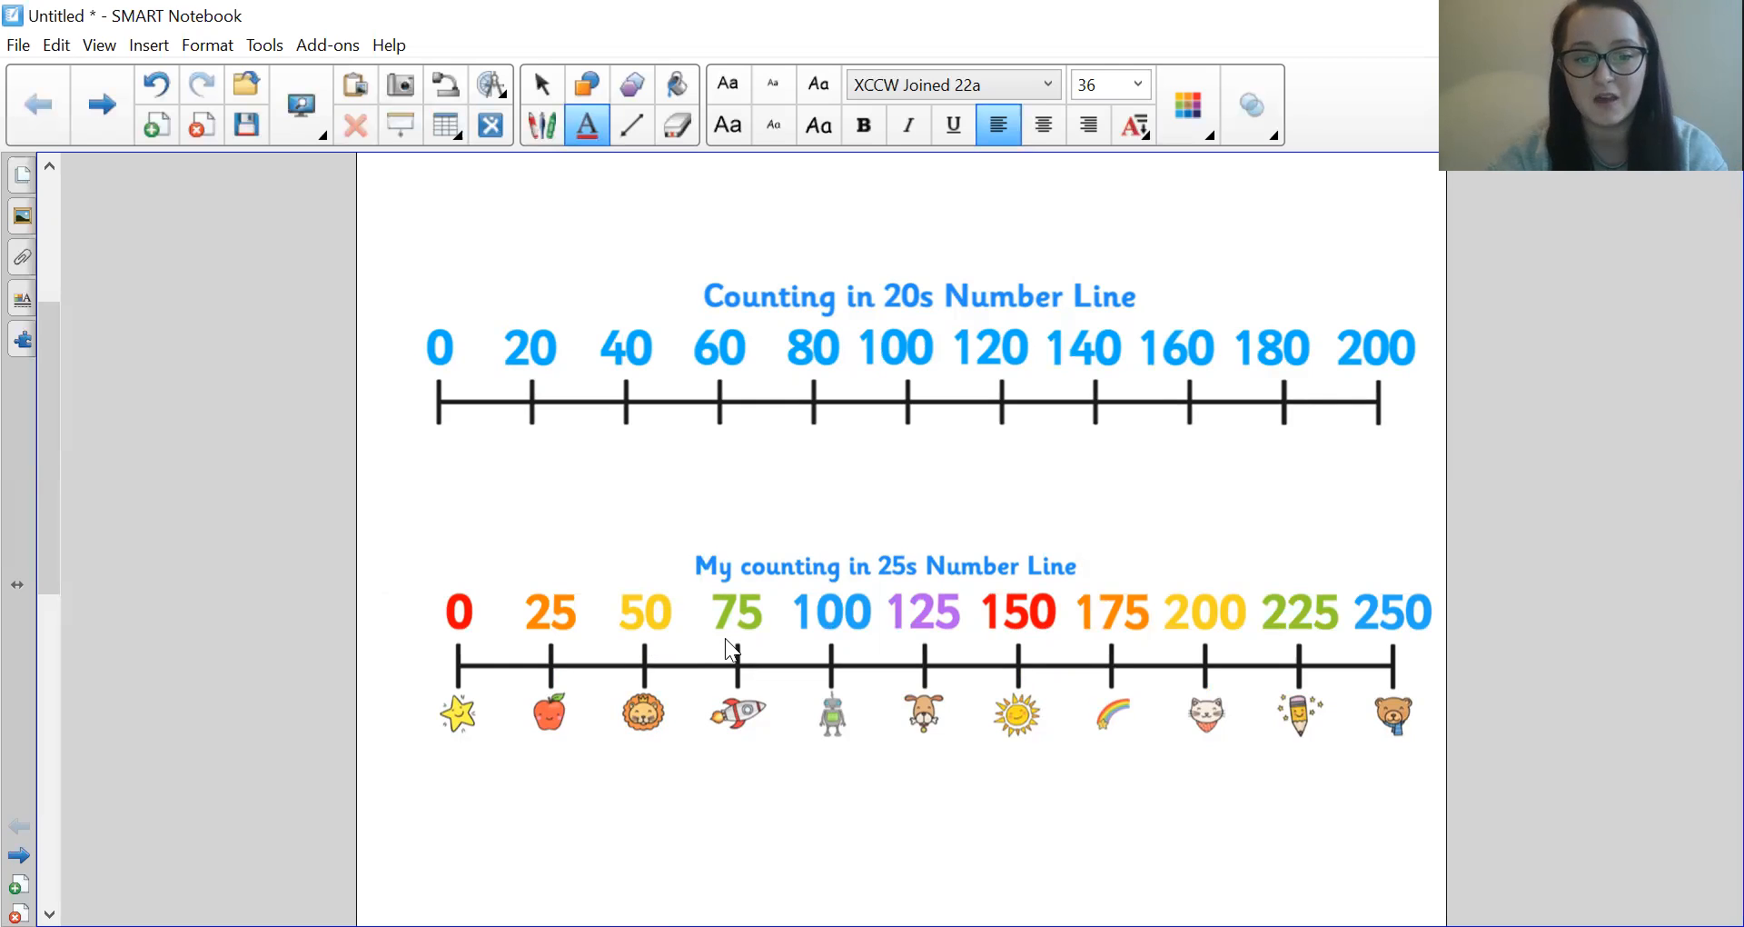
mouse_move(1042, 638)
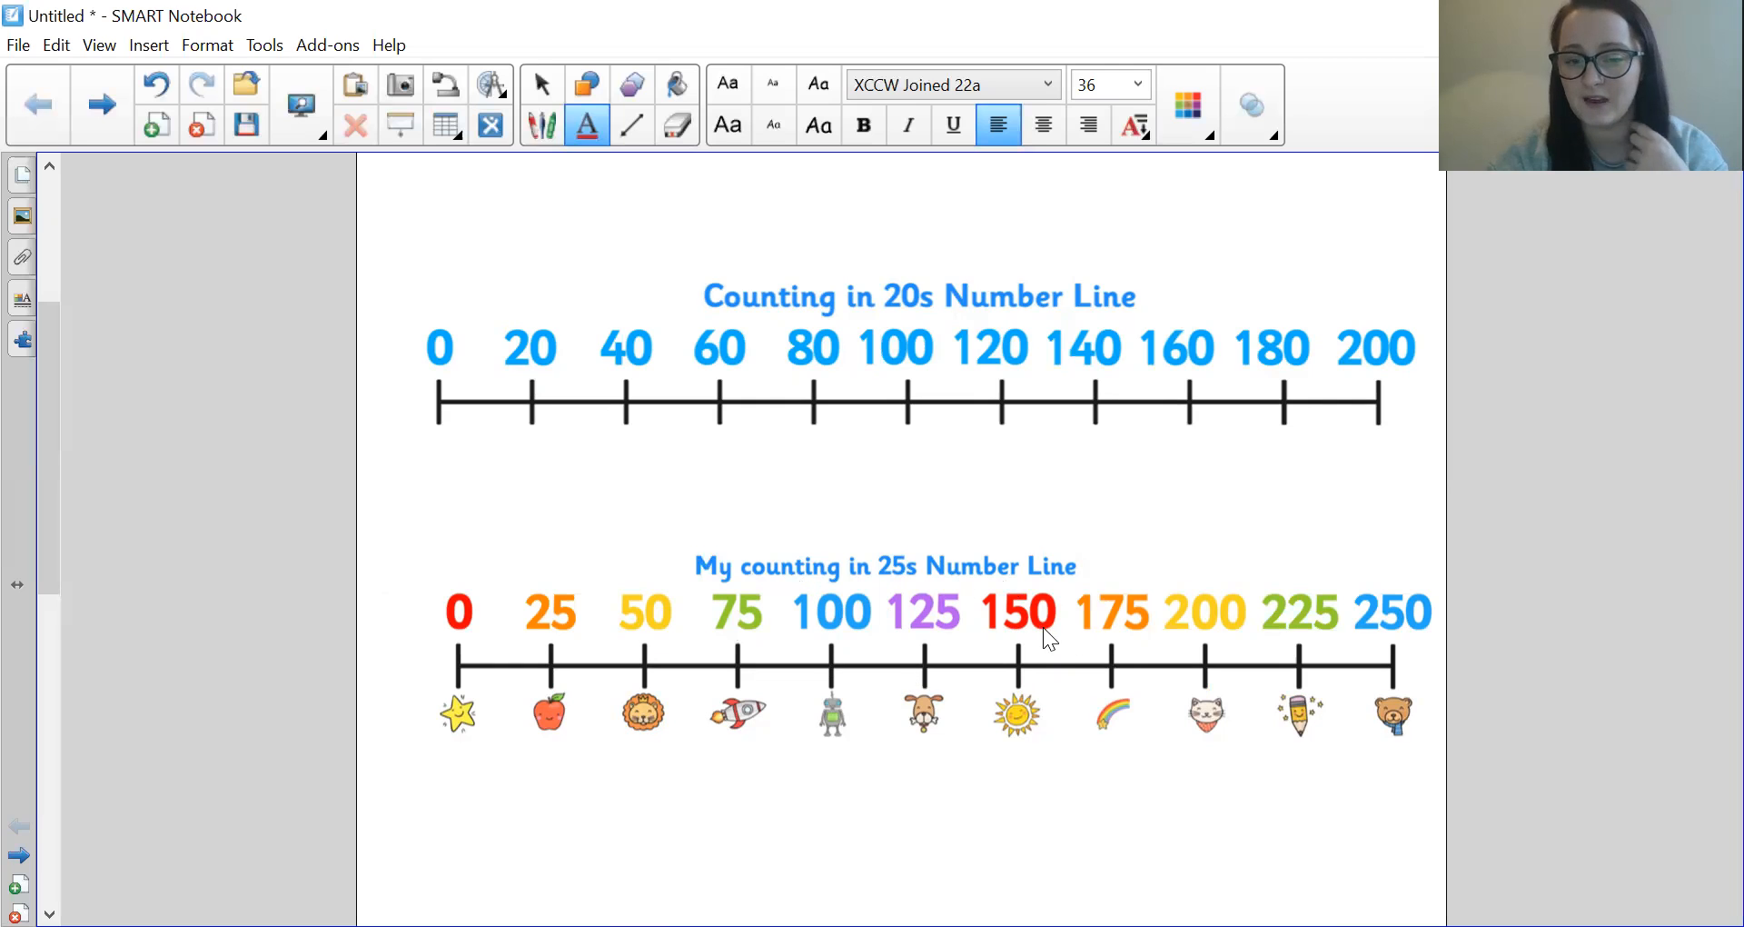
mouse_move(1280, 623)
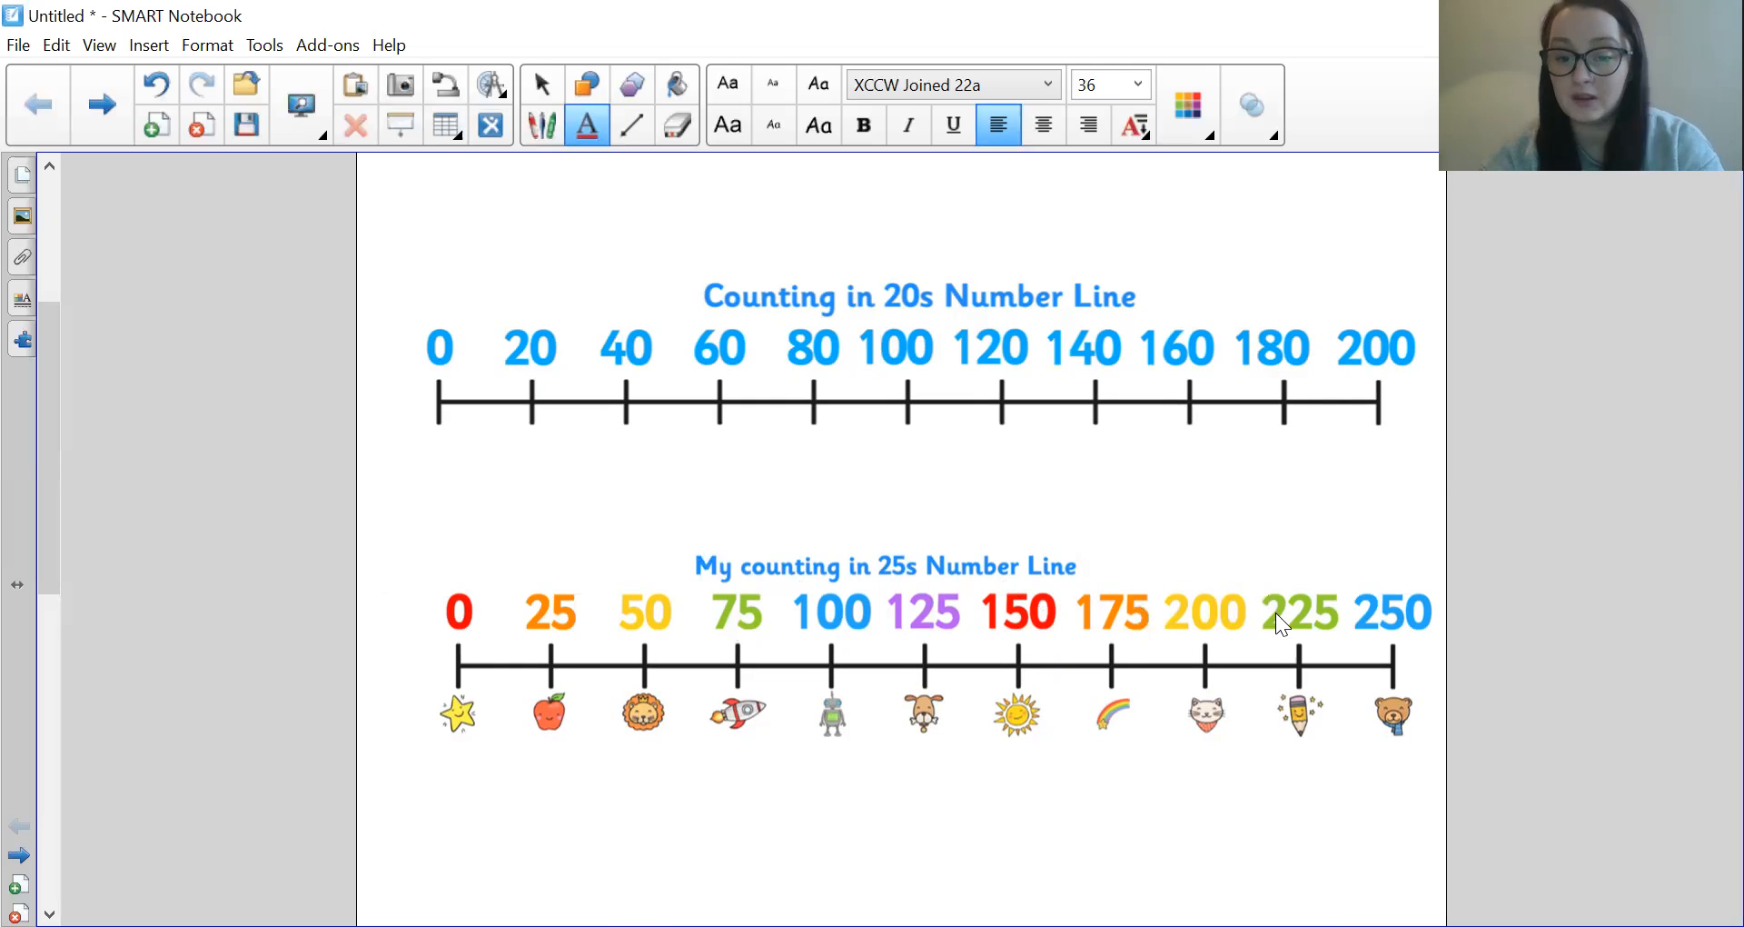
mouse_move(1379, 628)
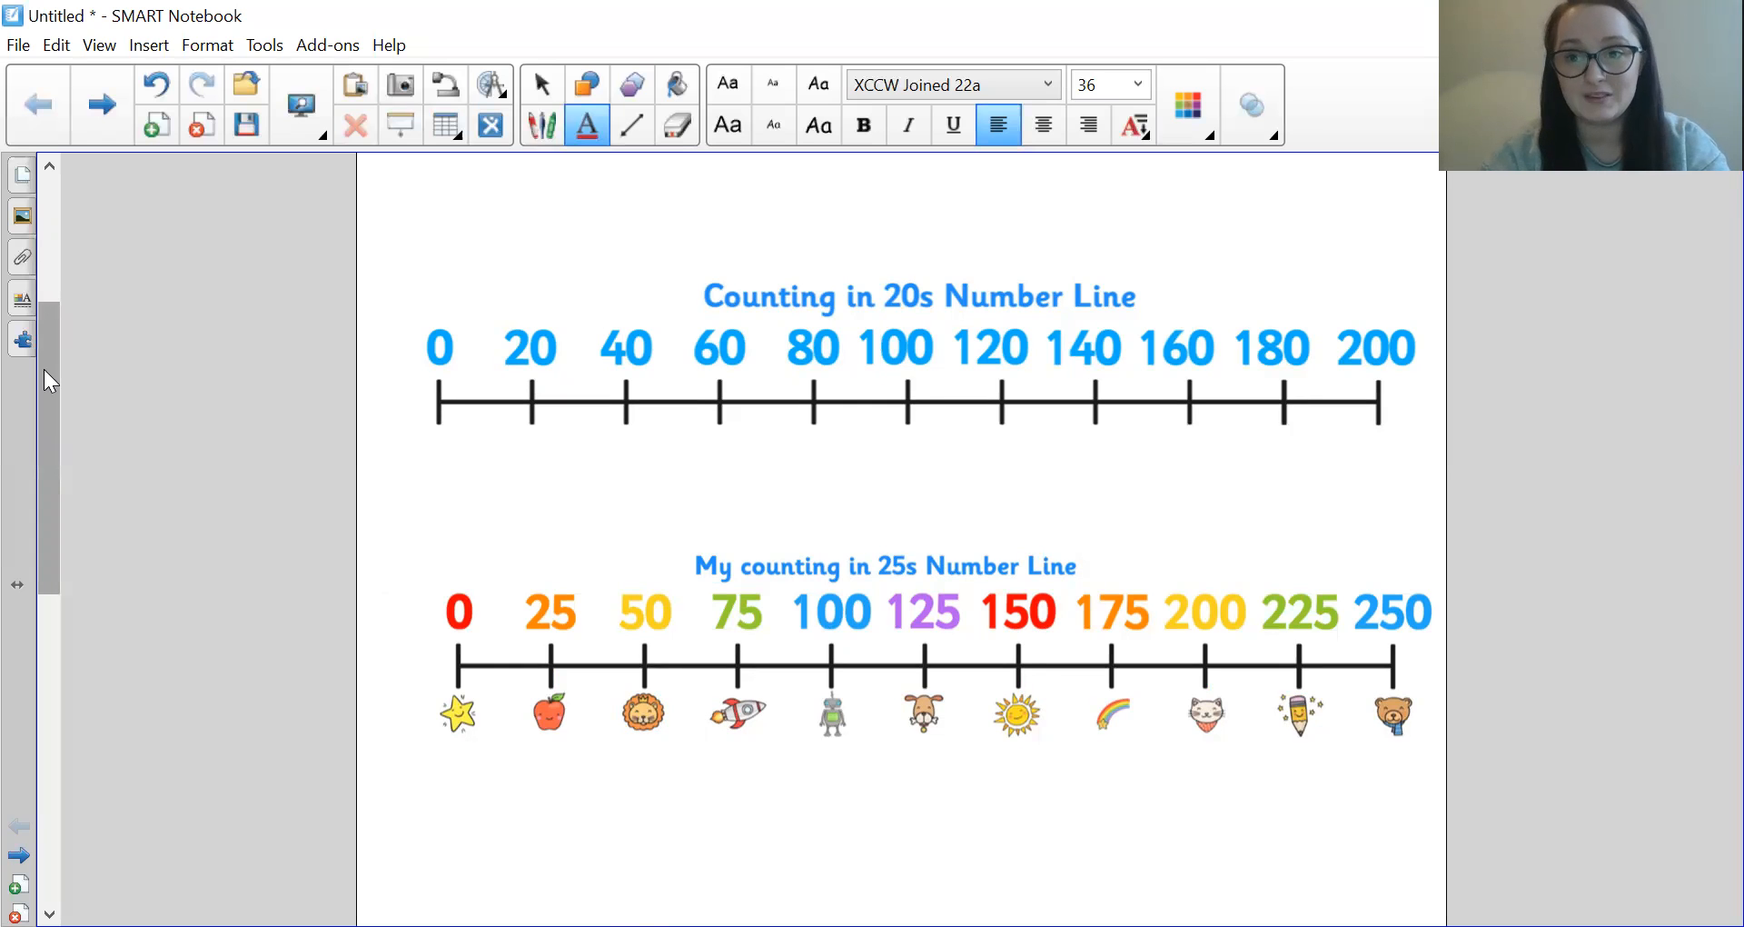
scroll(down, 3)
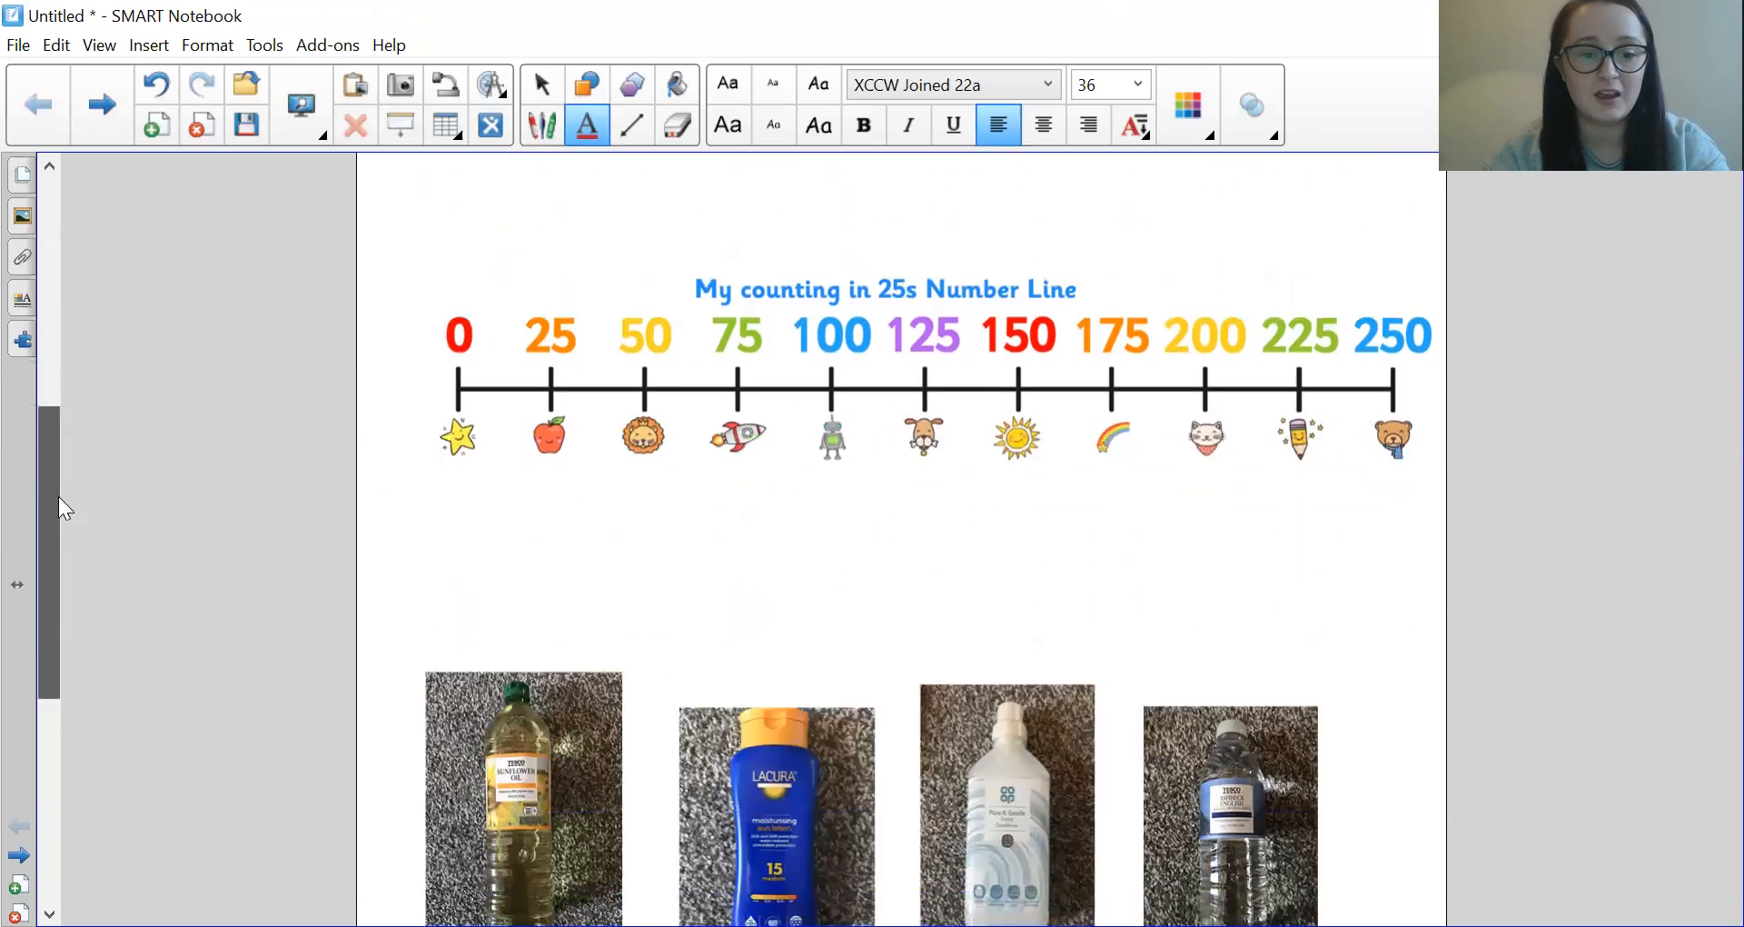
scroll(down, 3)
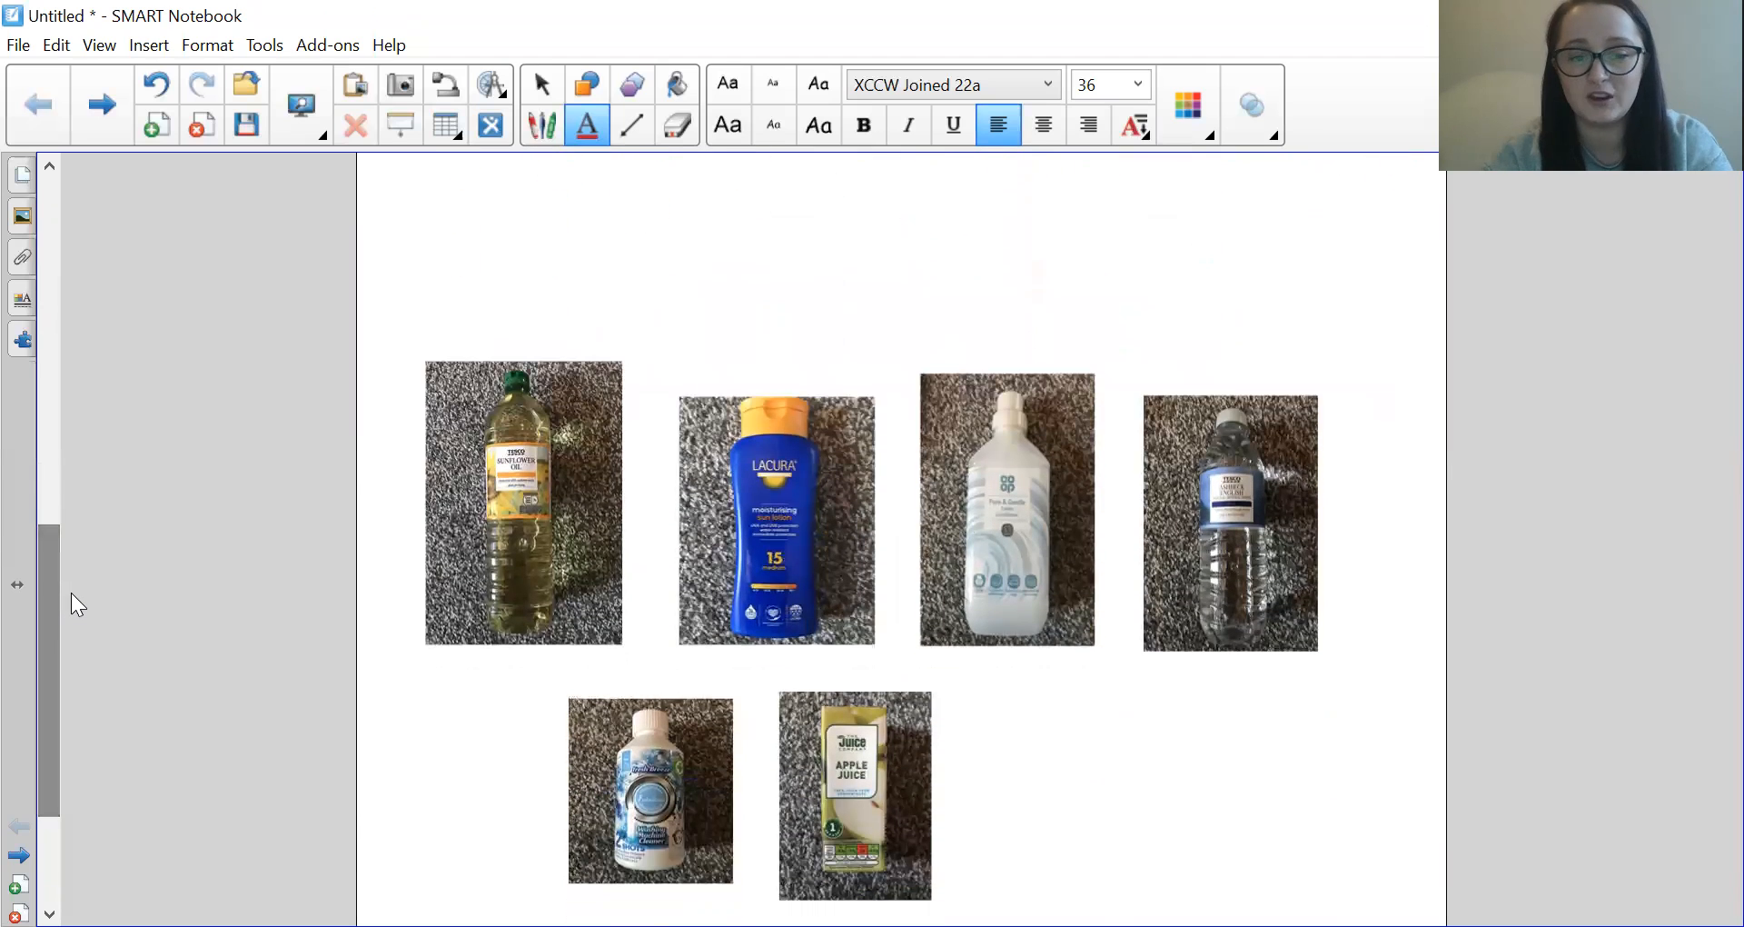
mouse_move(262, 665)
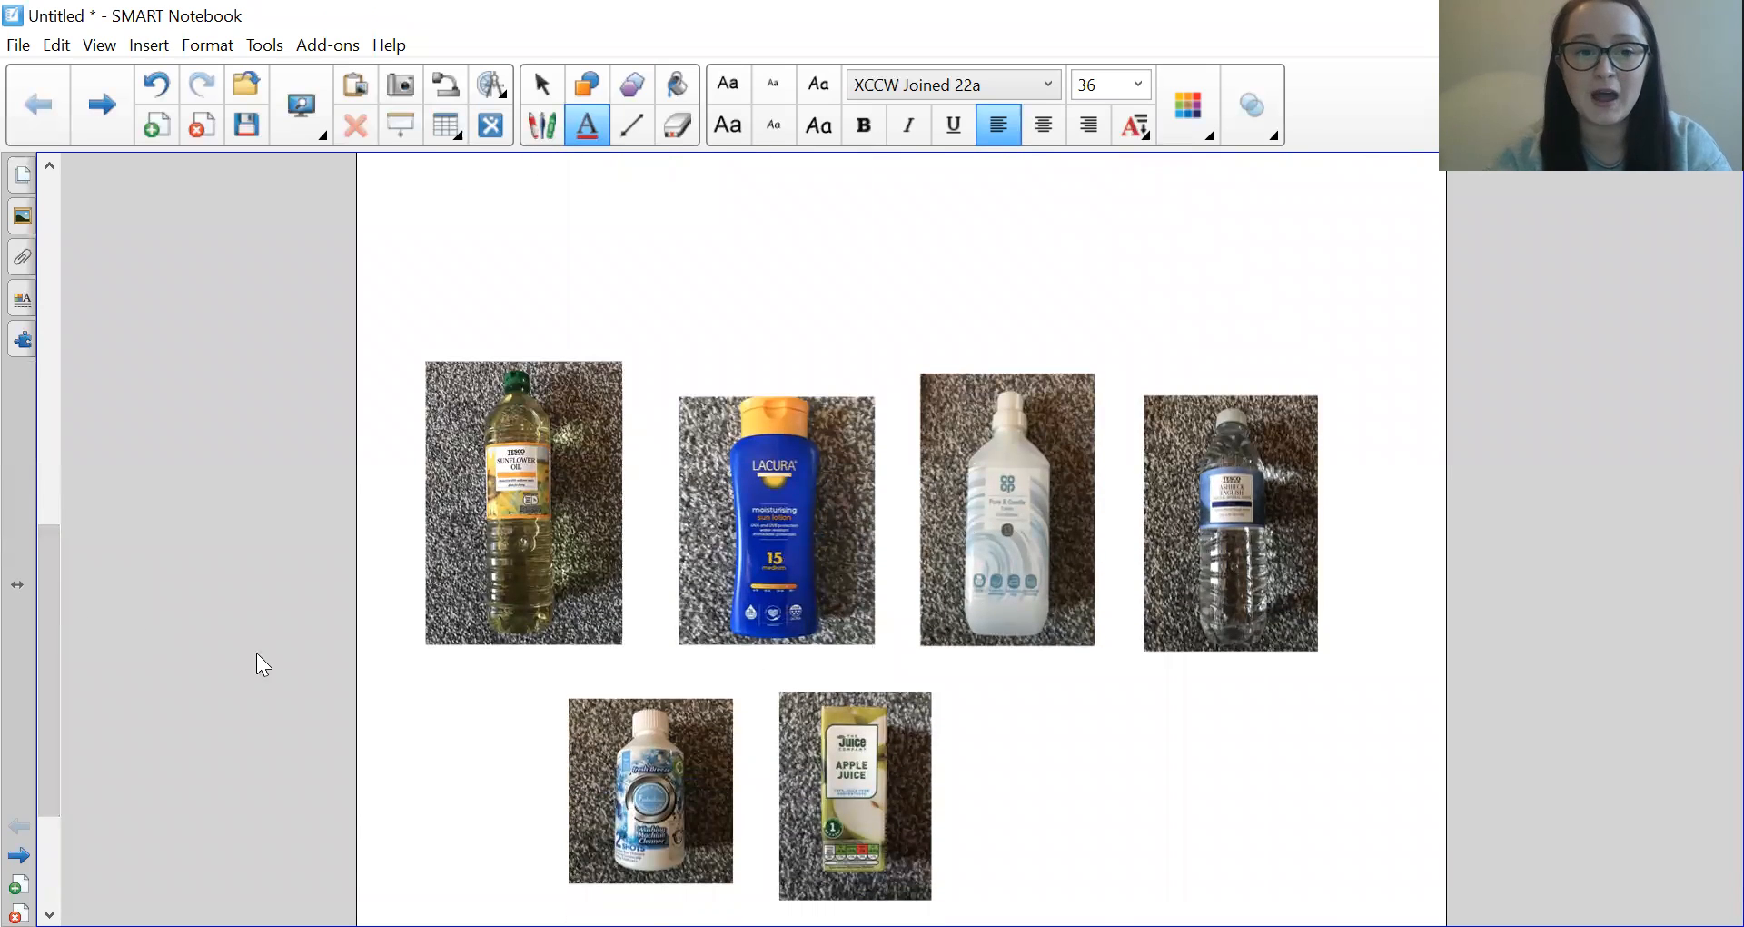
mouse_move(838, 496)
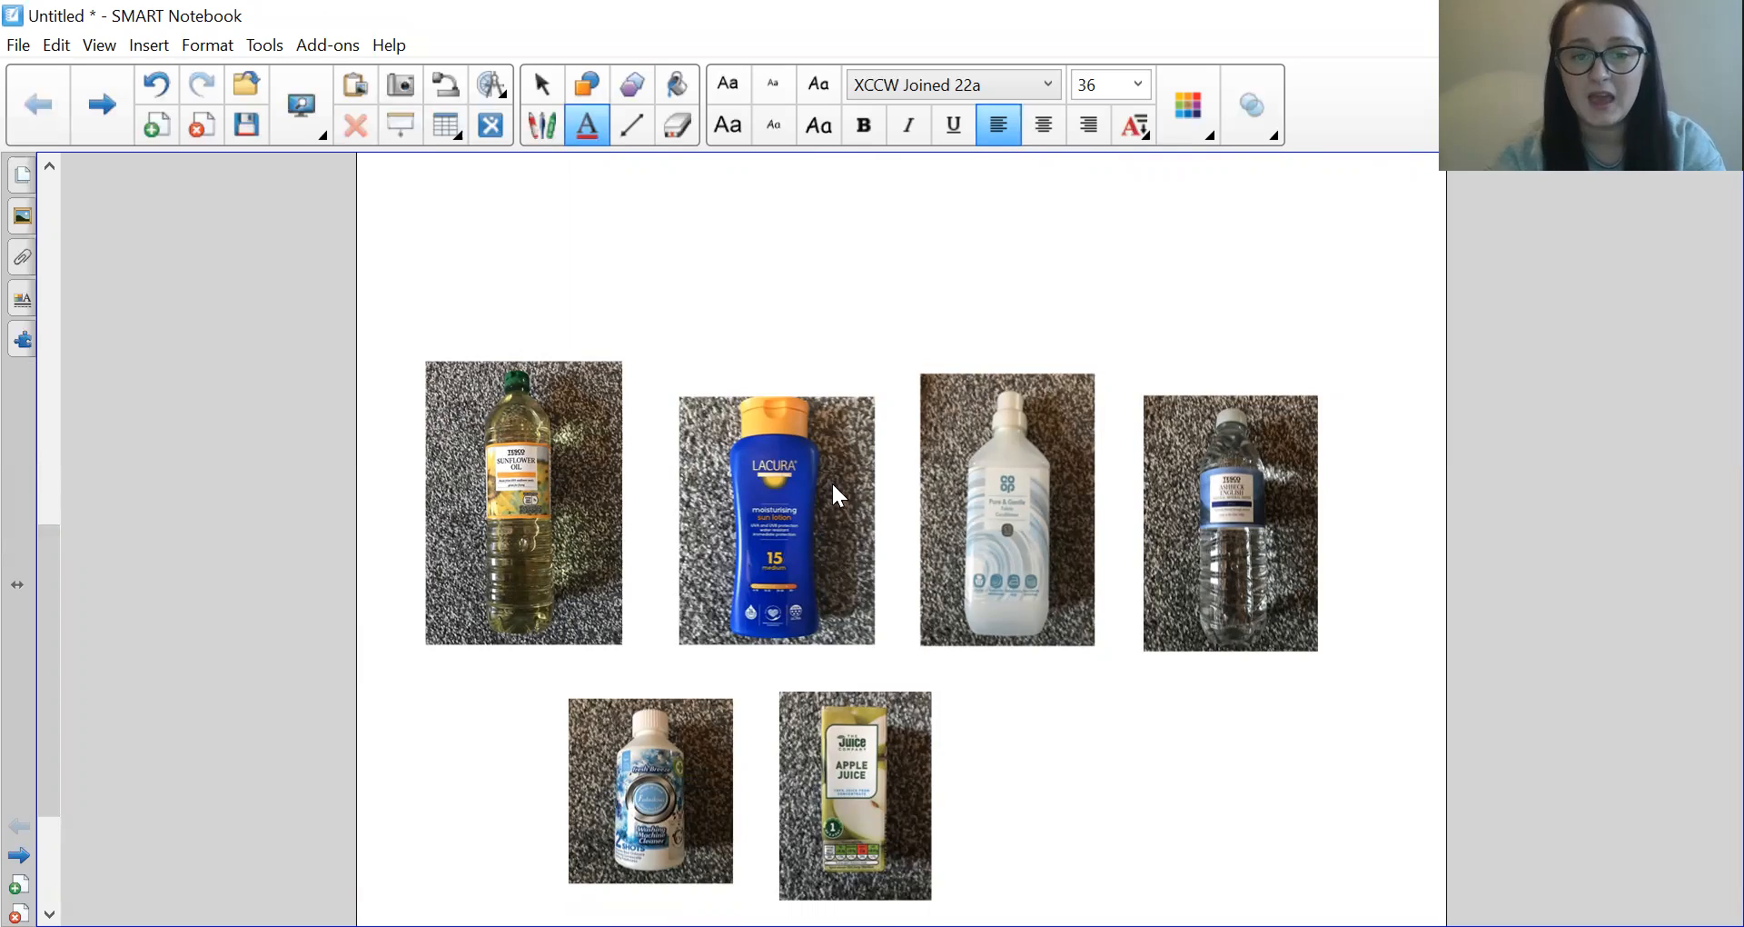
mouse_move(793, 502)
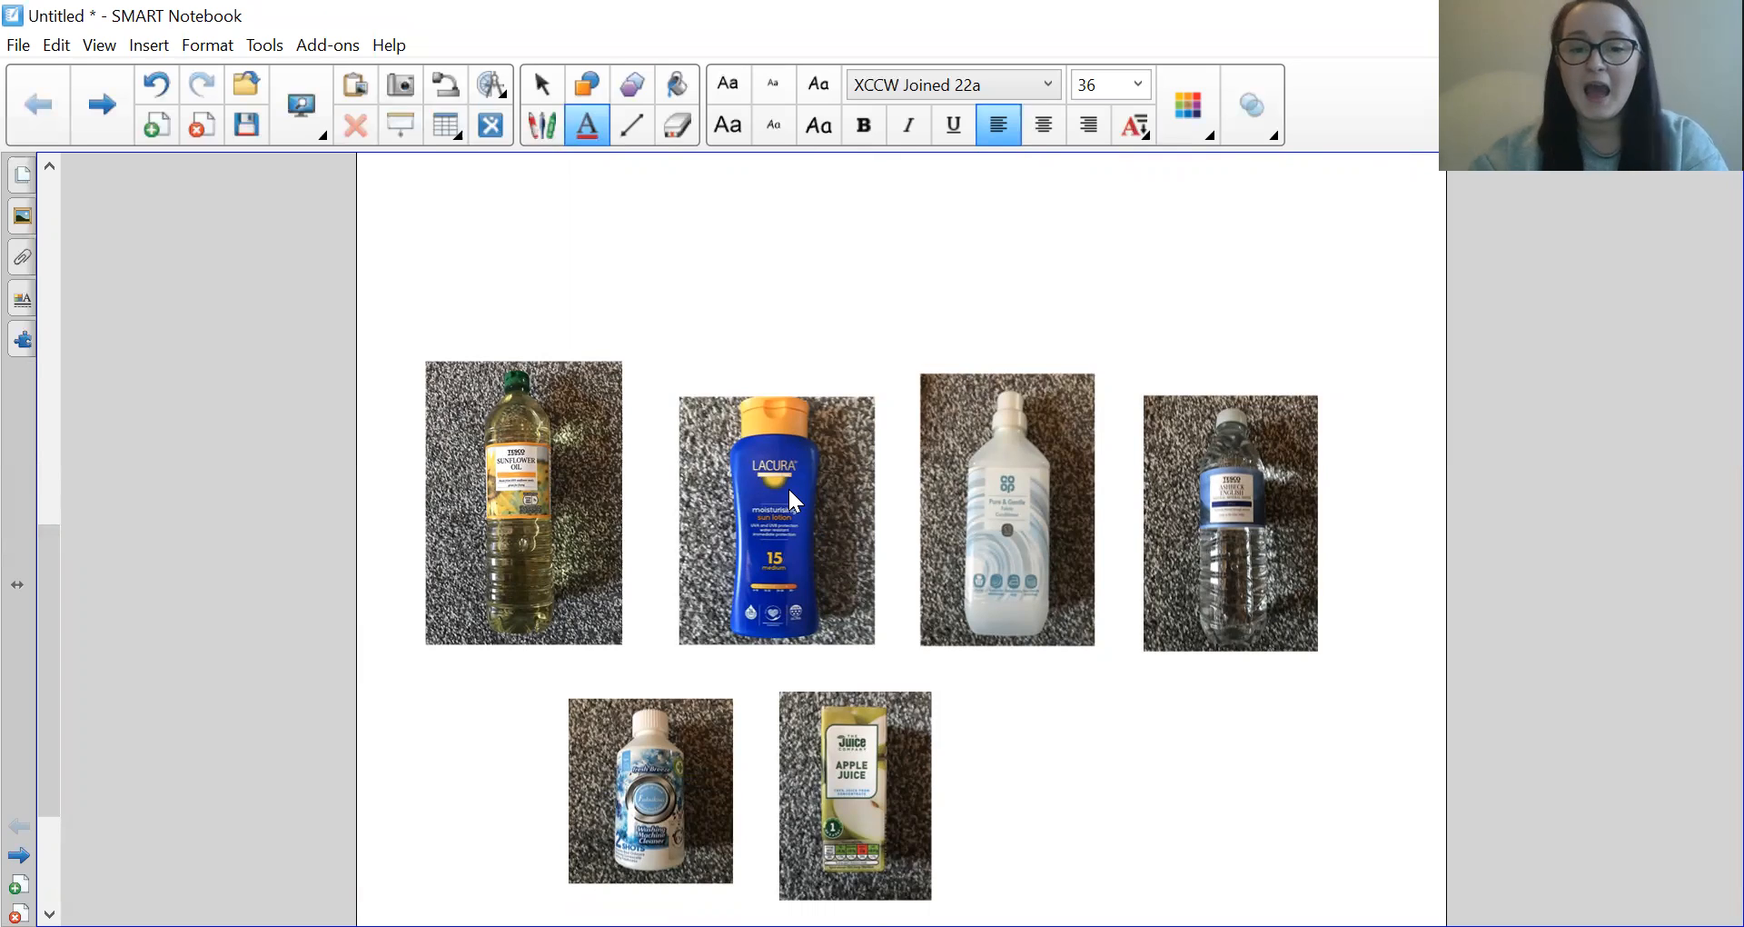
mouse_move(1043, 538)
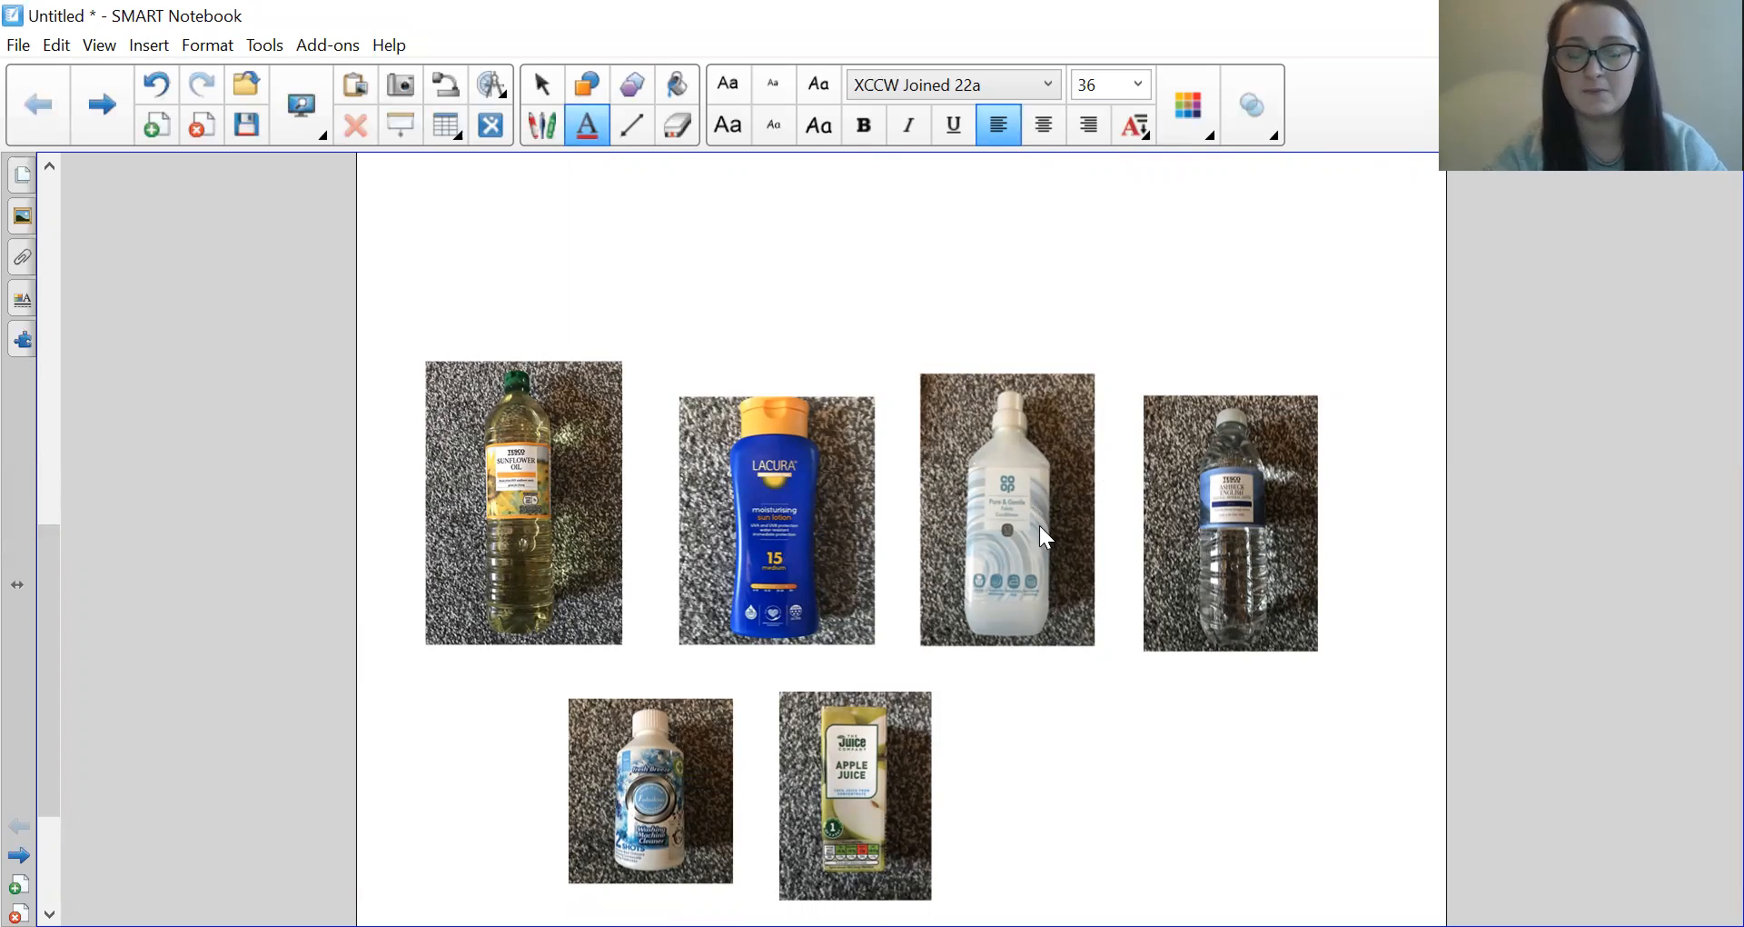
mouse_move(610, 708)
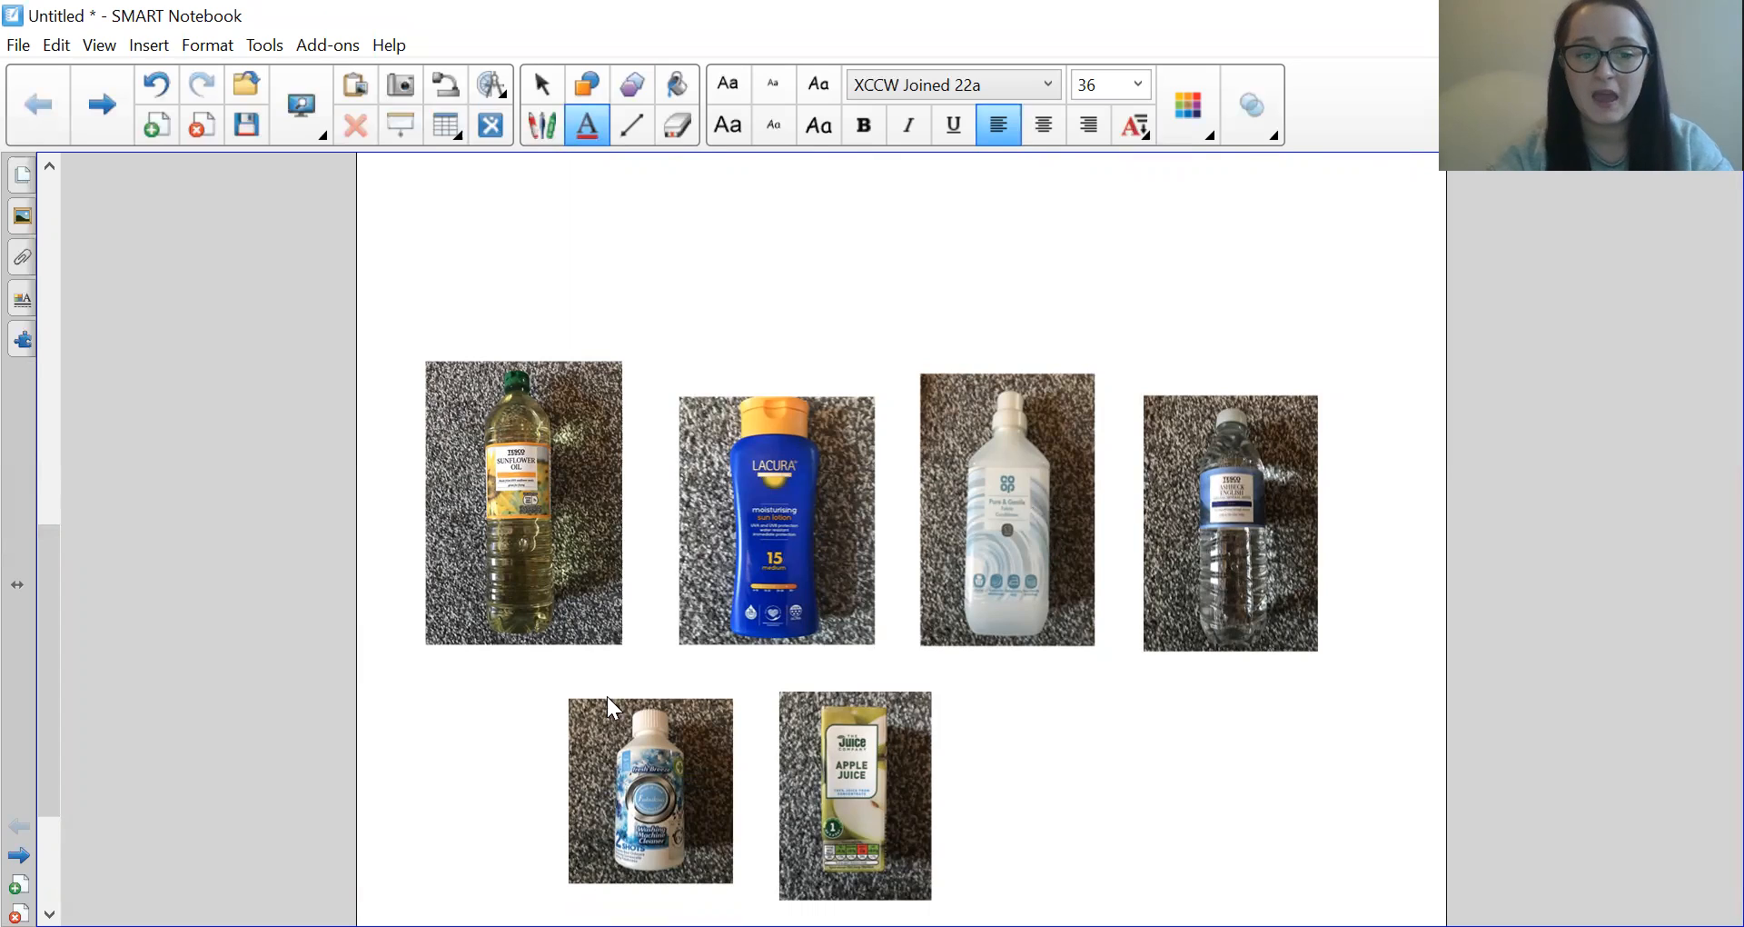
mouse_move(649, 781)
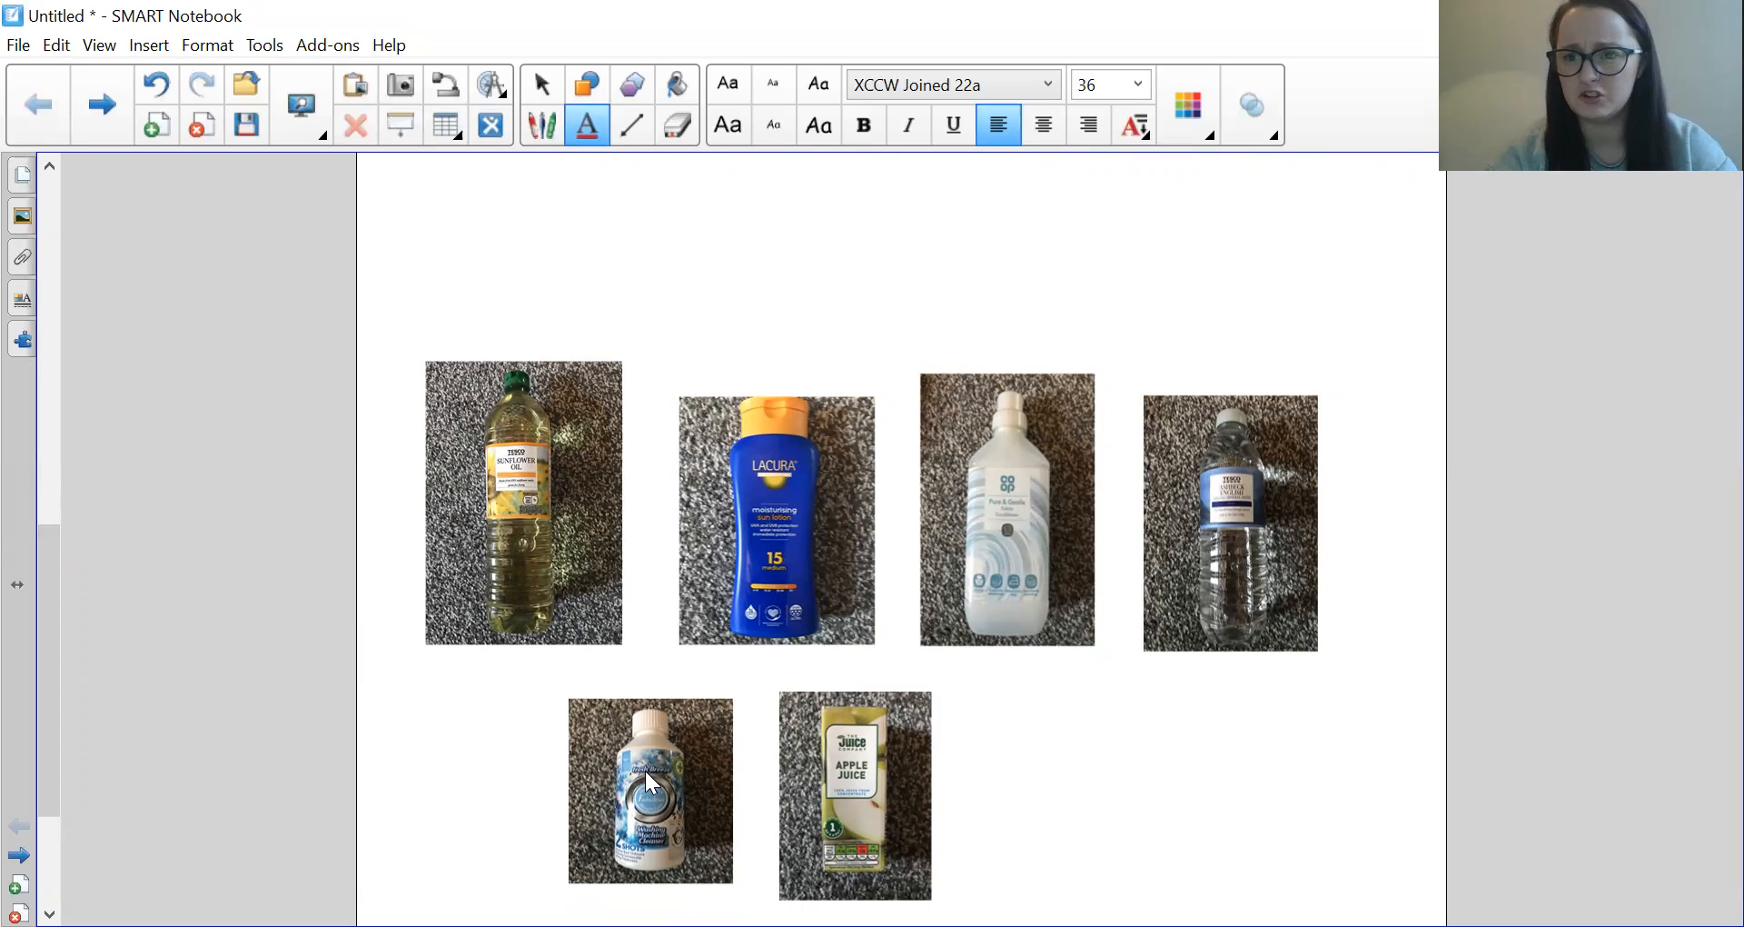
mouse_move(879, 801)
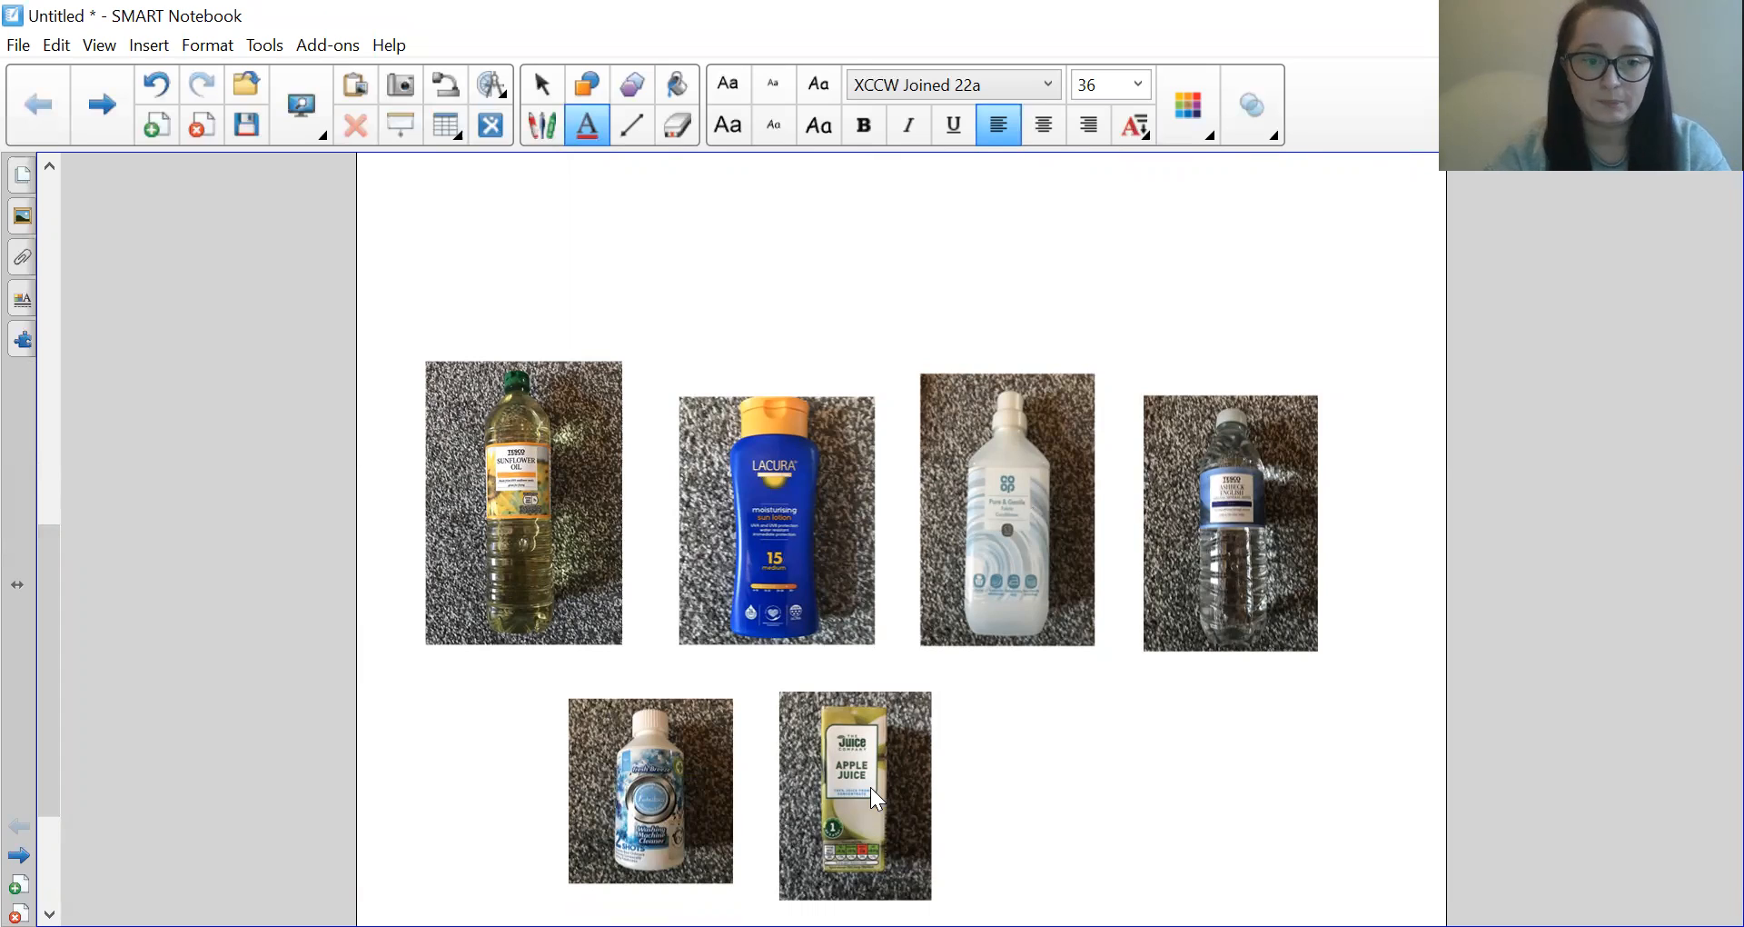
mouse_move(871, 529)
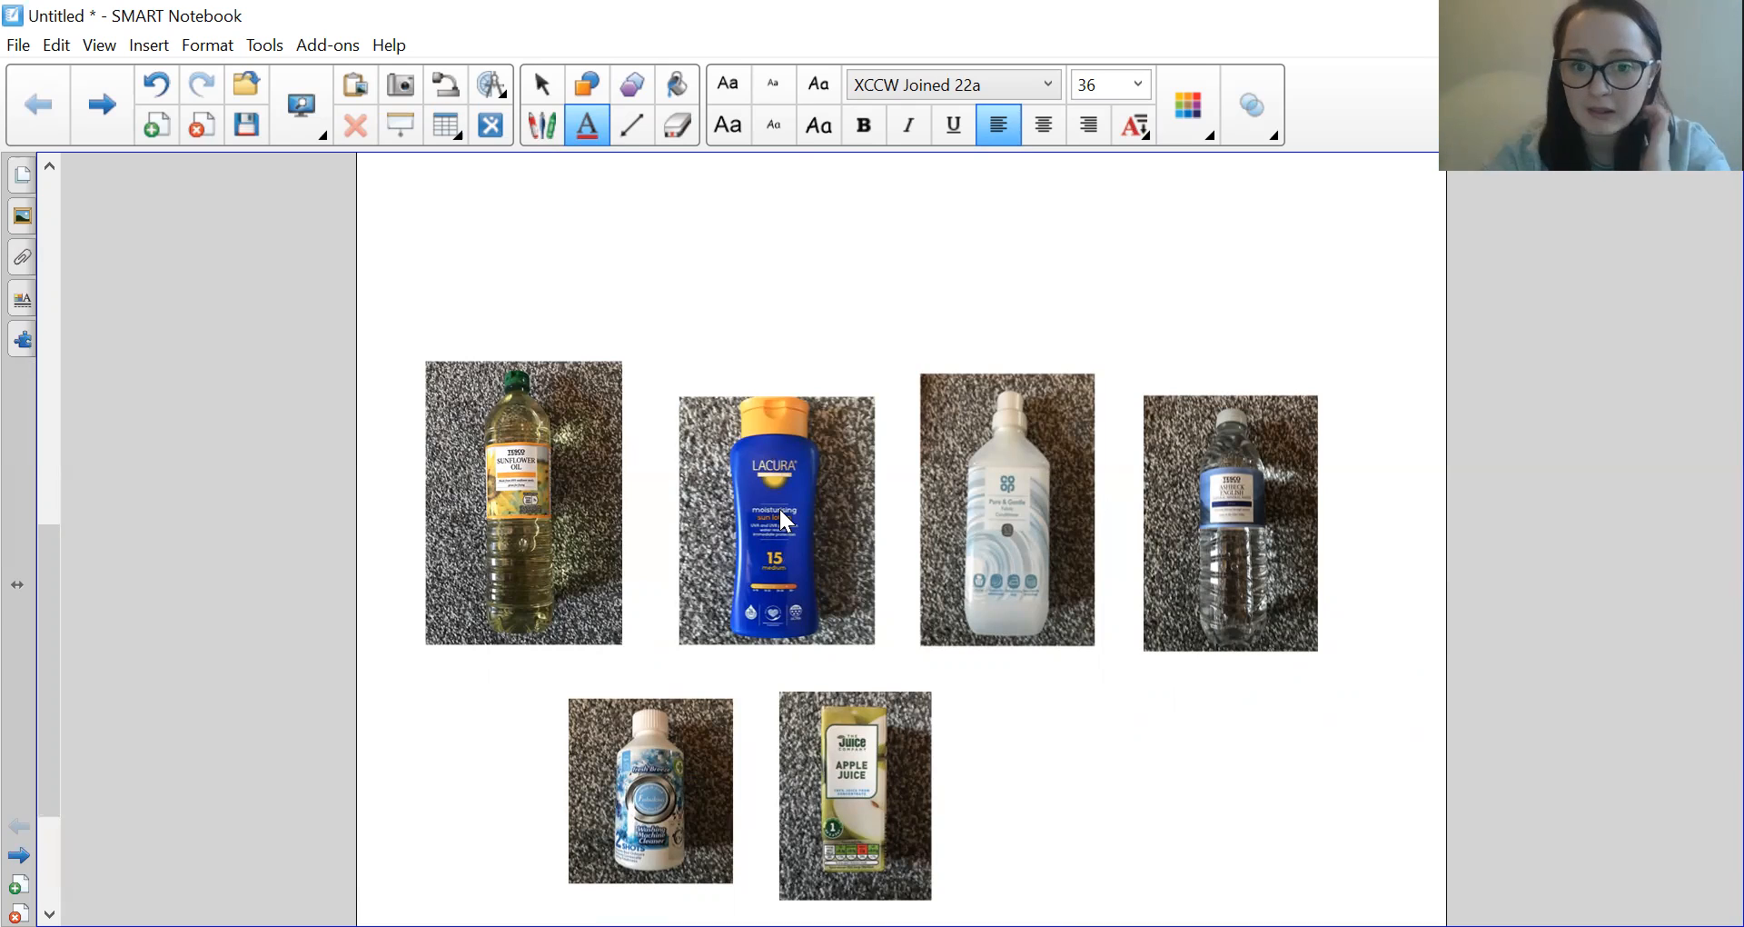
mouse_move(1012, 509)
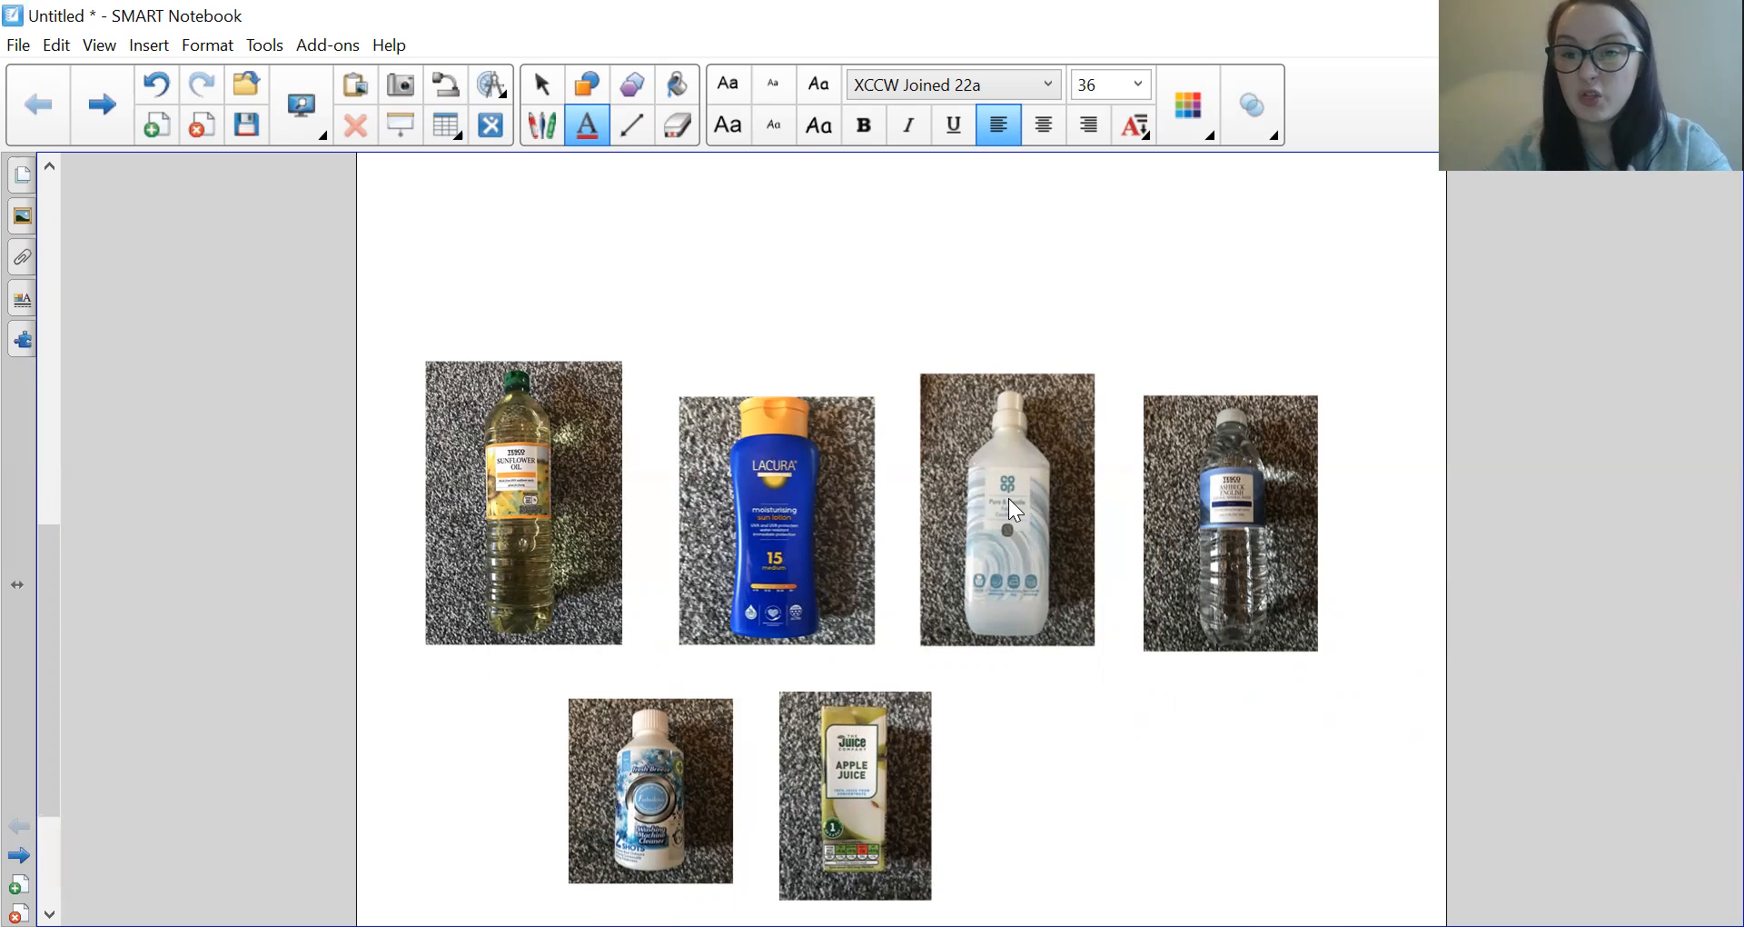
mouse_move(1178, 527)
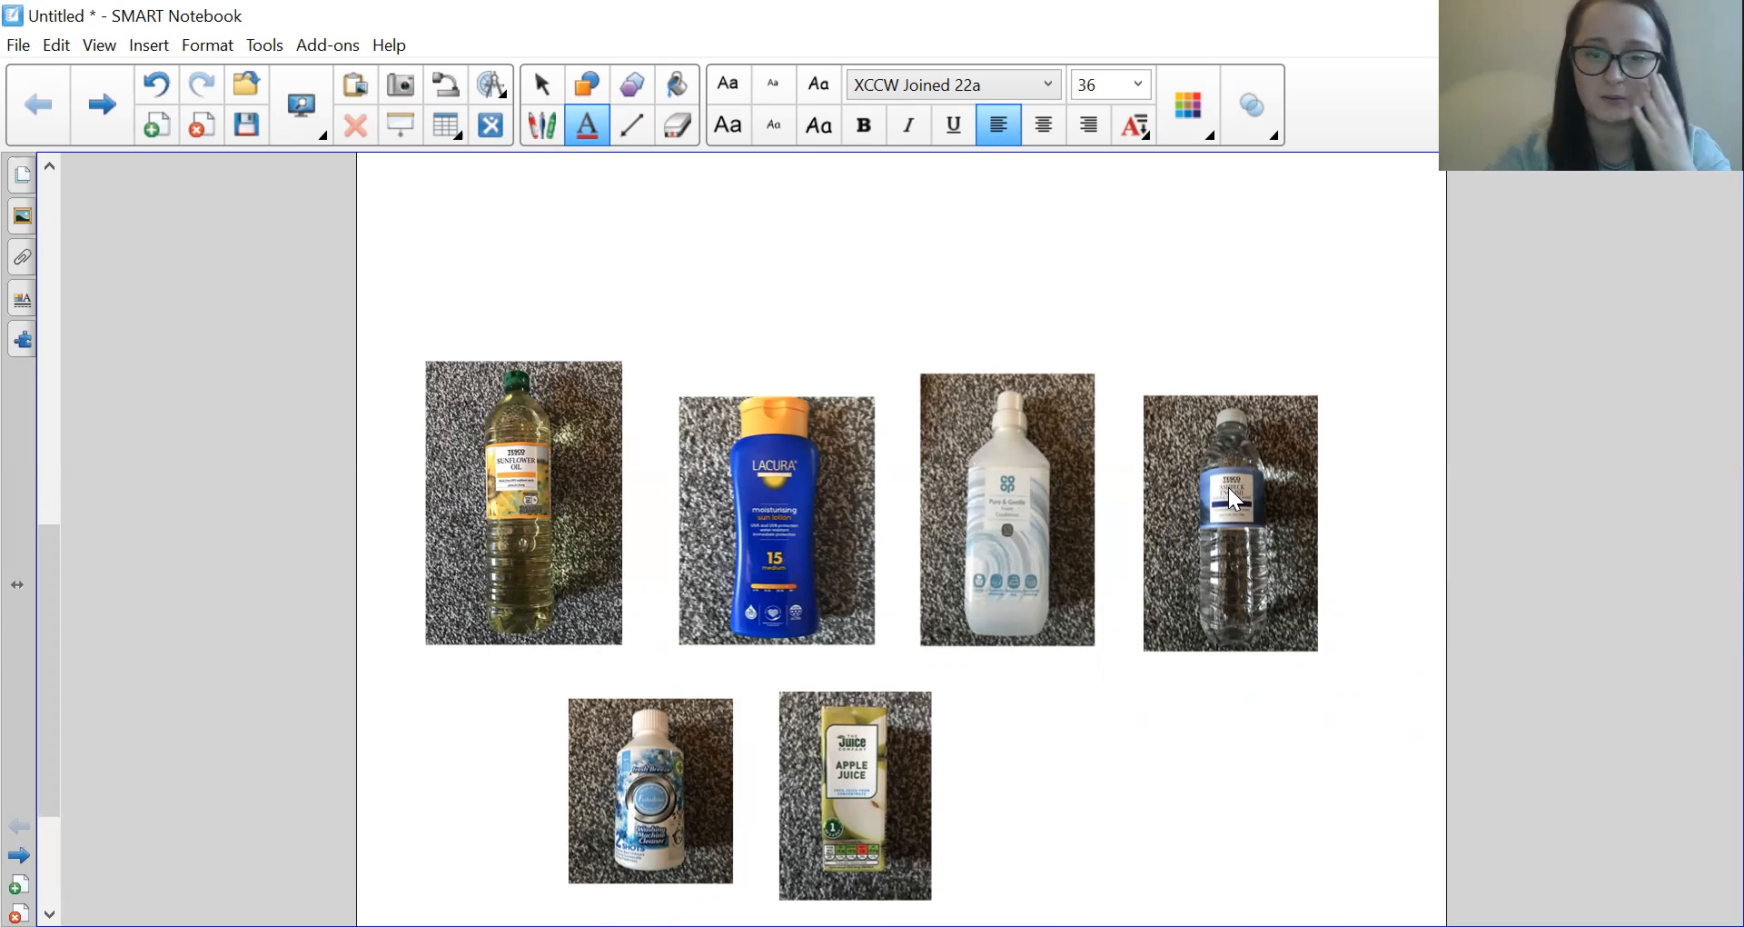
mouse_move(660, 786)
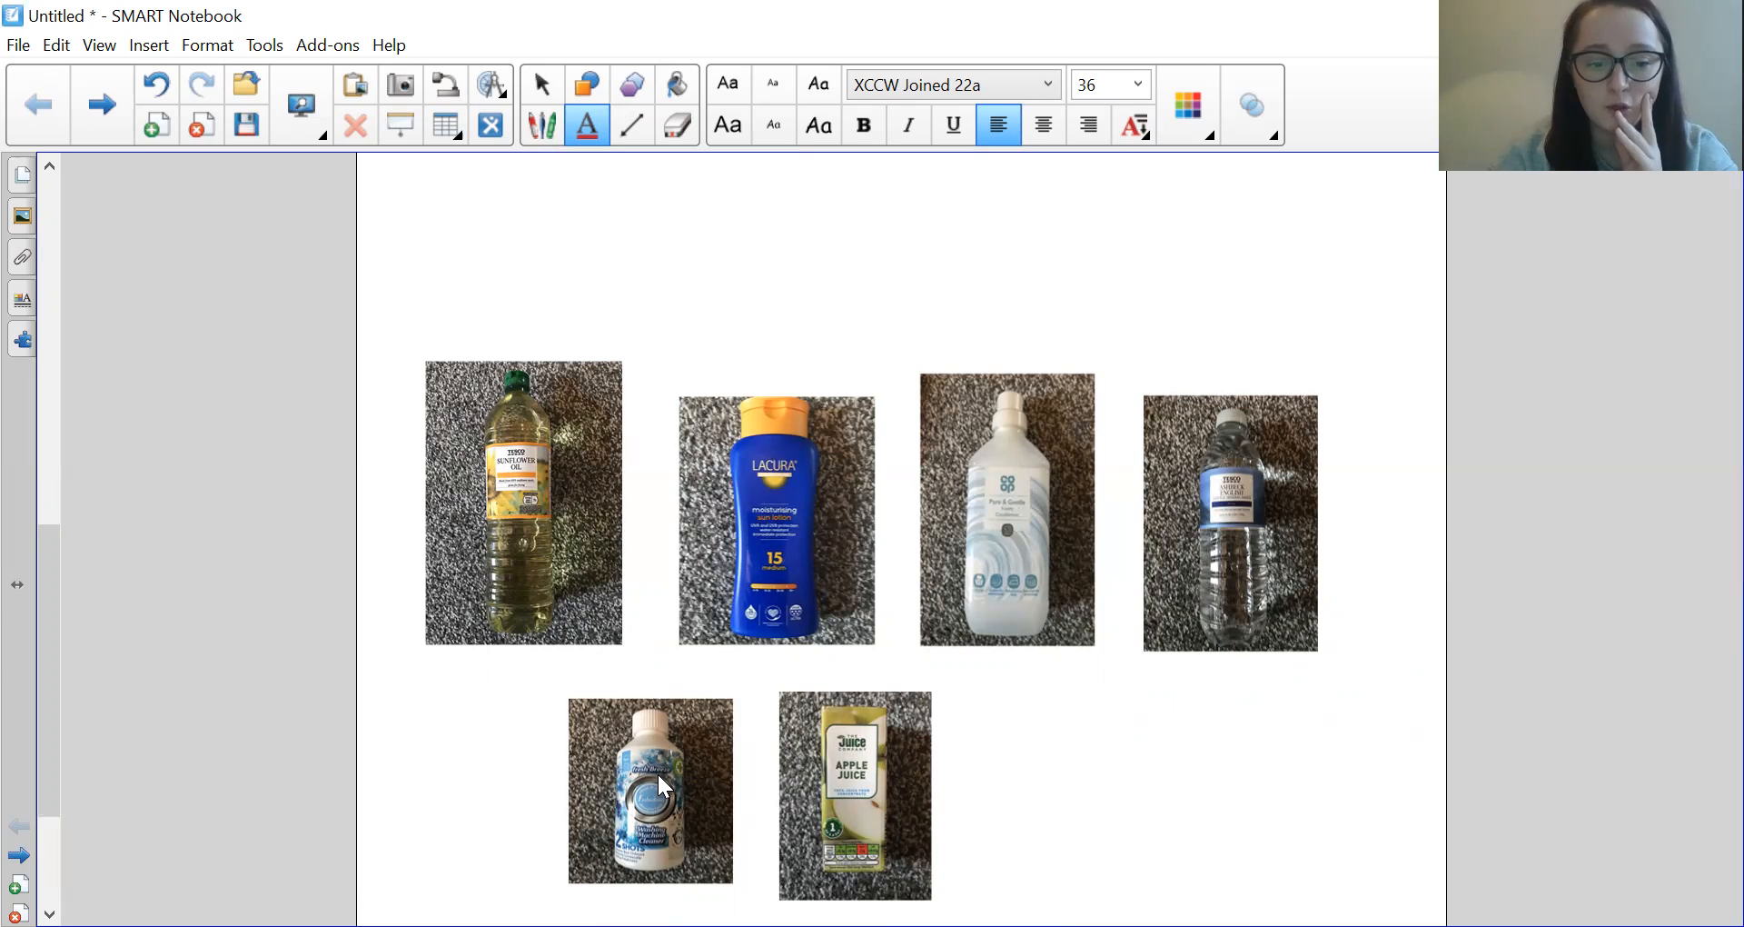
mouse_move(640, 821)
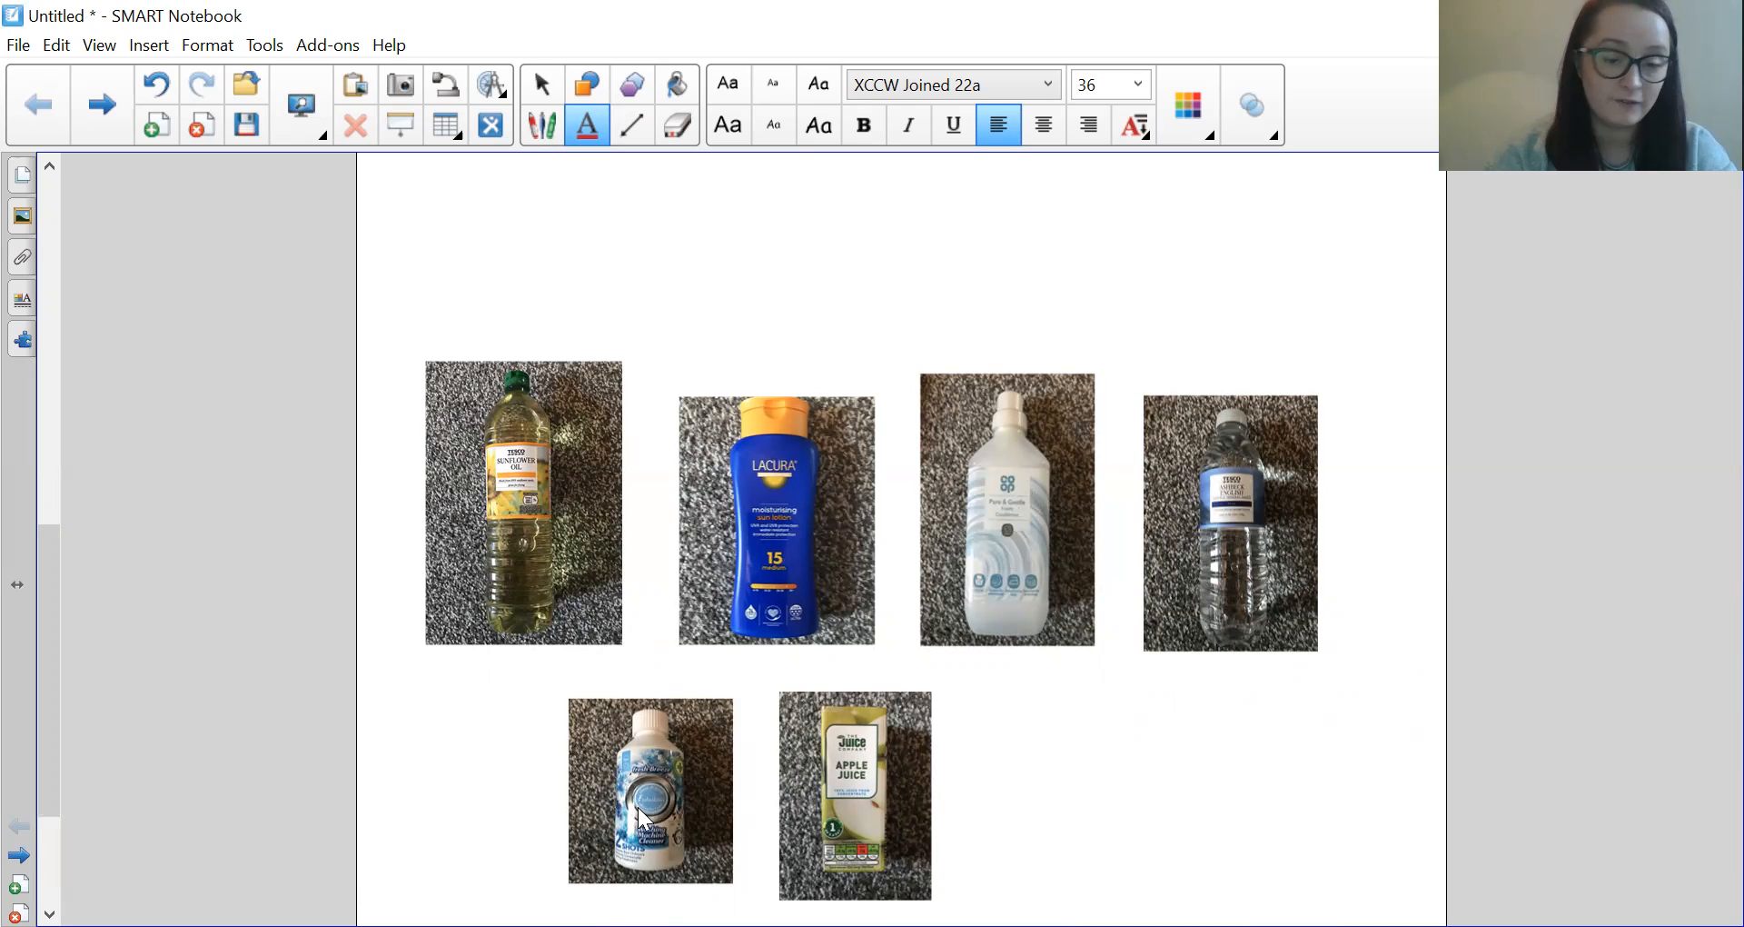
mouse_move(850, 796)
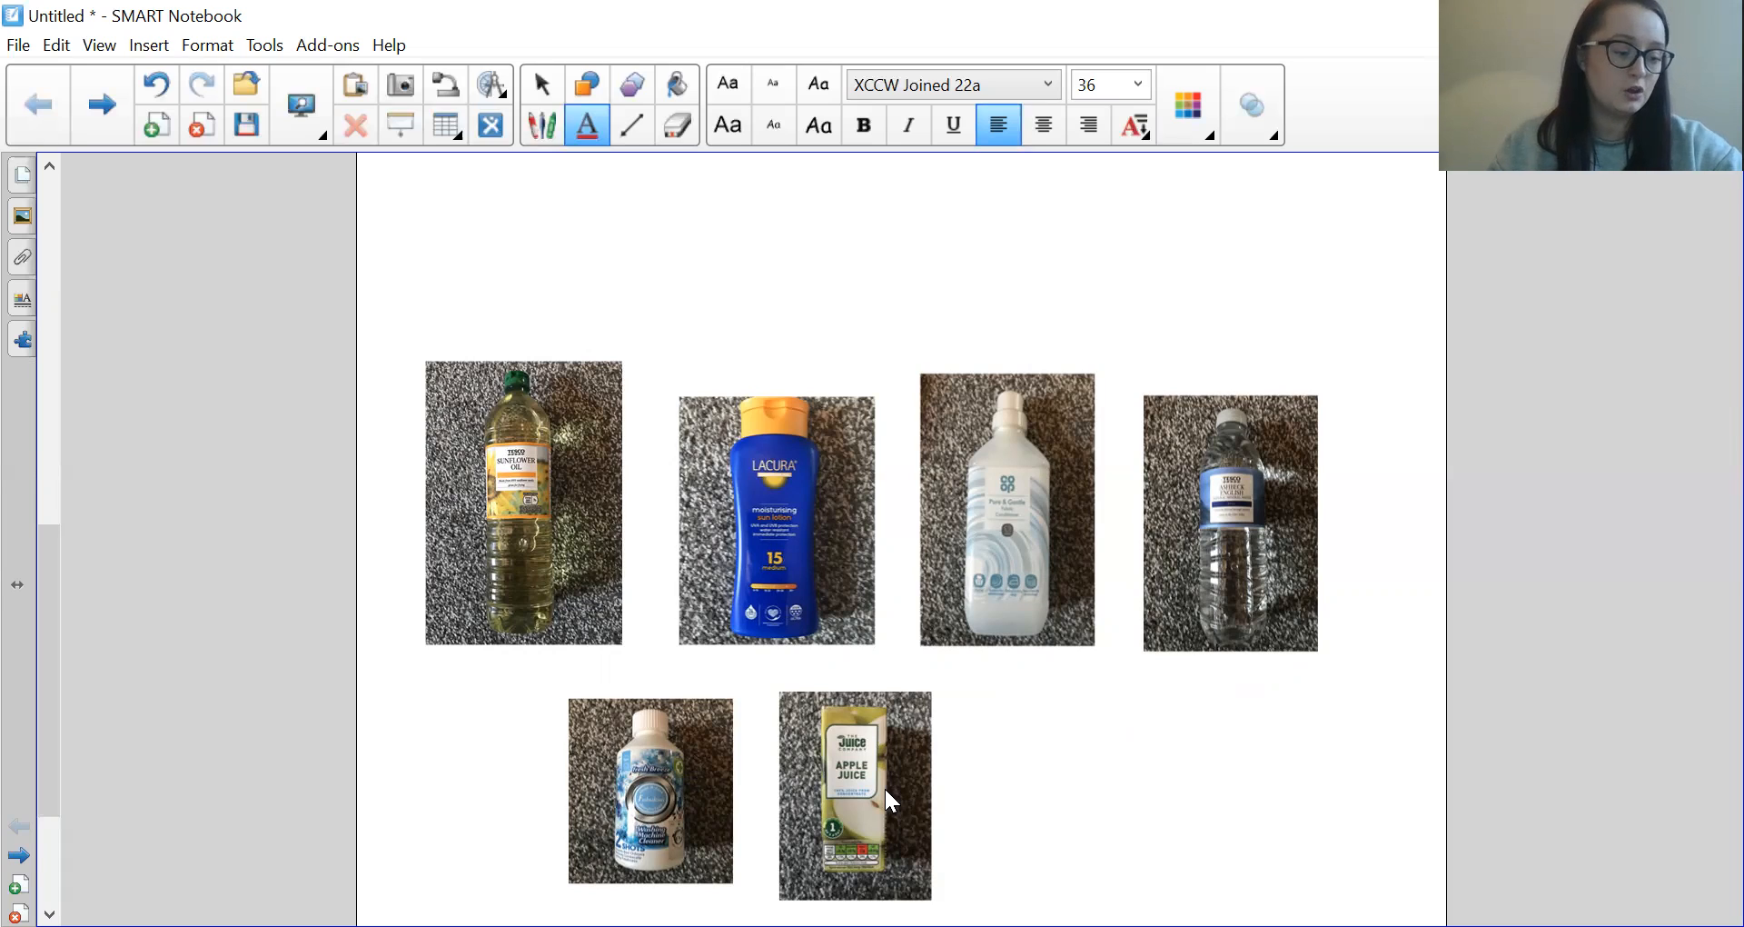
mouse_move(681, 629)
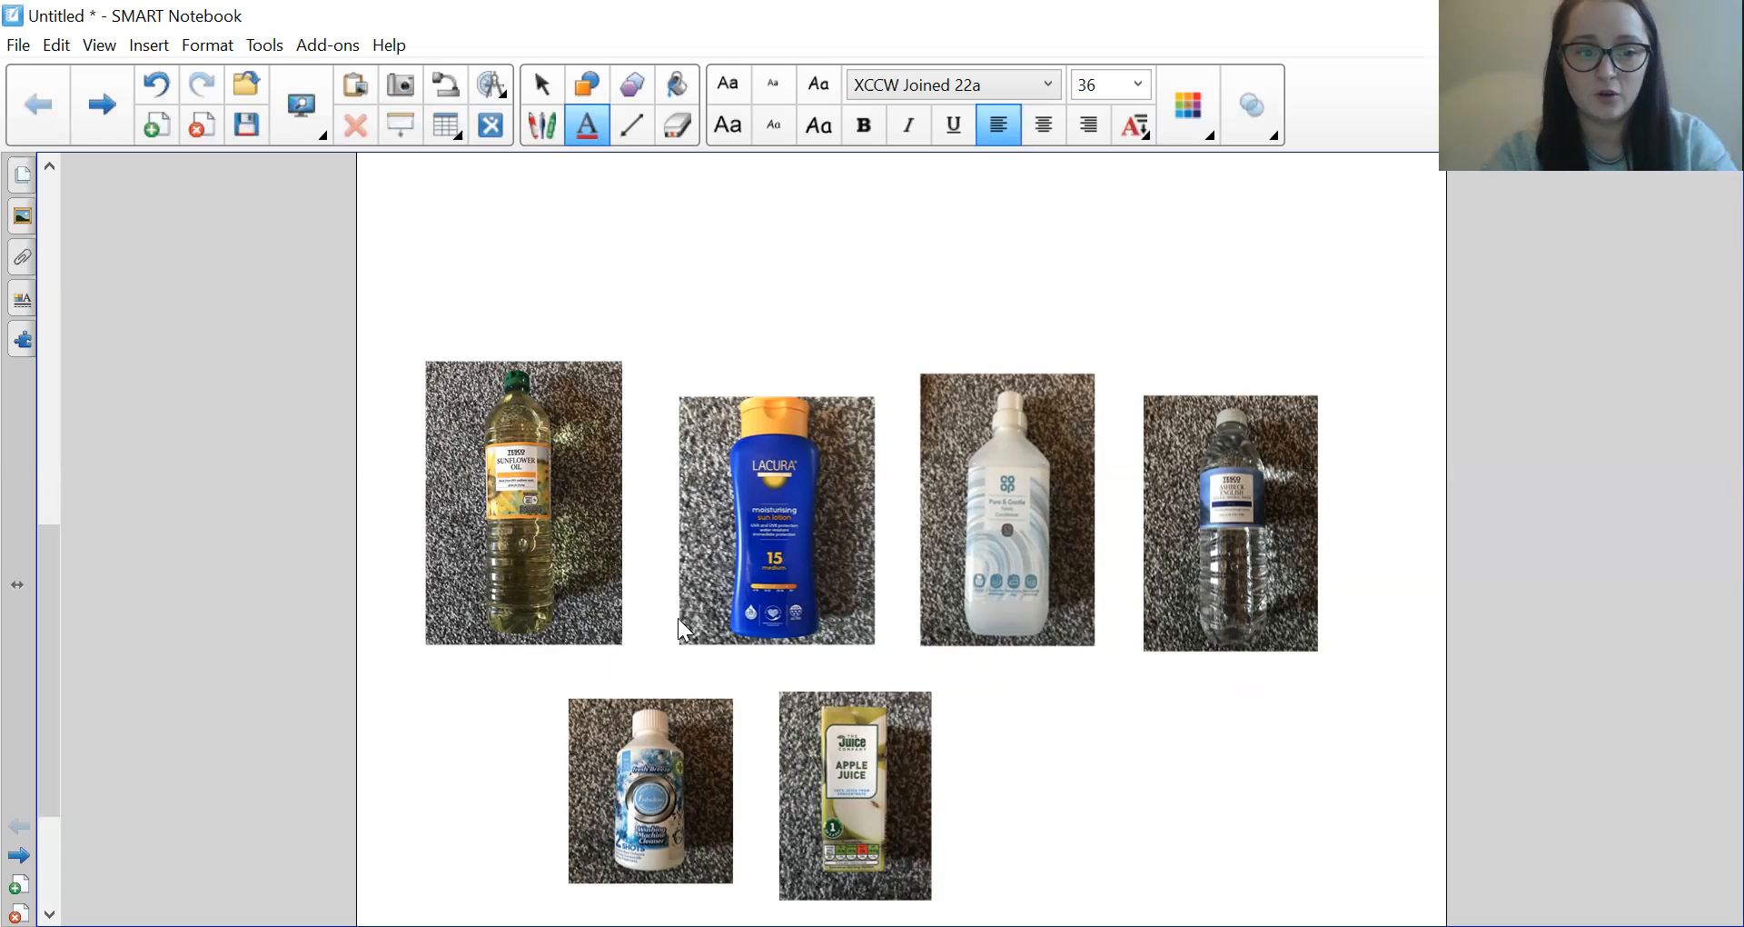
Step: Move the apple juice carton photo to the smallest end of the ordering line
scroll(up, 3)
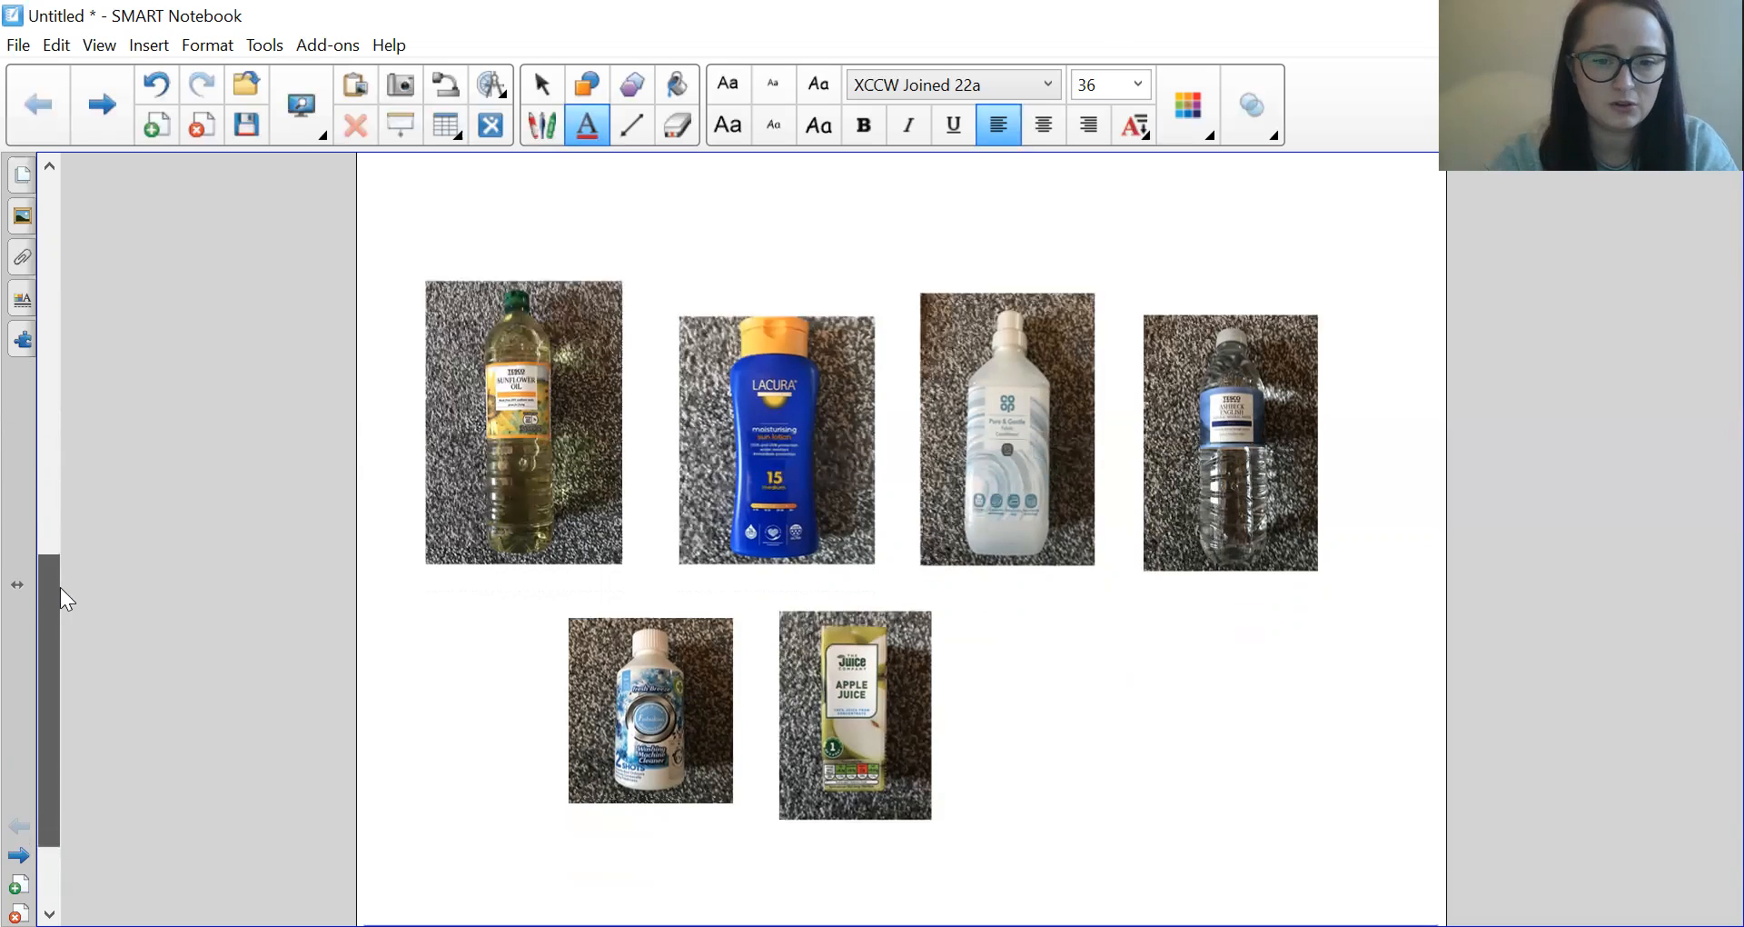
scroll(down, 3)
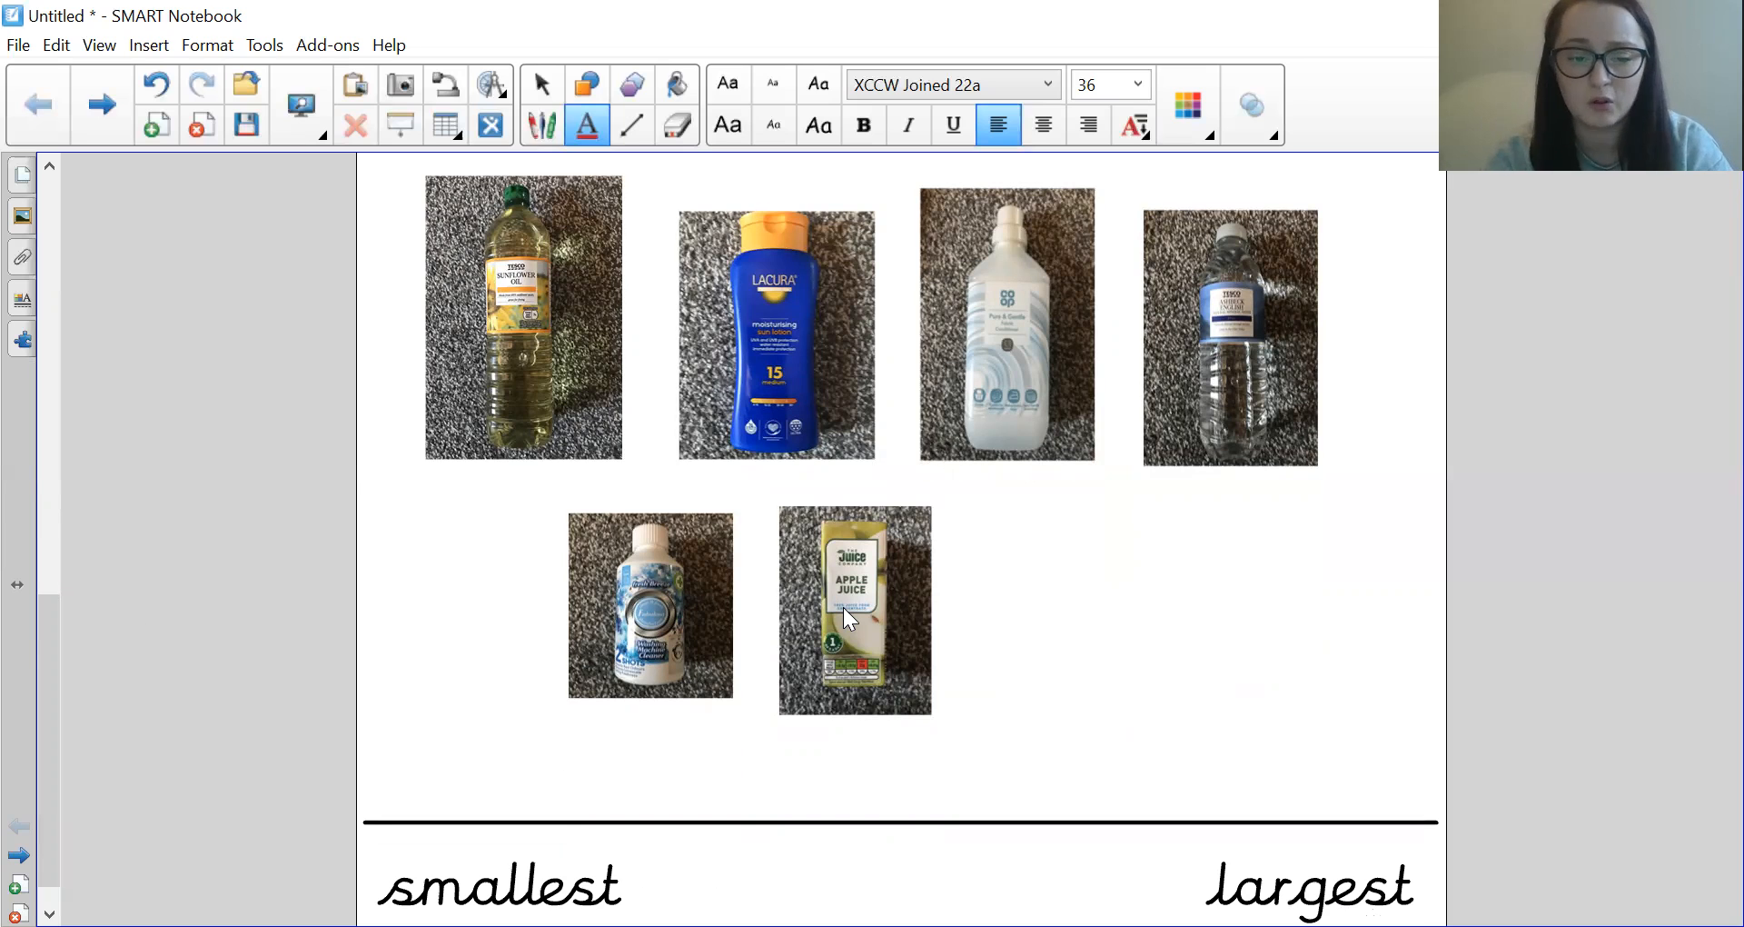
click(854, 610)
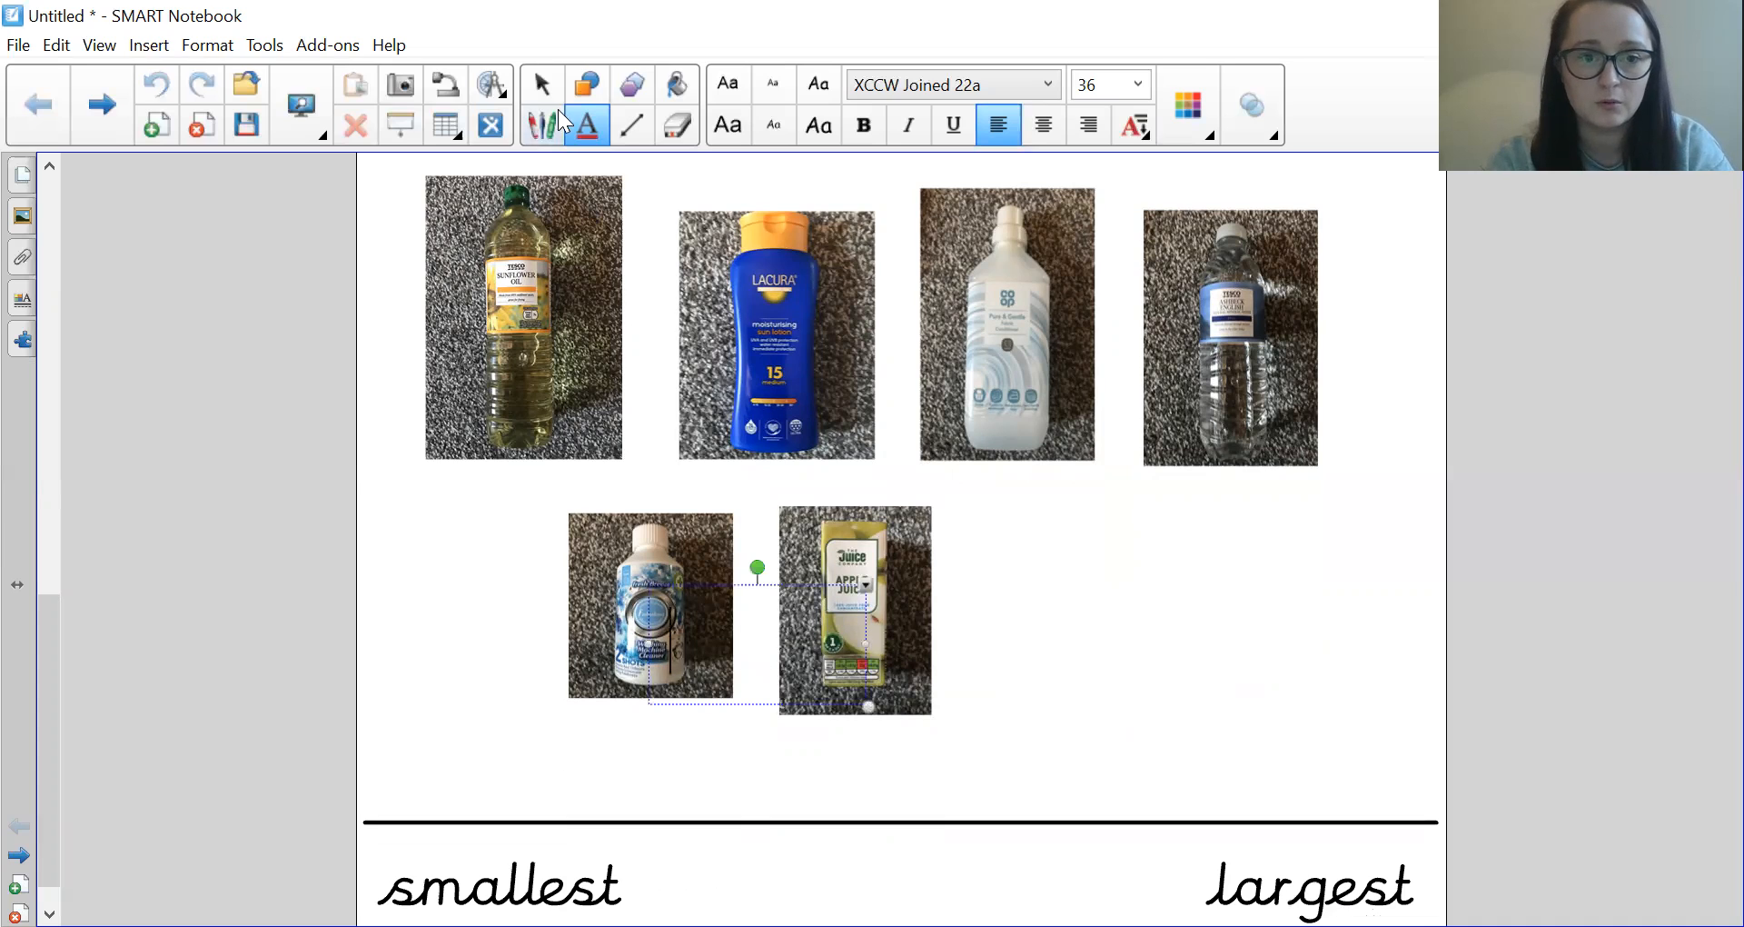
drag(854, 607, 649, 631)
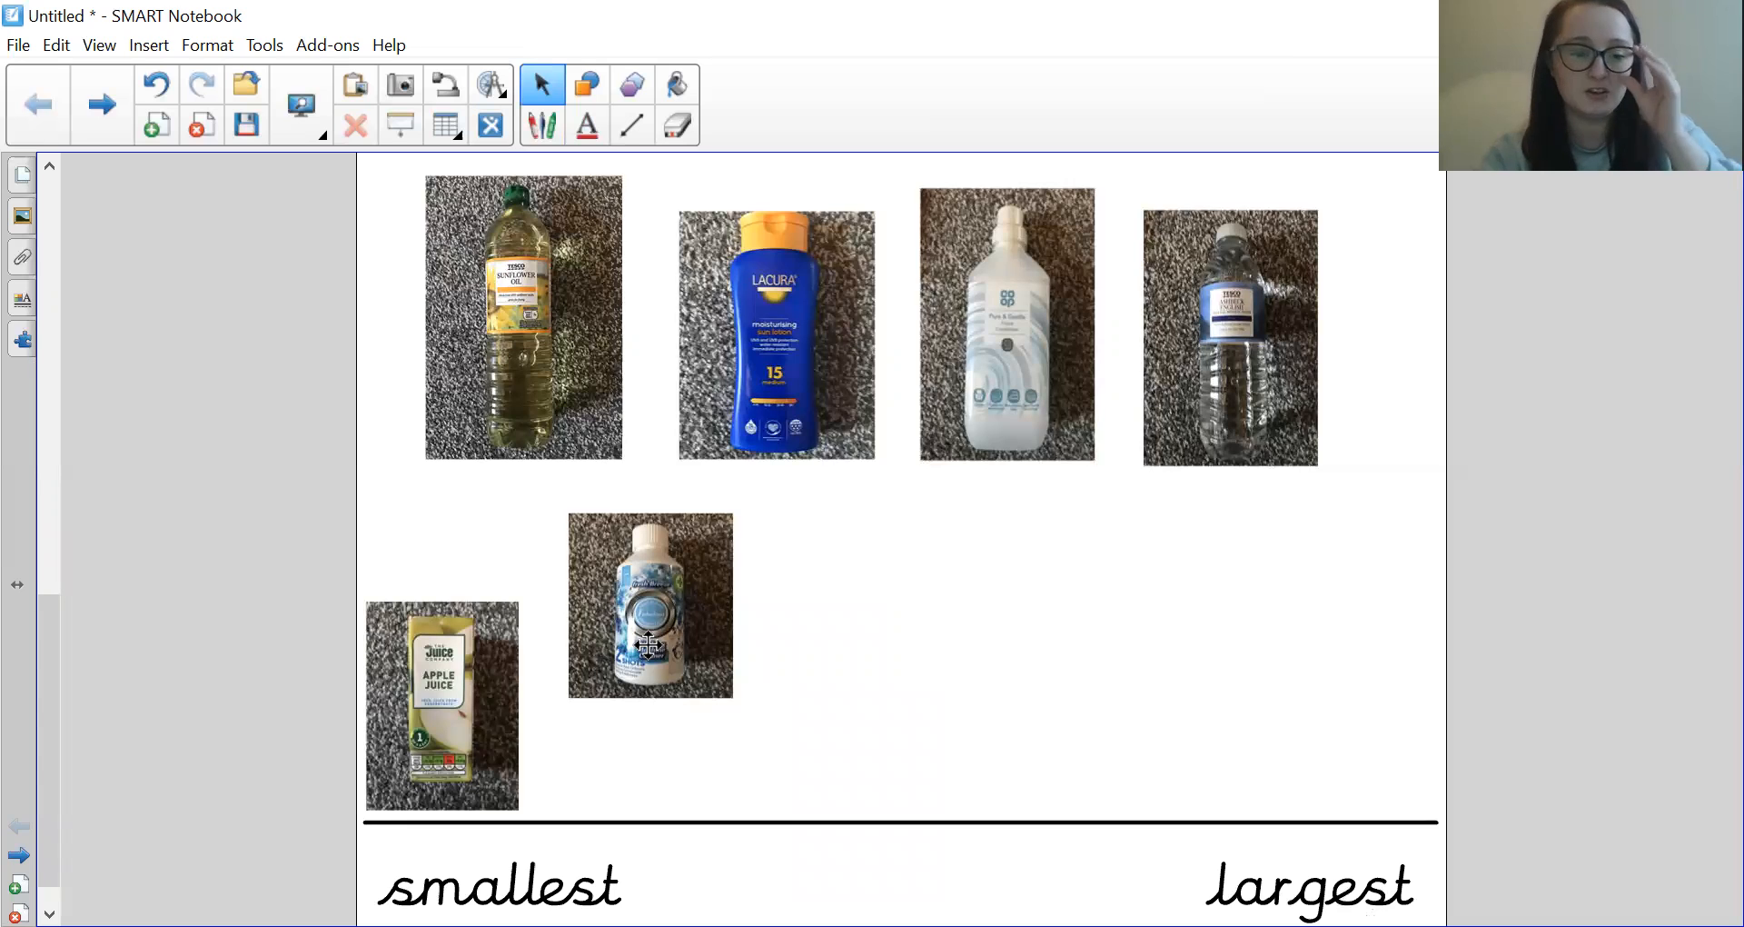
mouse_move(767, 603)
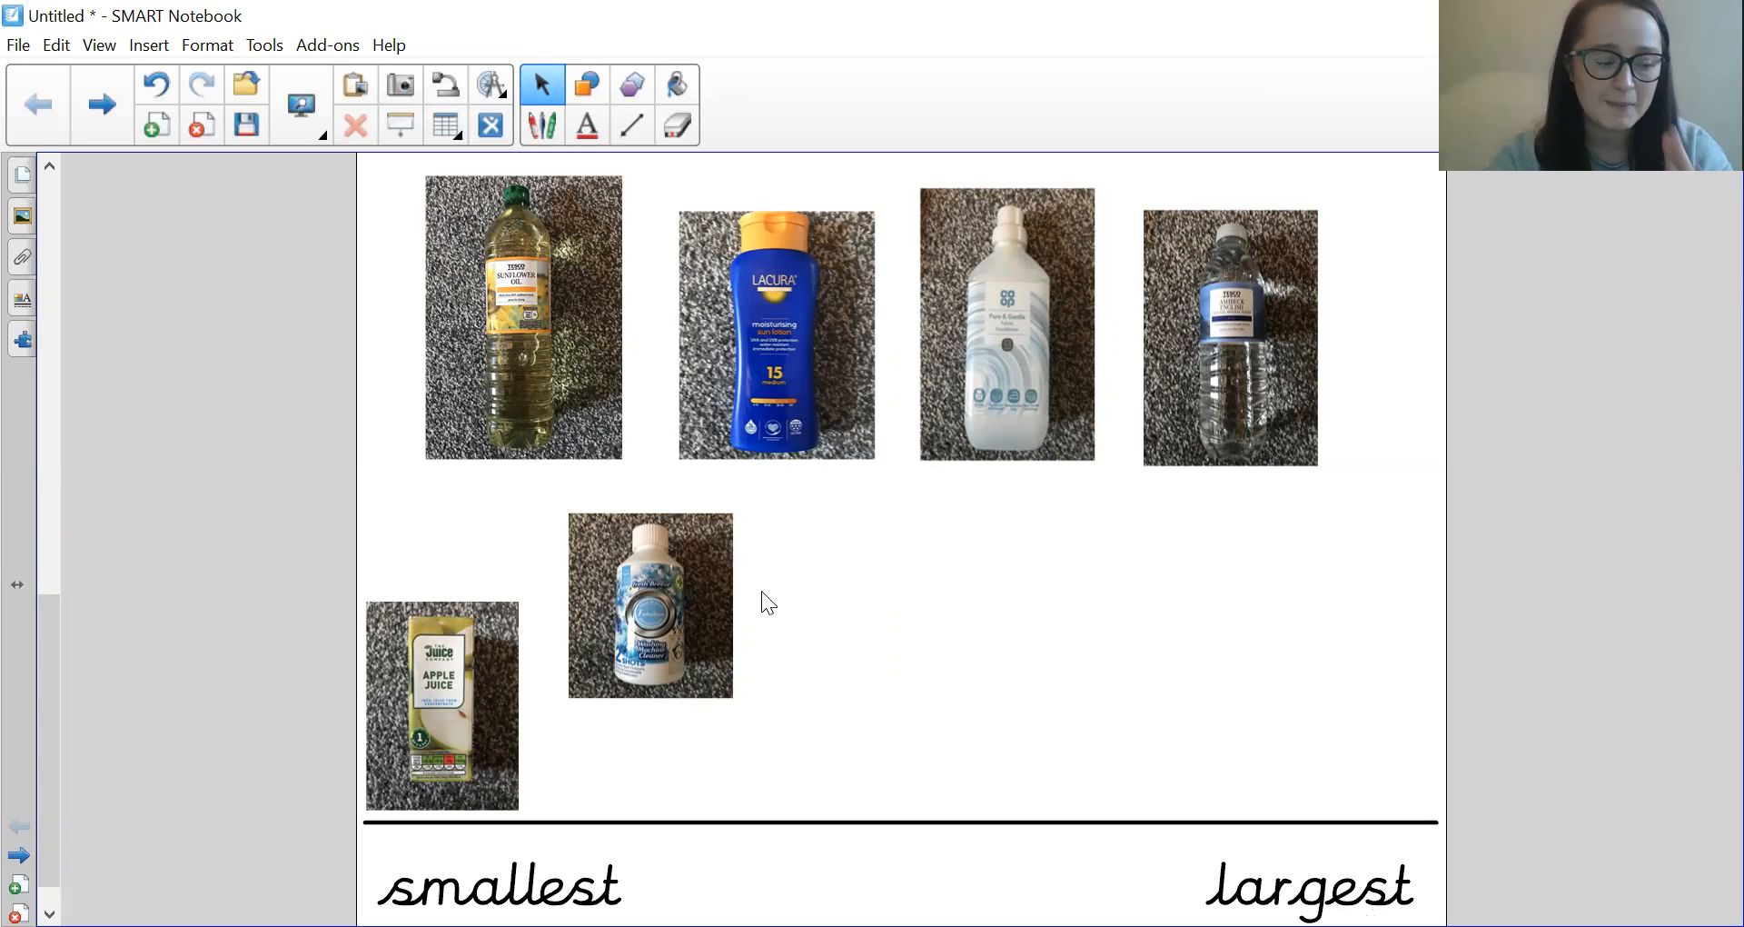
mouse_move(803, 403)
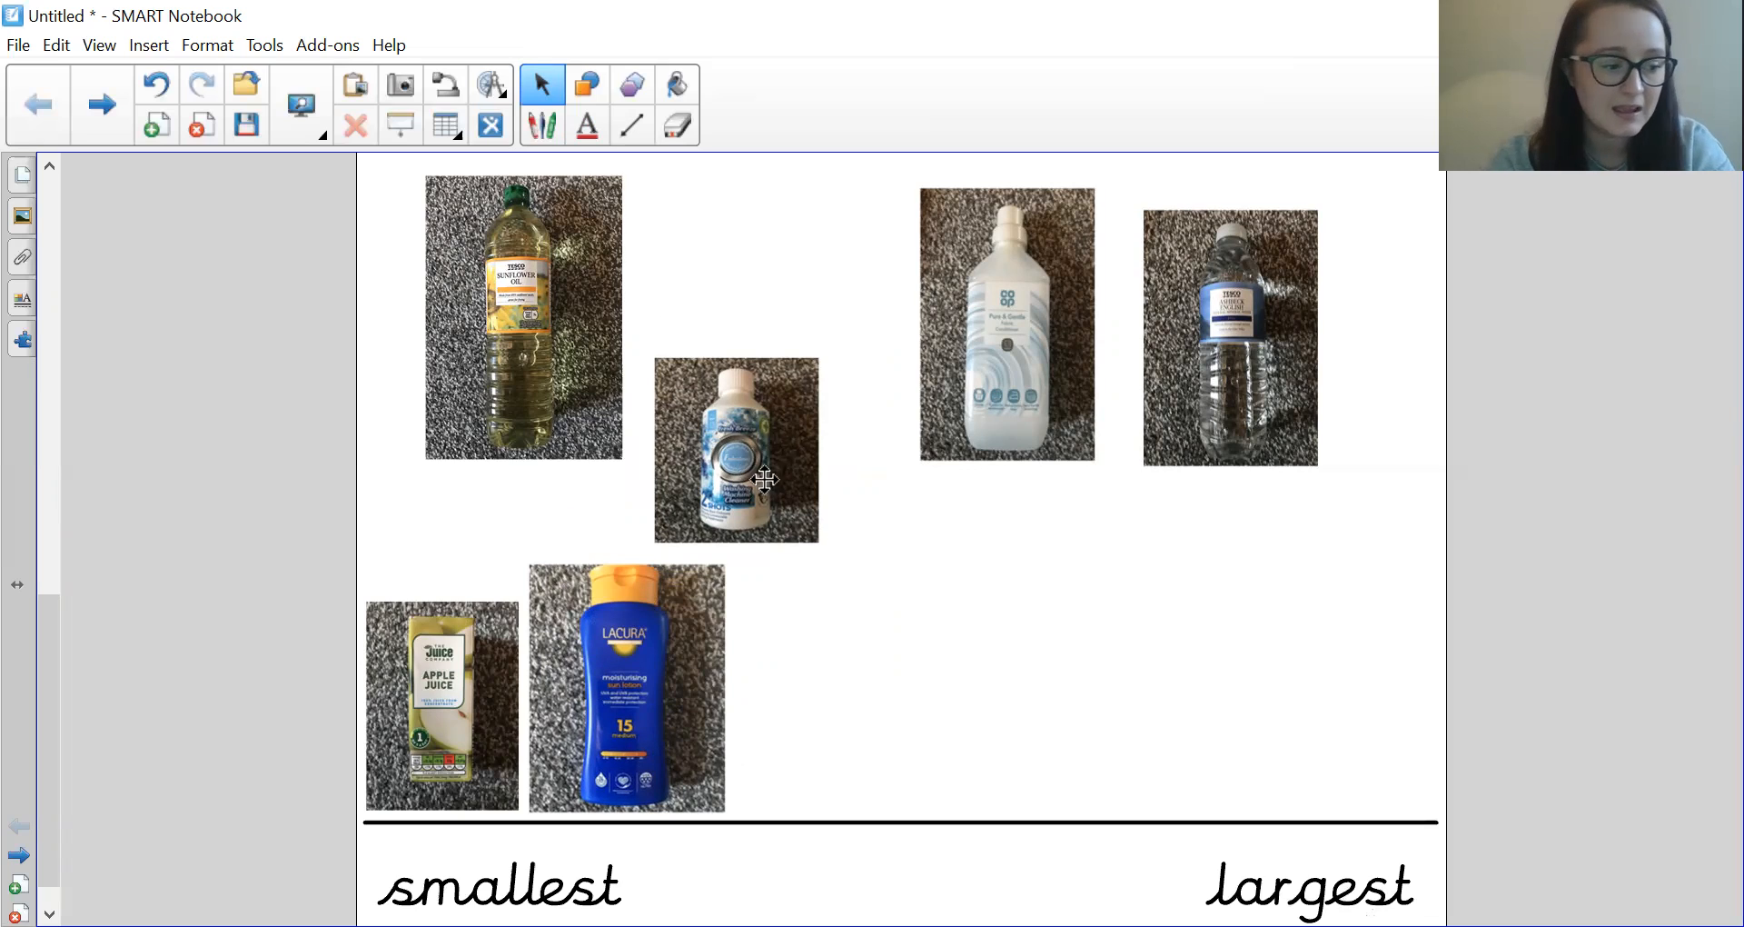
Step: Place the small blue bottle third on the line and the sunflower oil bottle last at the largest end
drag(736, 447, 788, 611)
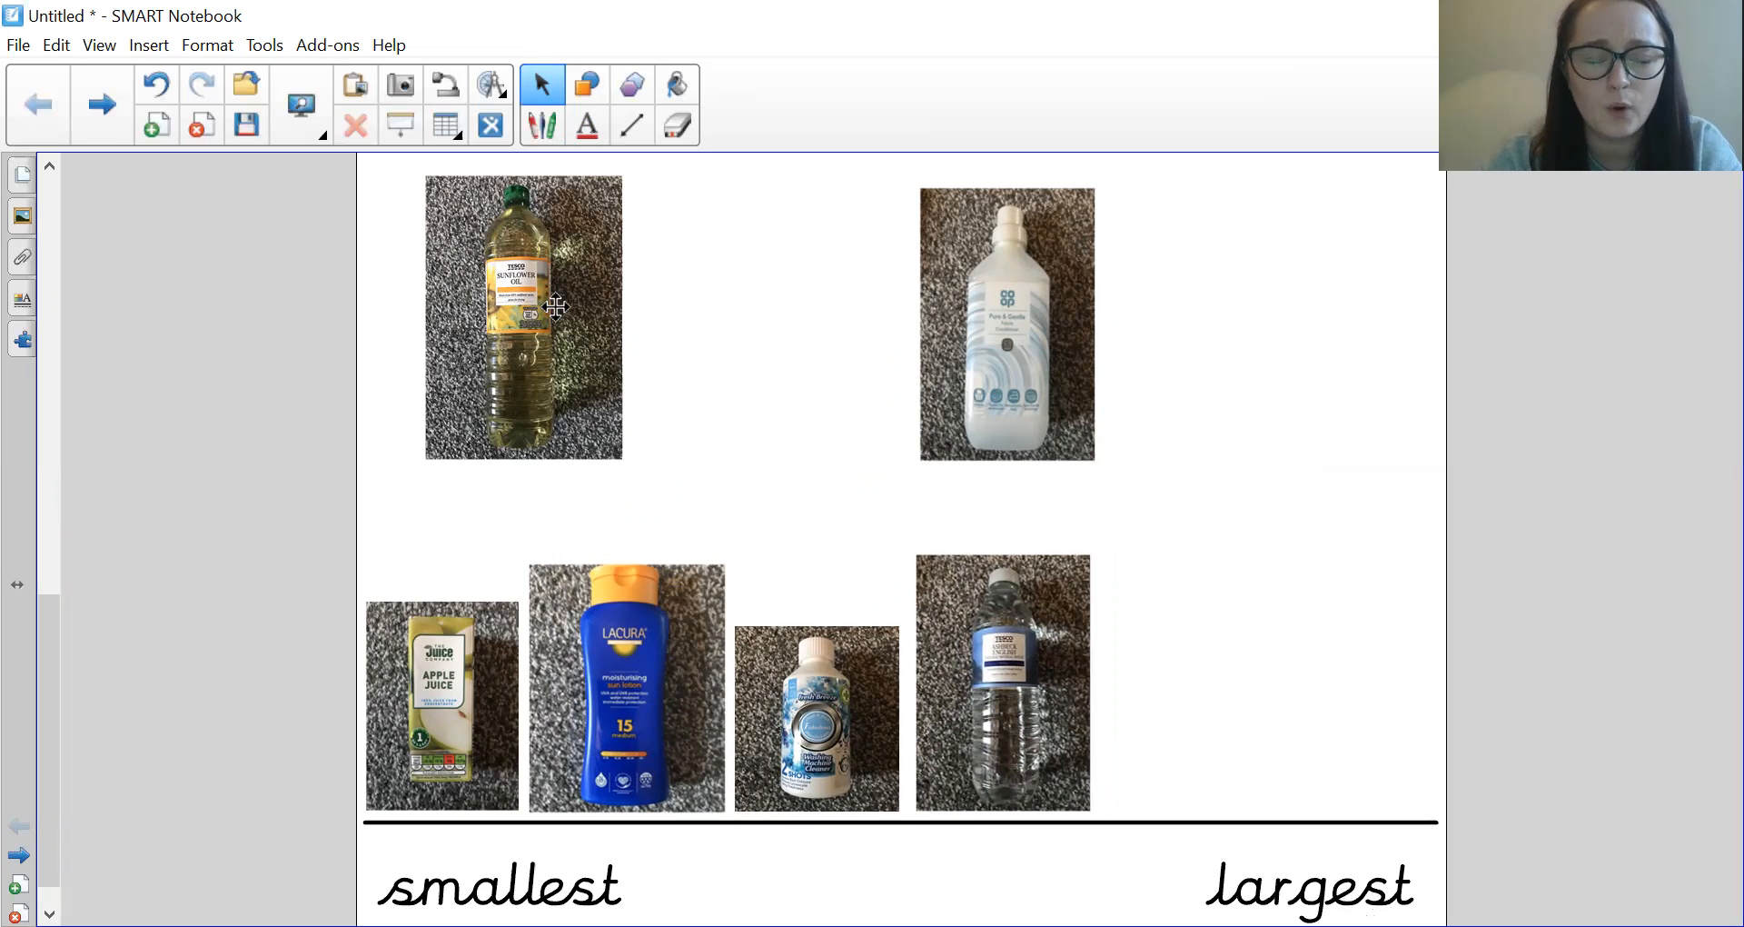
mouse_move(1003, 354)
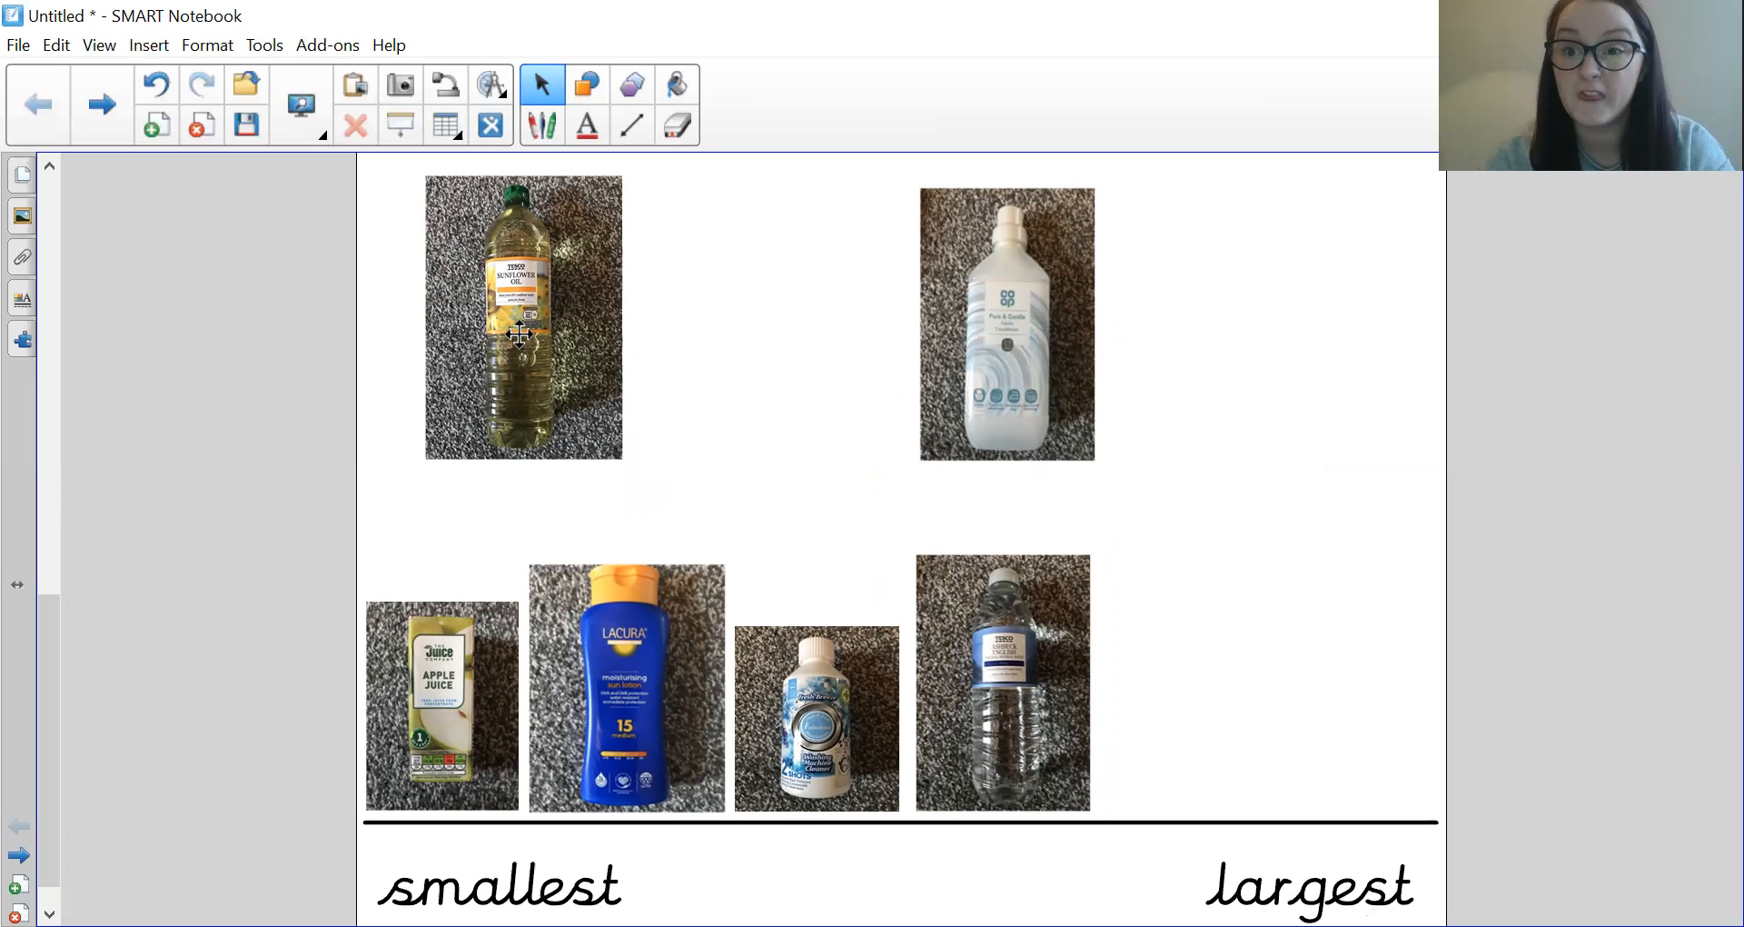
mouse_move(710, 387)
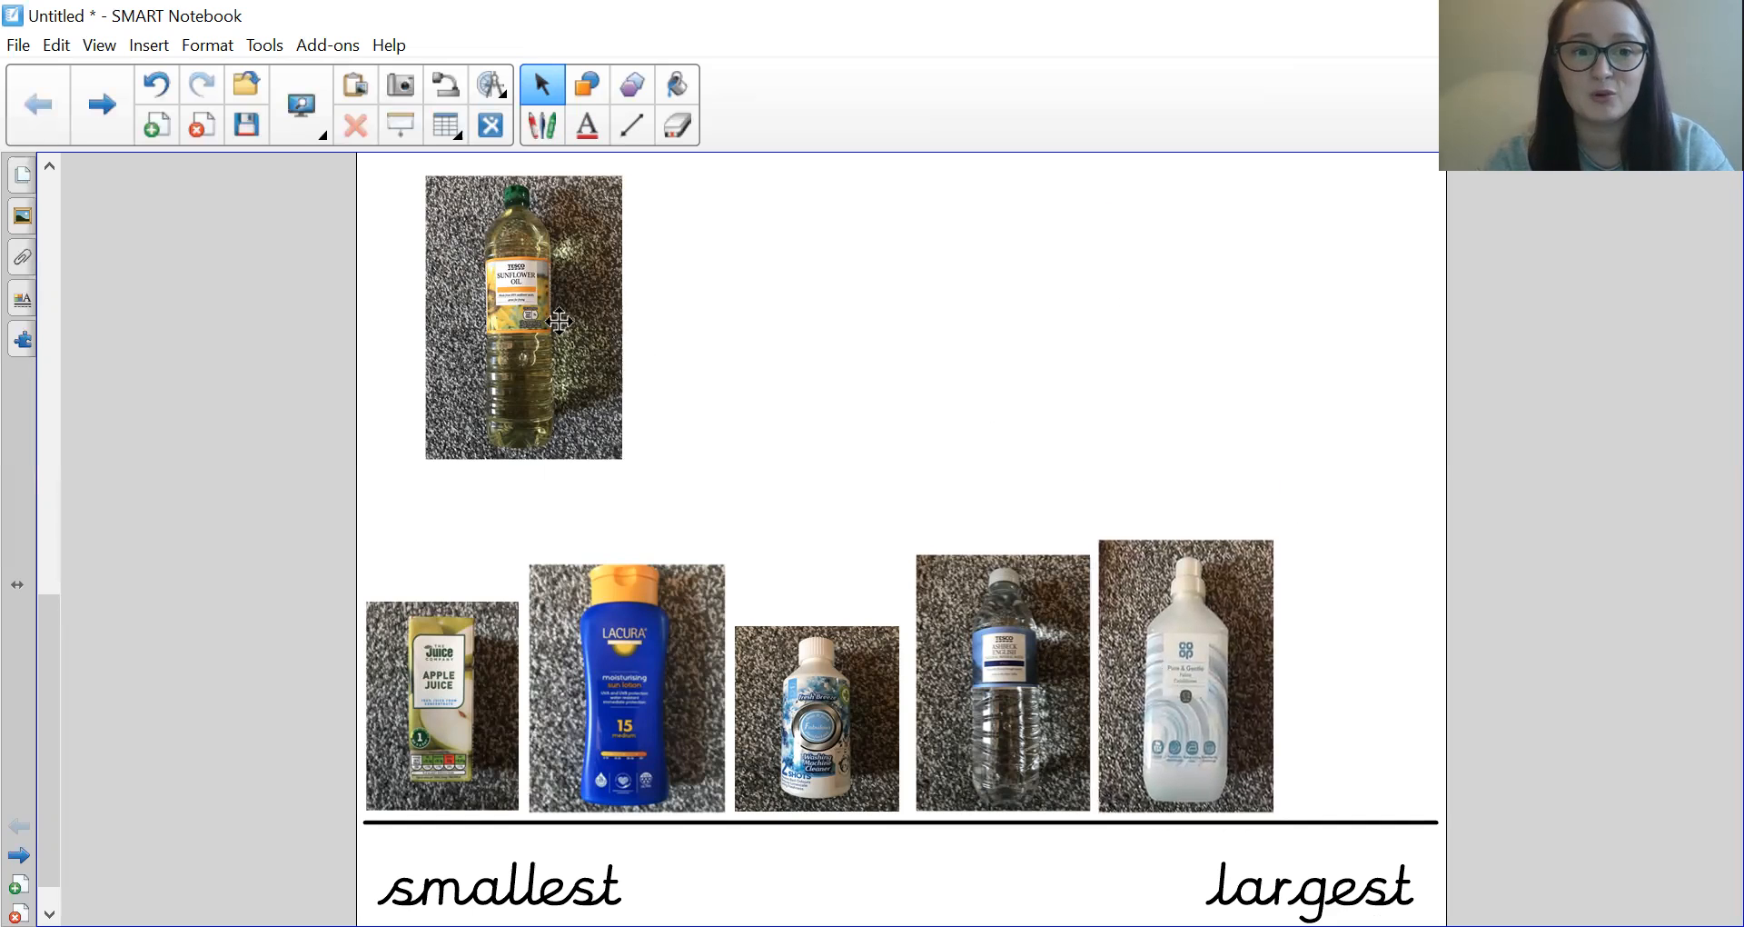
drag(523, 316, 1345, 537)
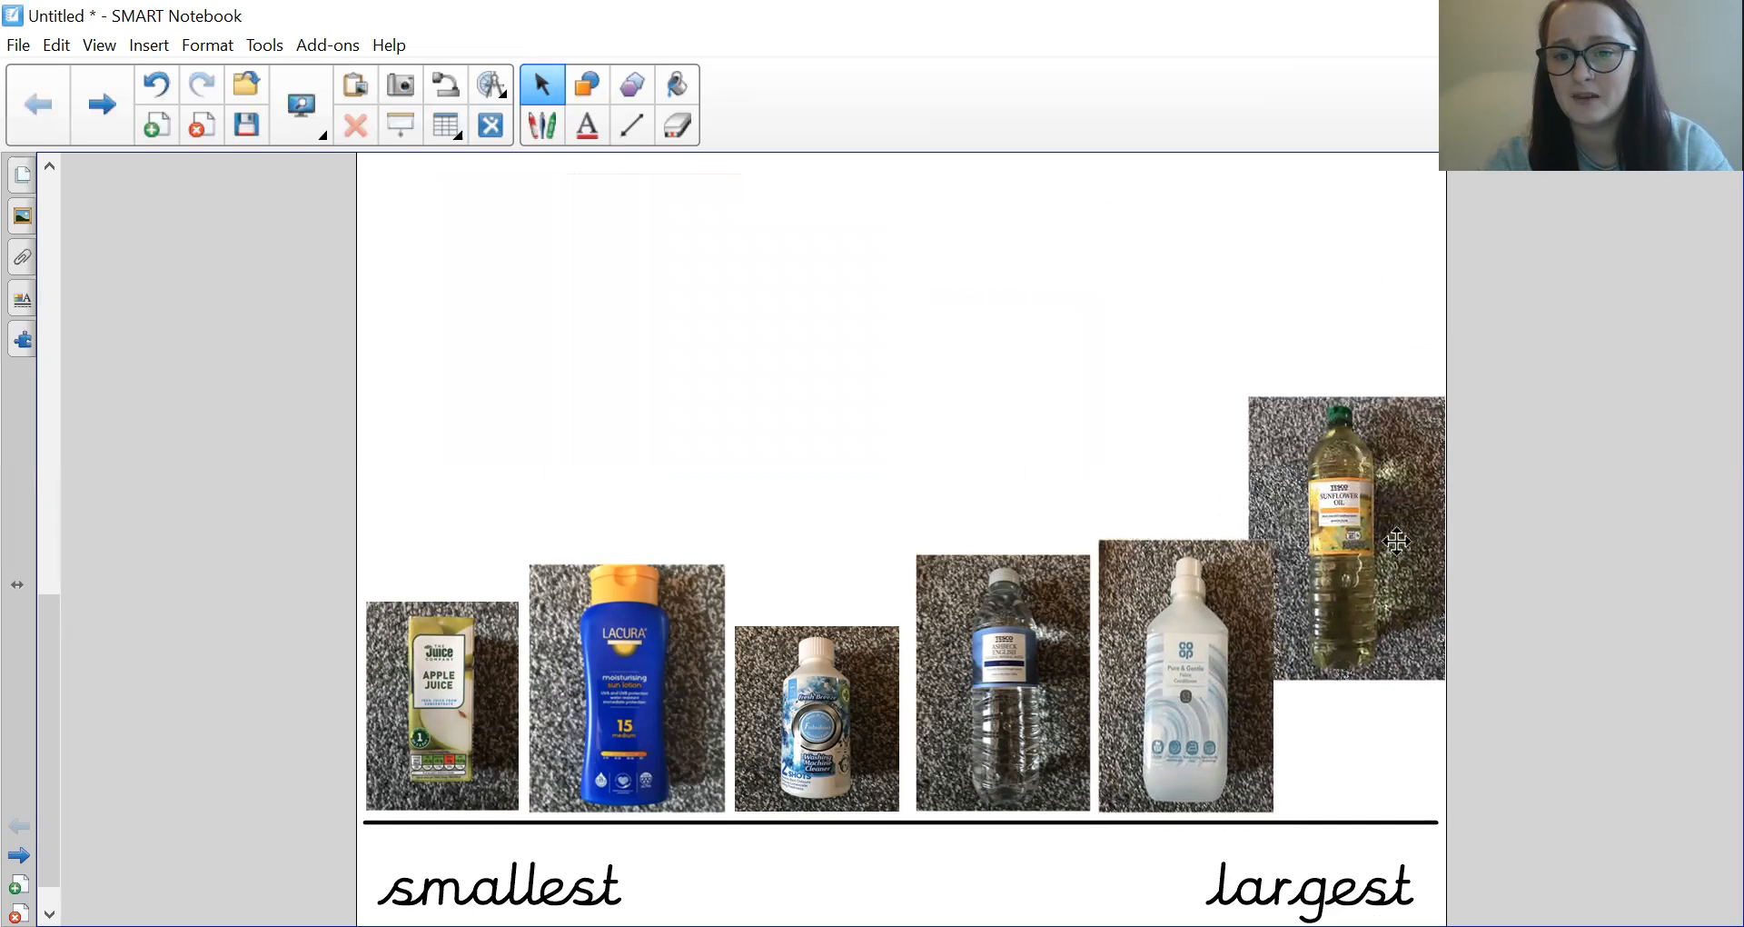
drag(1345, 538, 1359, 676)
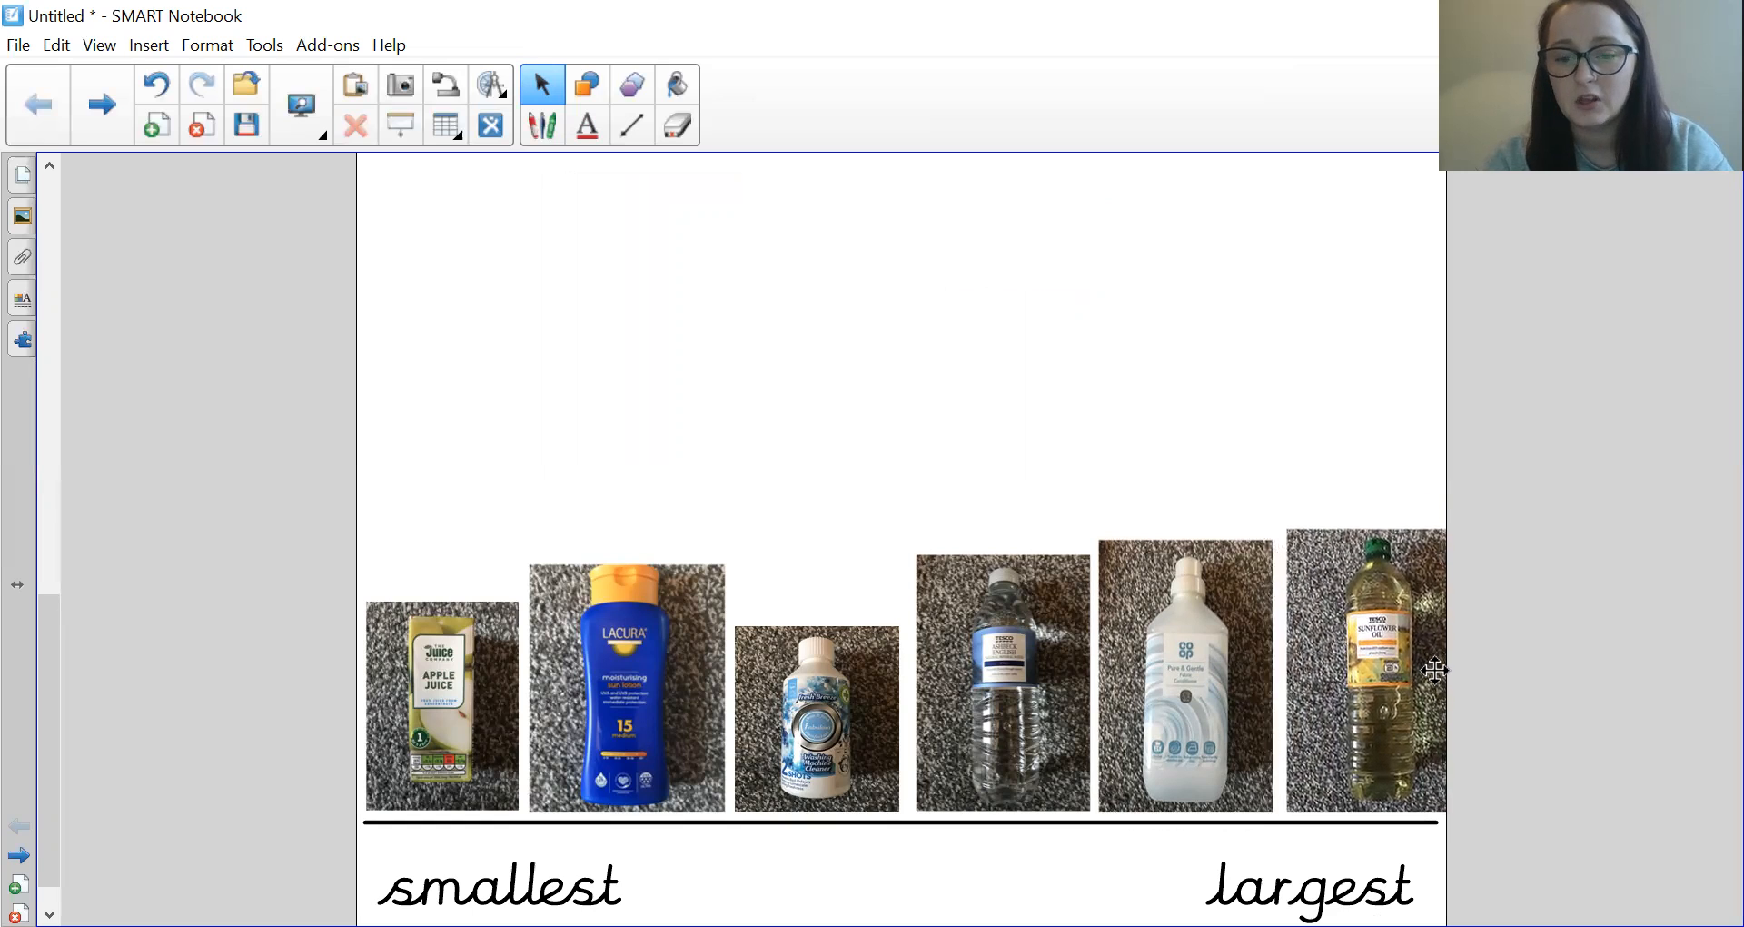
mouse_move(1366, 474)
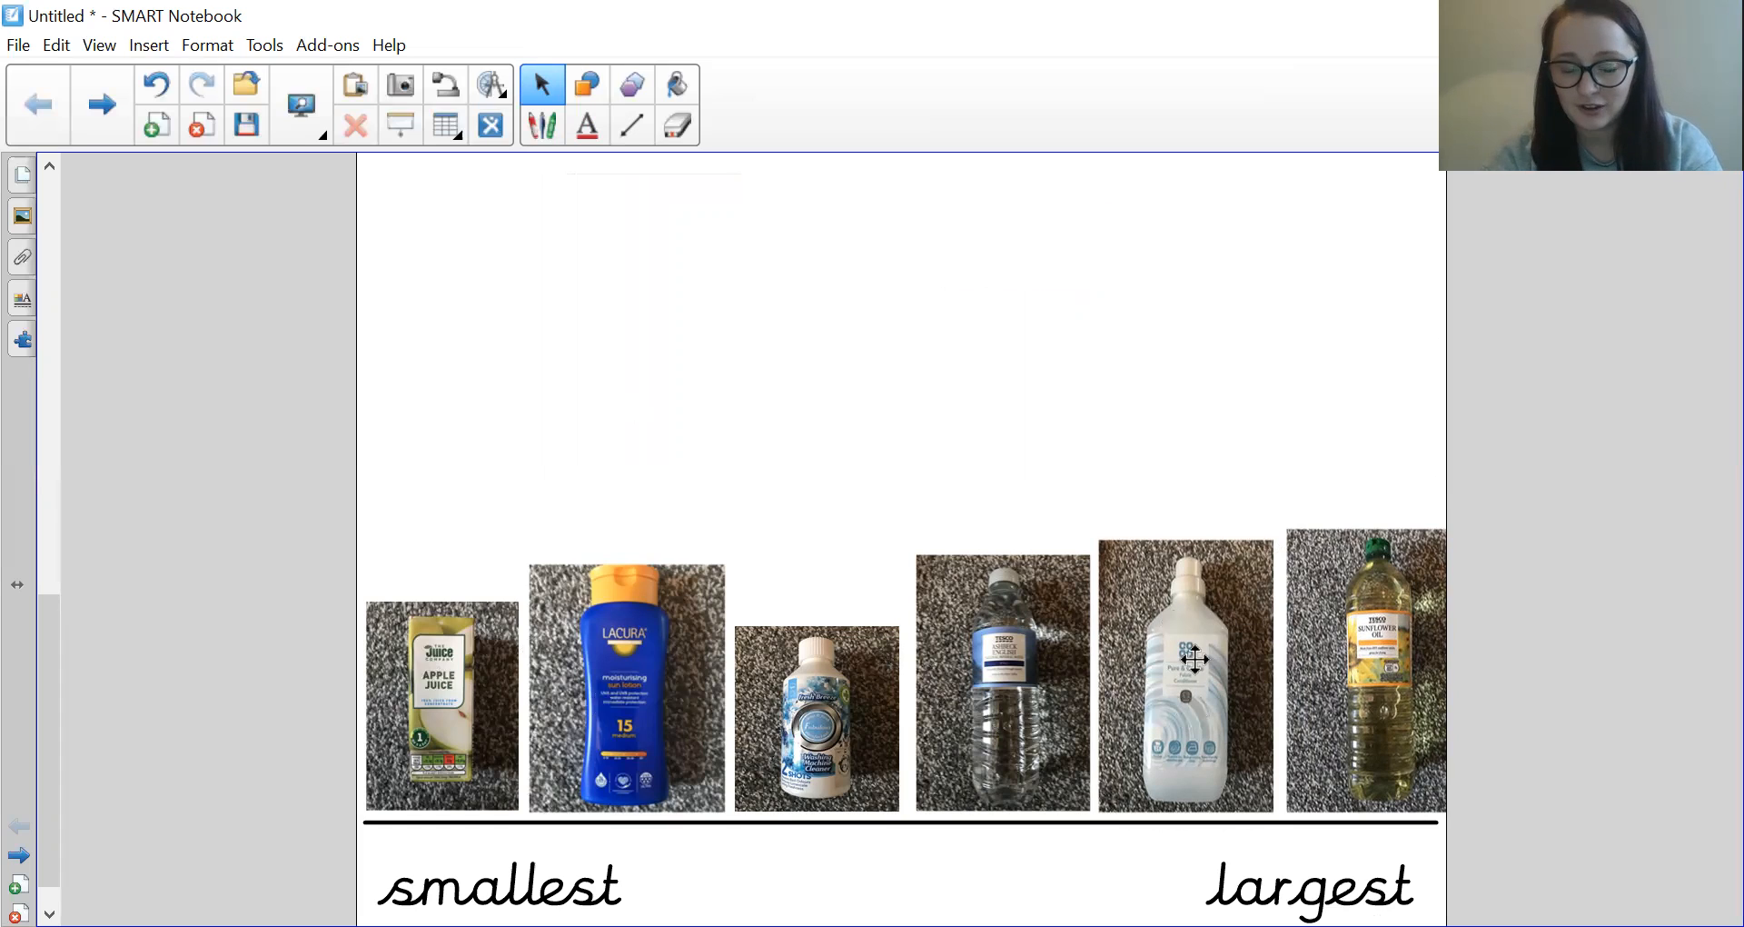
mouse_move(1368, 614)
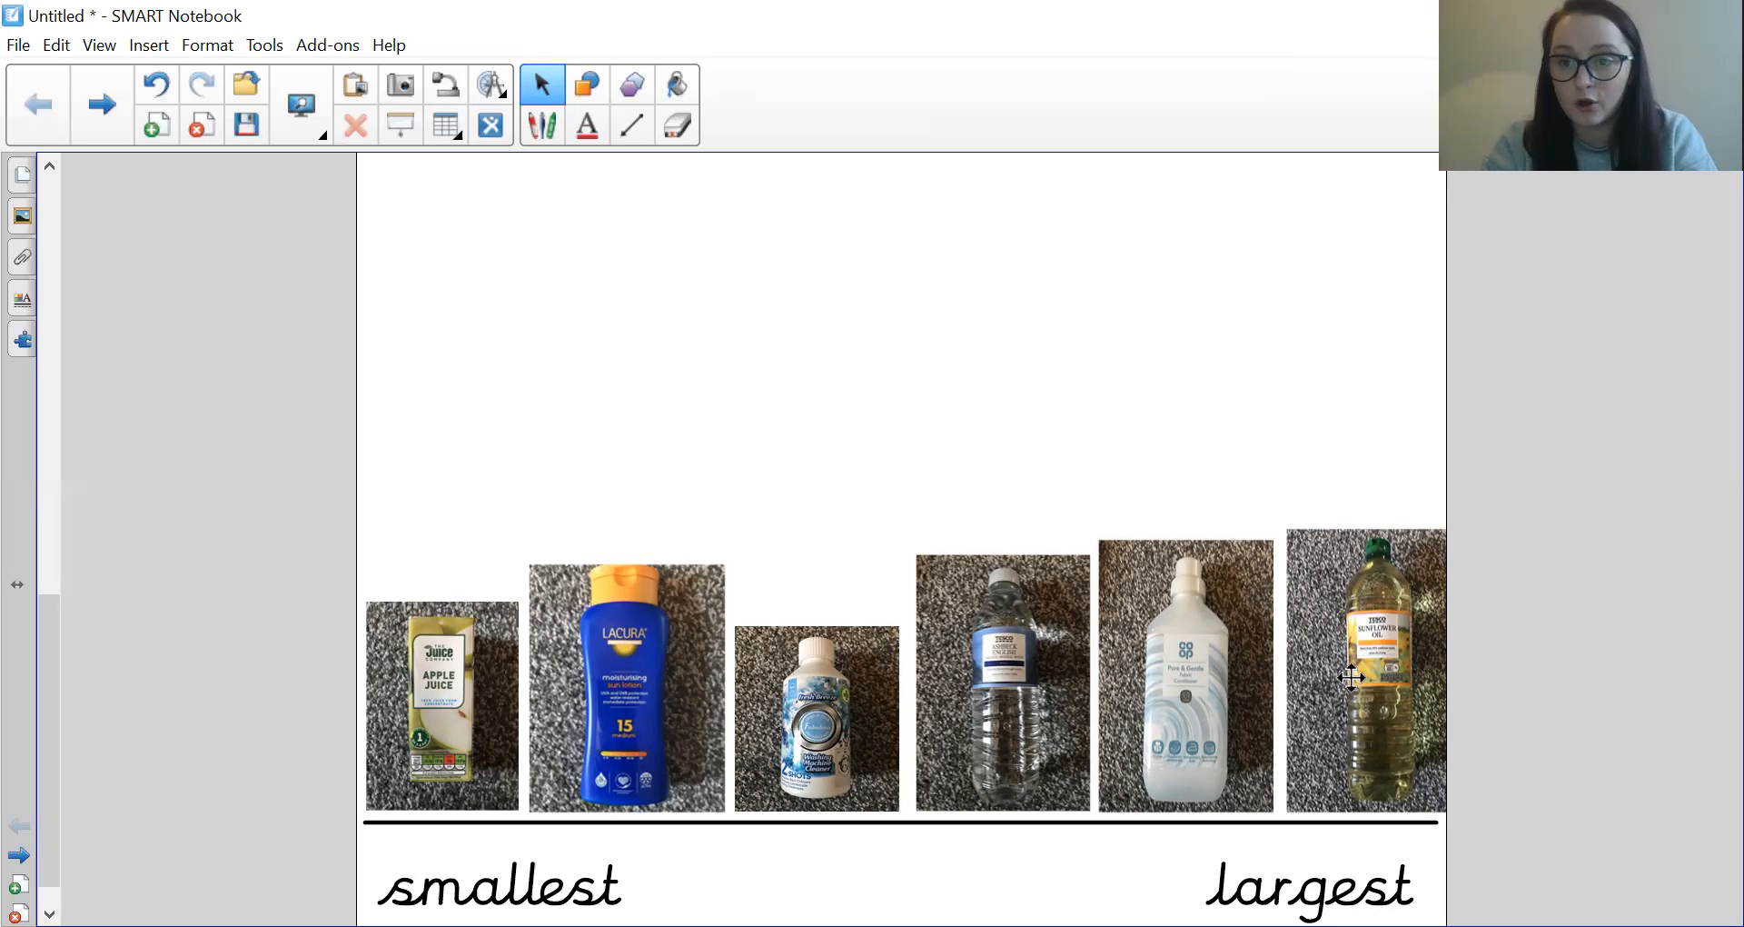
mouse_move(943, 56)
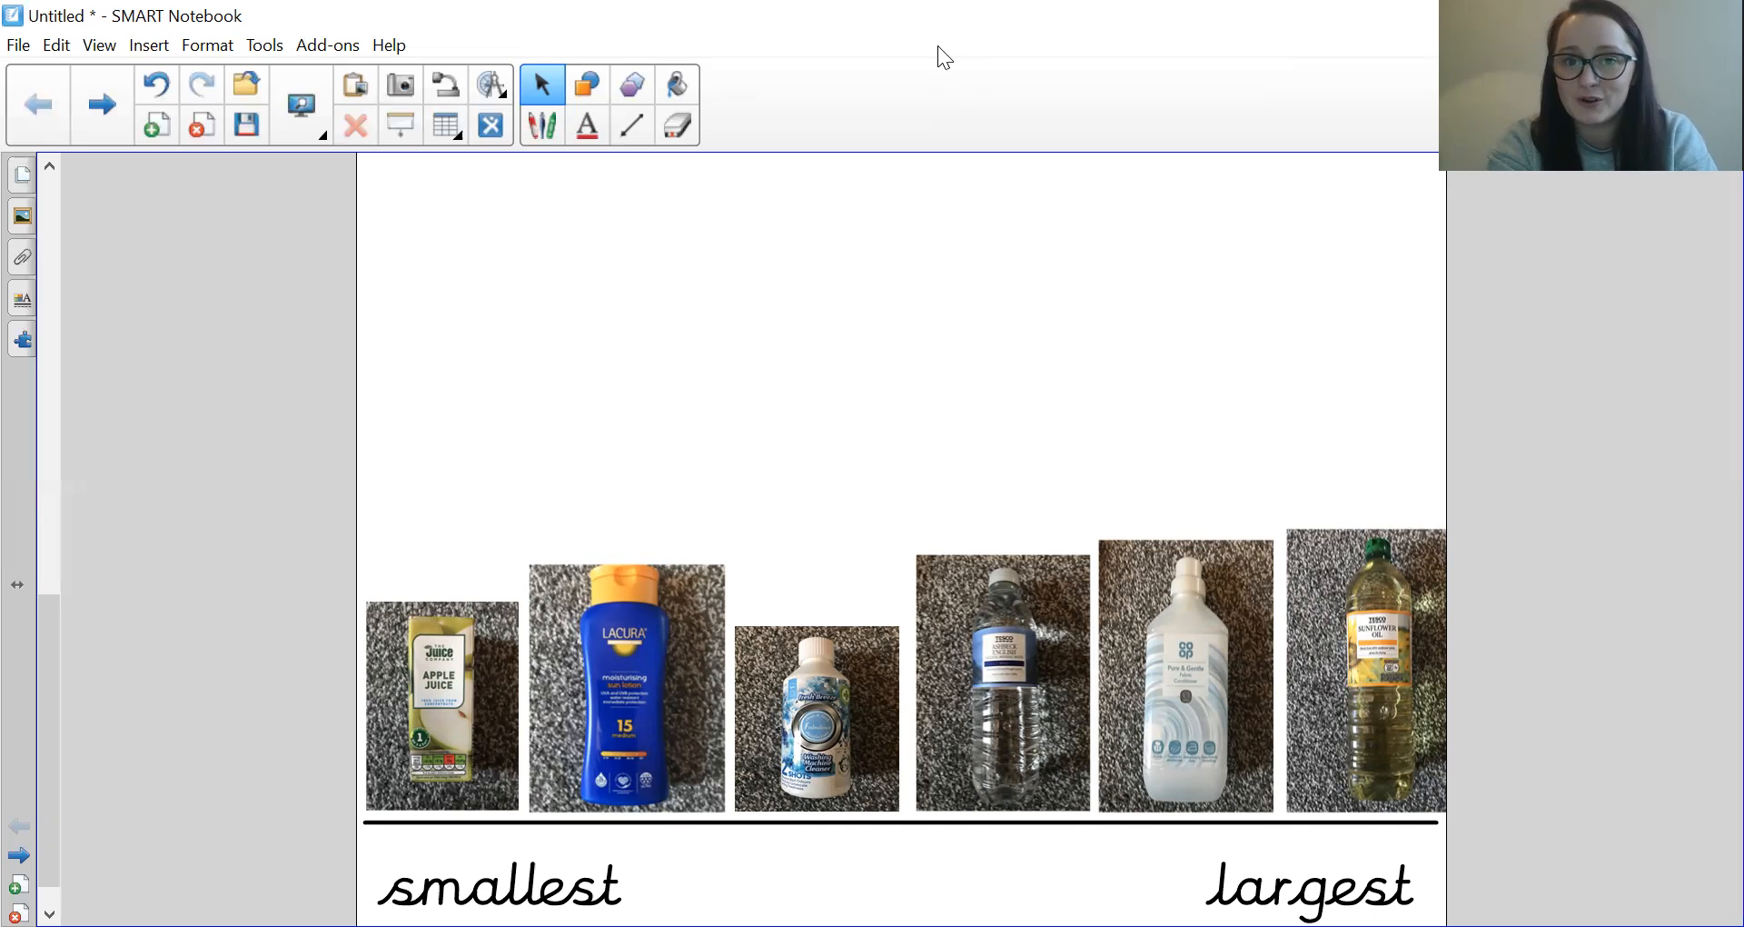